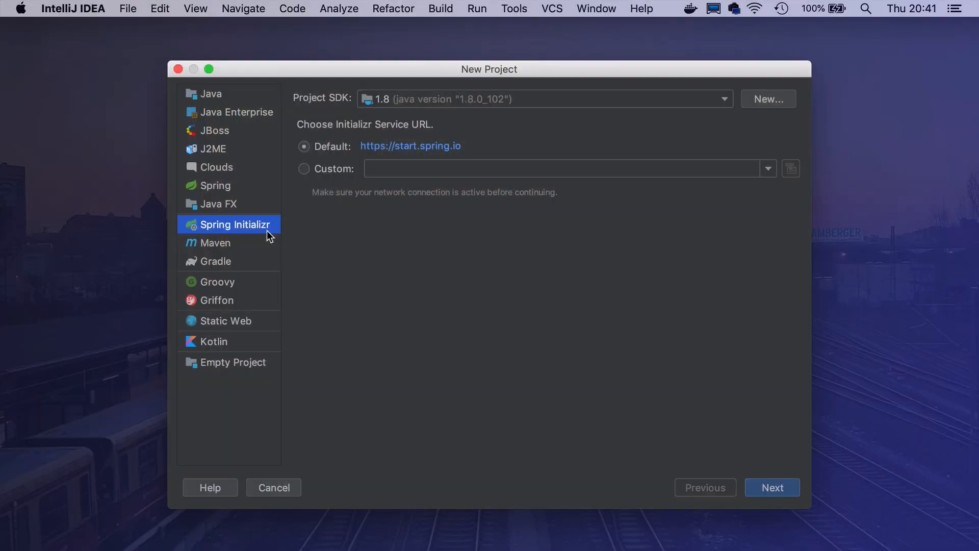
pyautogui.moveTo(347, 240)
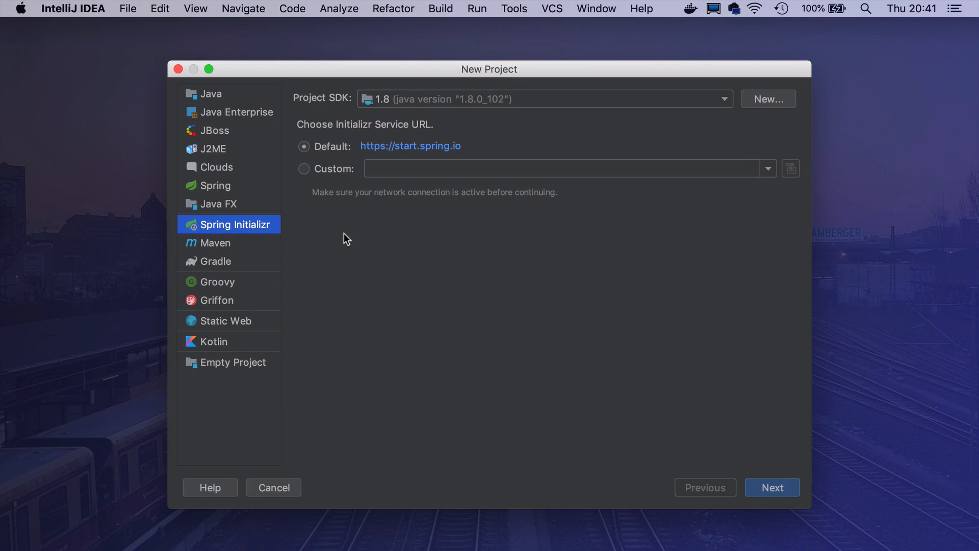
pyautogui.moveTo(260, 235)
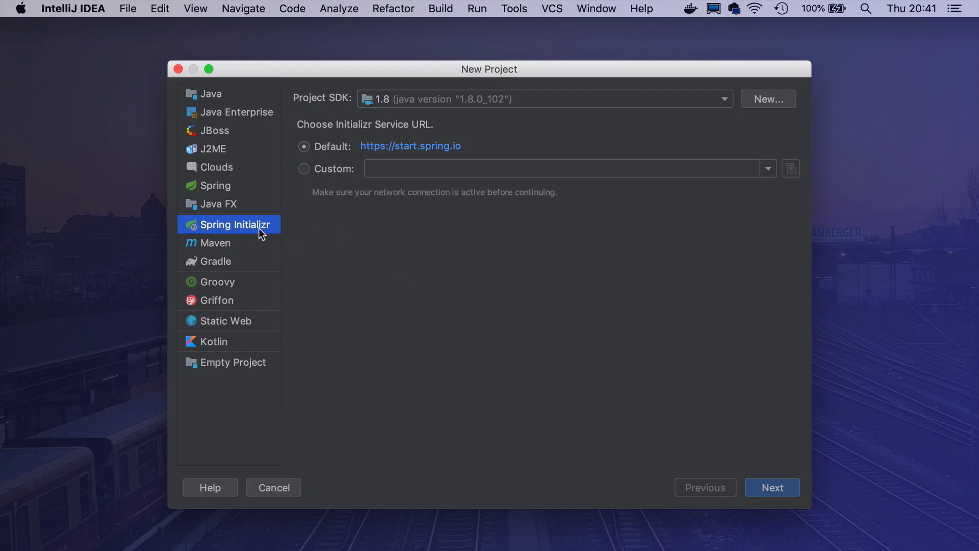
# Proceed through the Spring Initializr wizard accepting the default project metadata
pyautogui.click(772, 487)
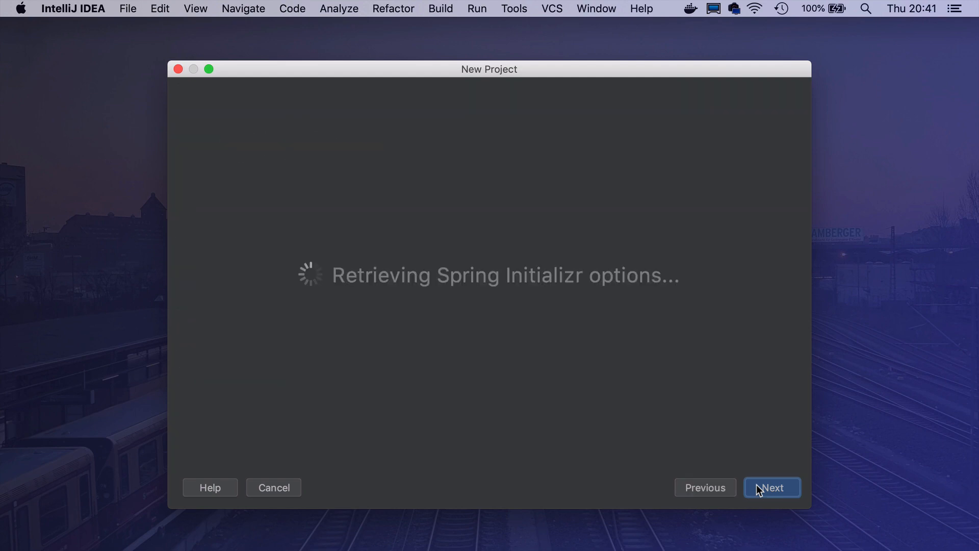
pyautogui.click(772, 487)
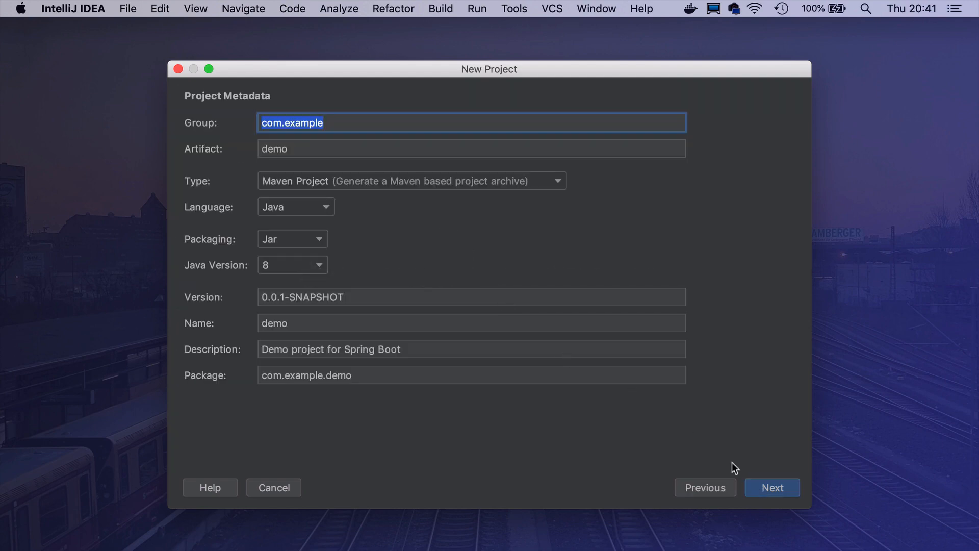
pyautogui.click(772, 487)
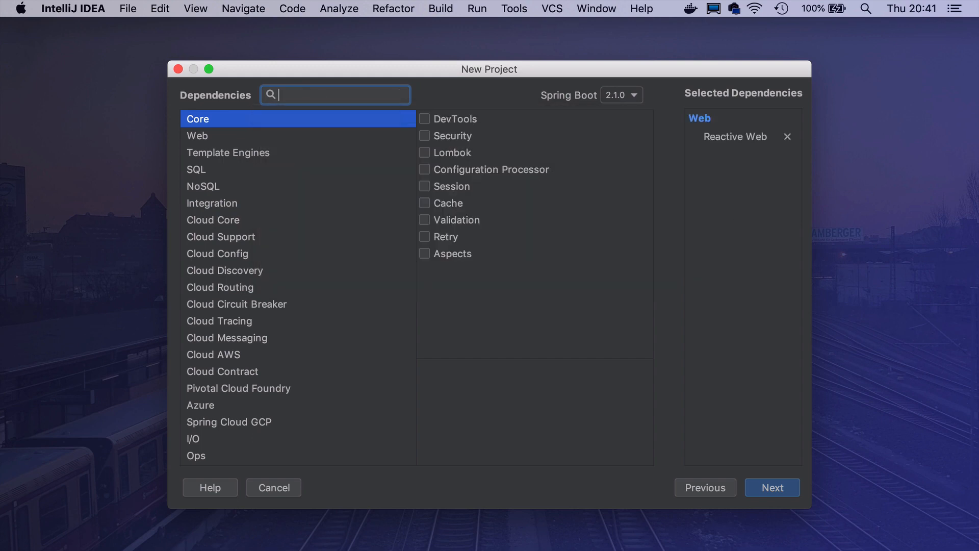
# Search dependencies for 'red'/'reac' and tick Reactive Redis alongside Reactive Web
pyautogui.write('red')
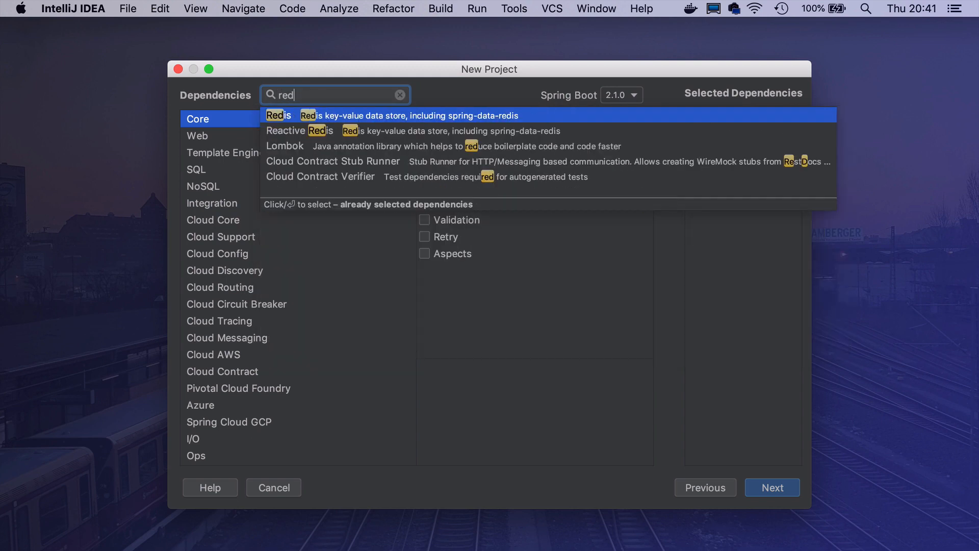
pyautogui.write('reac')
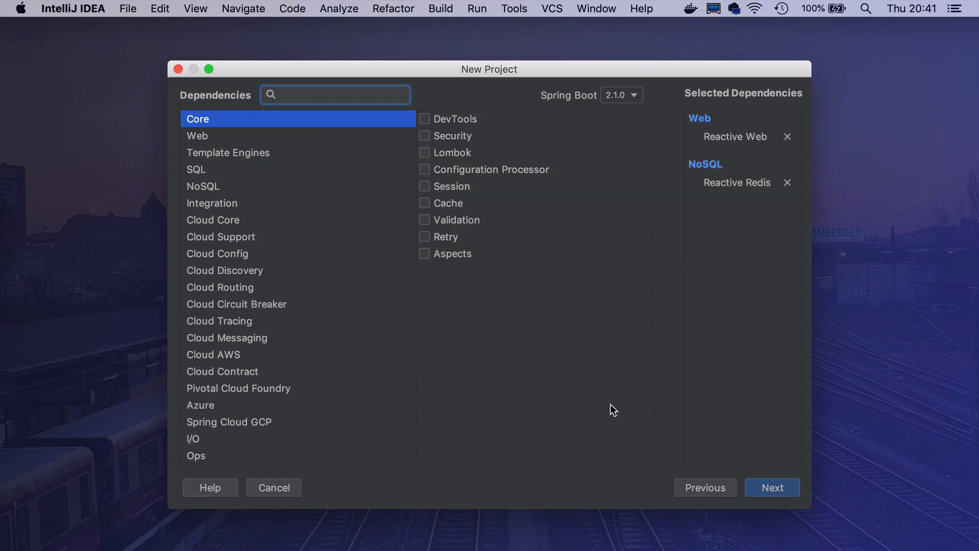
pyautogui.moveTo(739, 446)
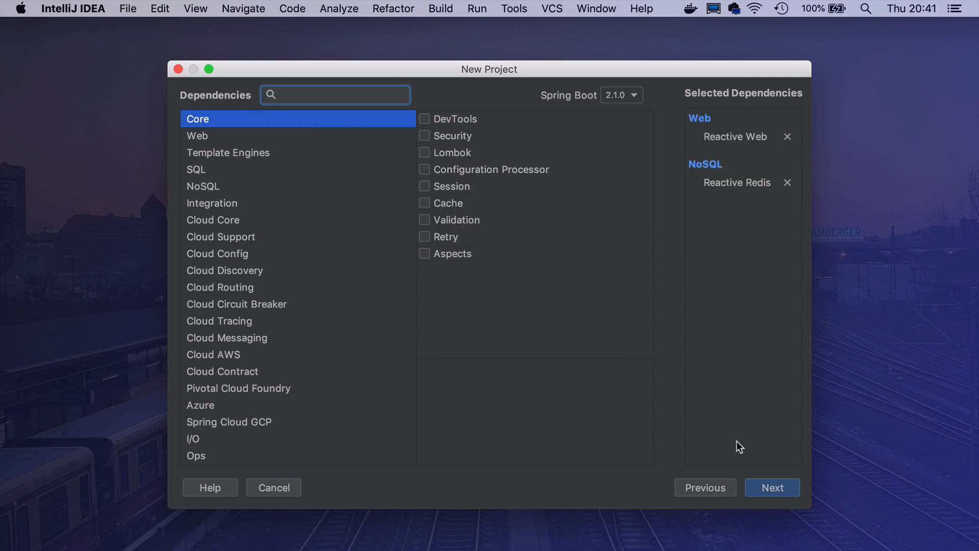
# Name the project reactive-link-shortner and finish creating it in Downloads
pyautogui.click(773, 487)
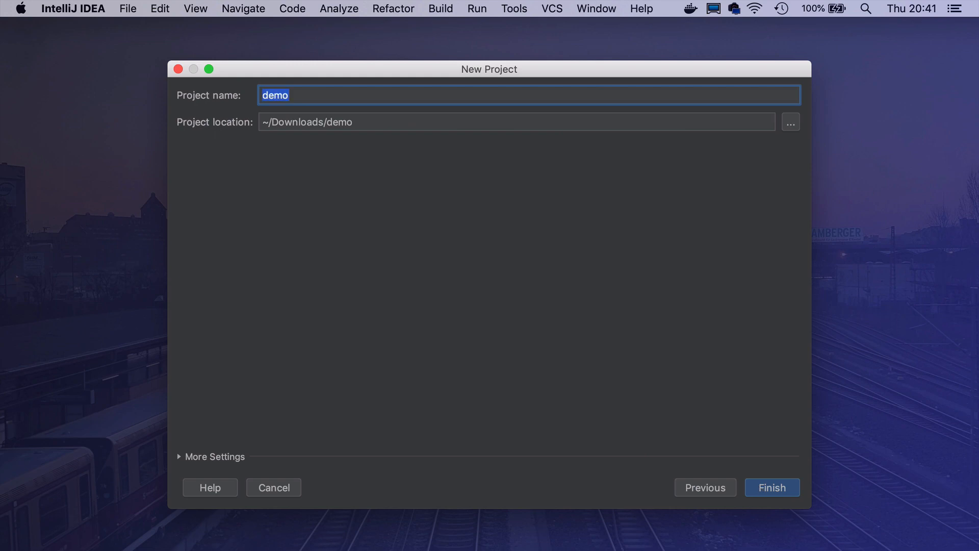
pyautogui.write('reactive-link')
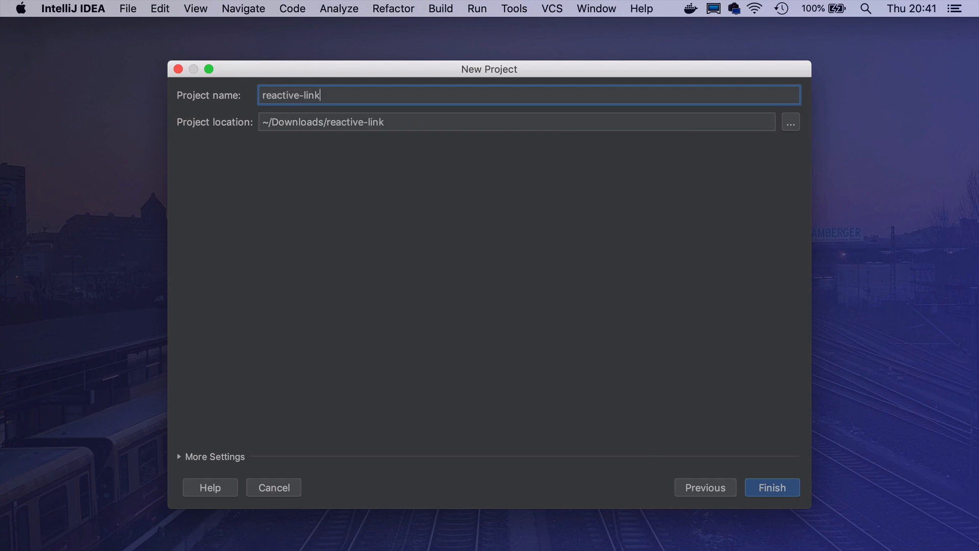
pyautogui.write('-shortner')
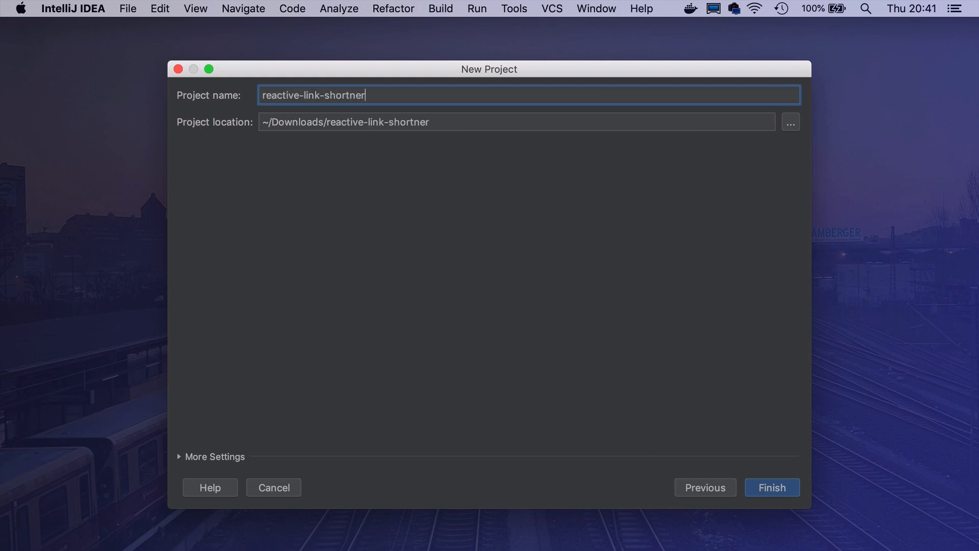
pyautogui.click(772, 487)
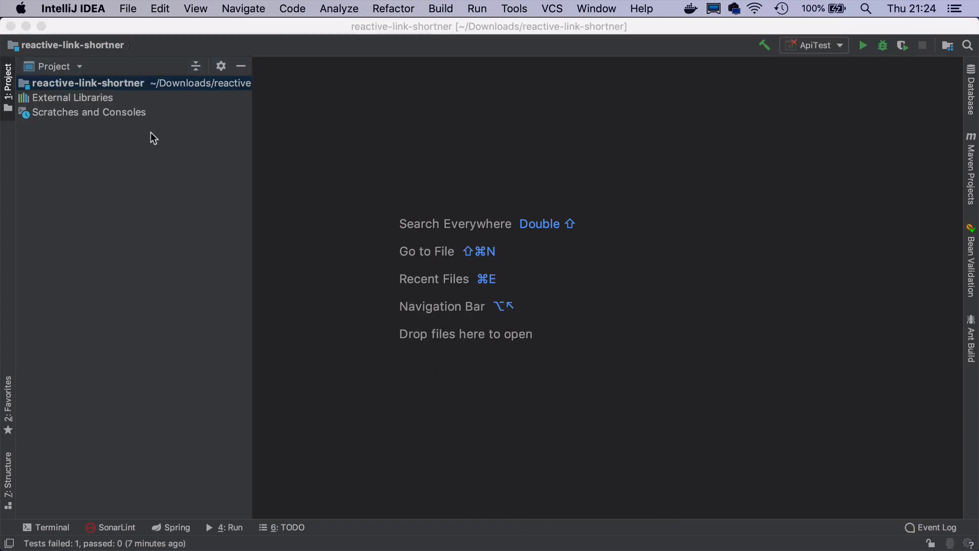
# Create a LinkControllerTest Java class in the com.example.demo test package
pyautogui.doubleClick(87, 83)
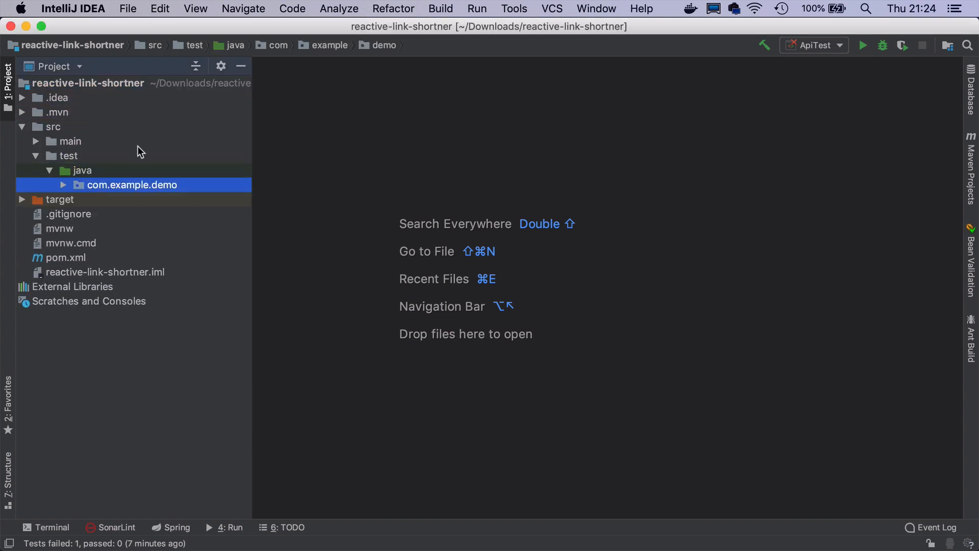
pyautogui.rightClick(132, 185)
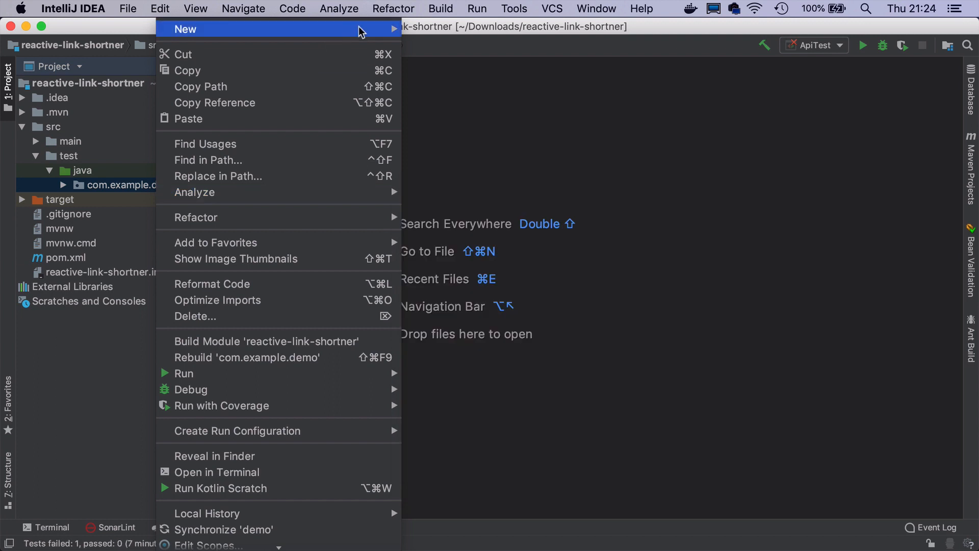
pyautogui.click(185, 29)
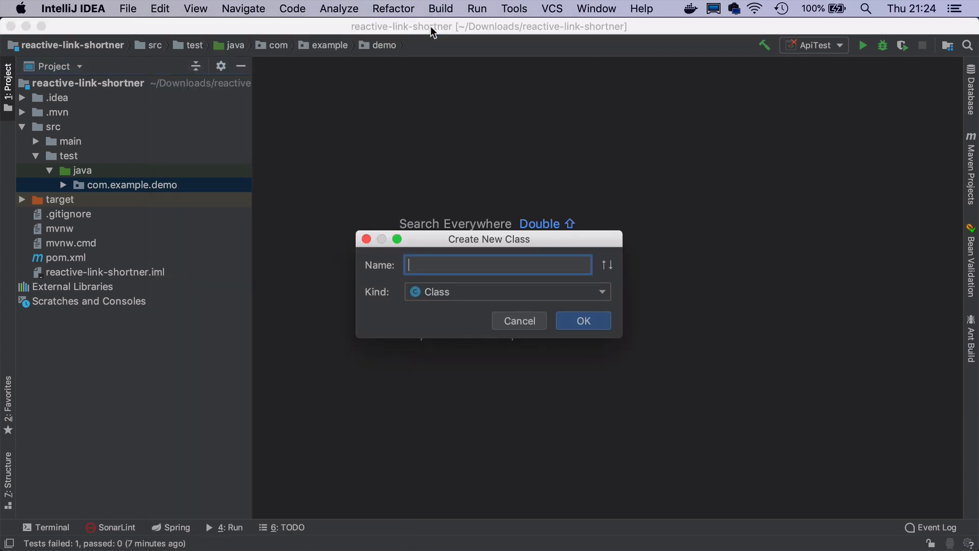
pyautogui.write('LinkController')
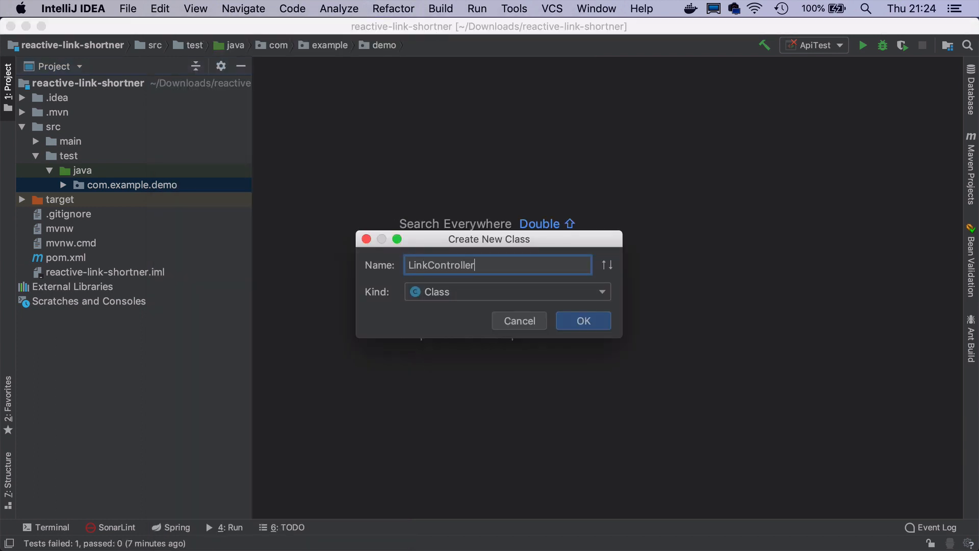
pyautogui.click(583, 321)
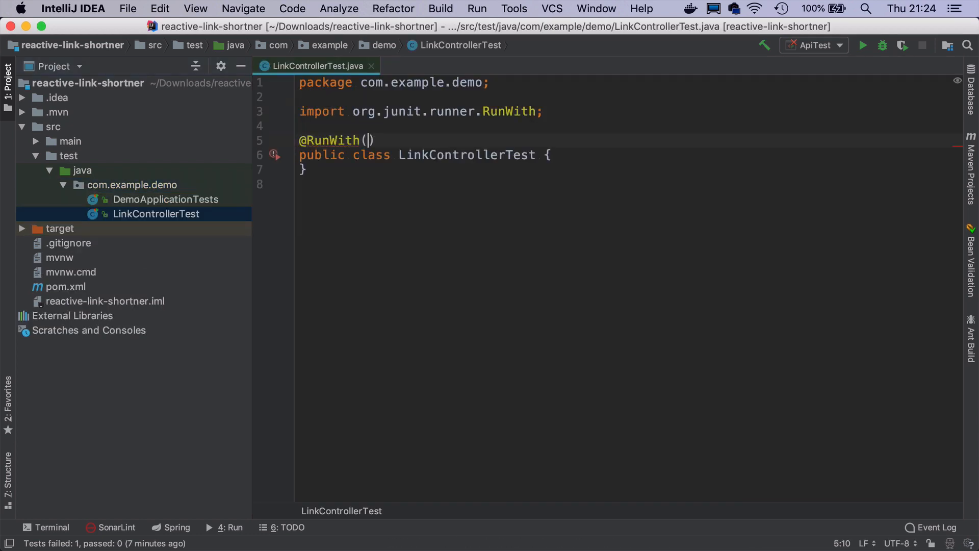
pyautogui.write('SpringRunner.class')
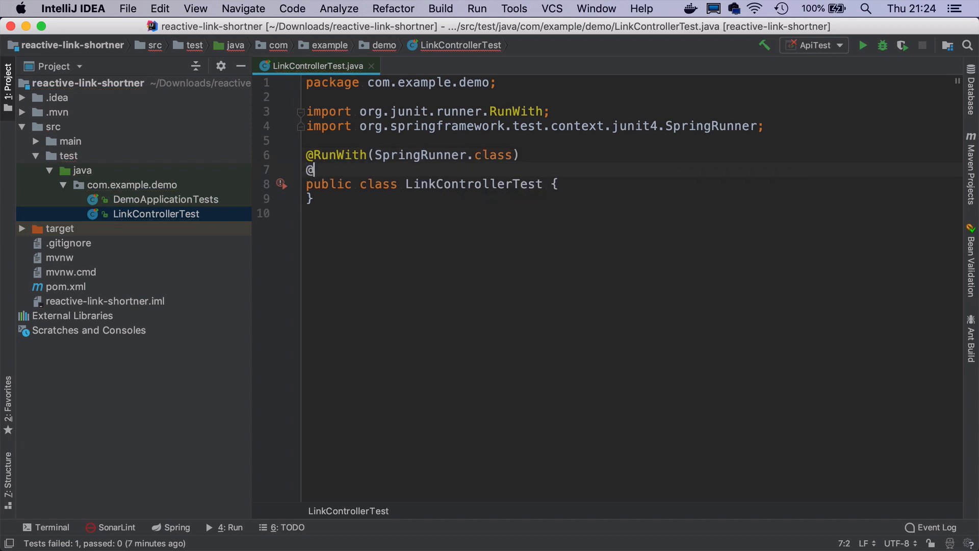
pyautogui.write('WebFluxTest(controllers =')
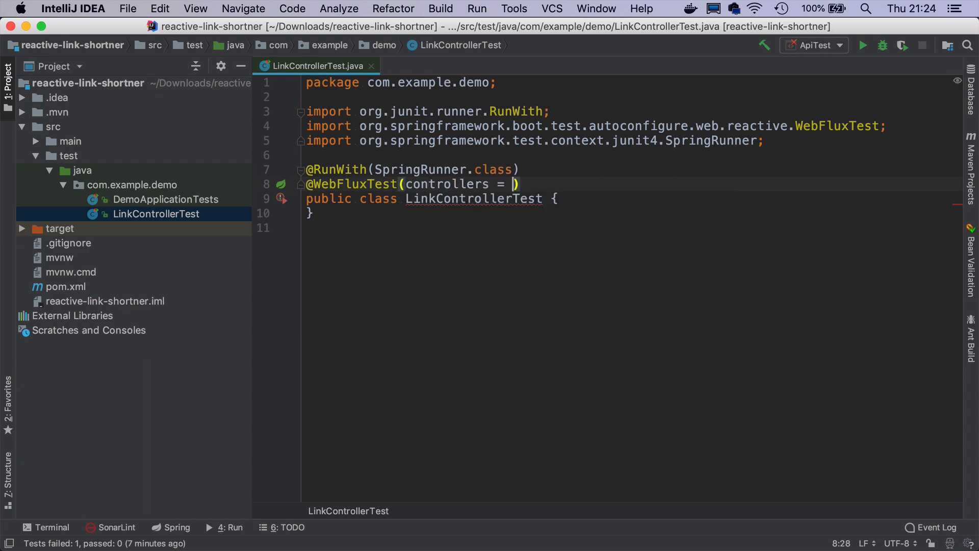
pyautogui.write('LinkCon')
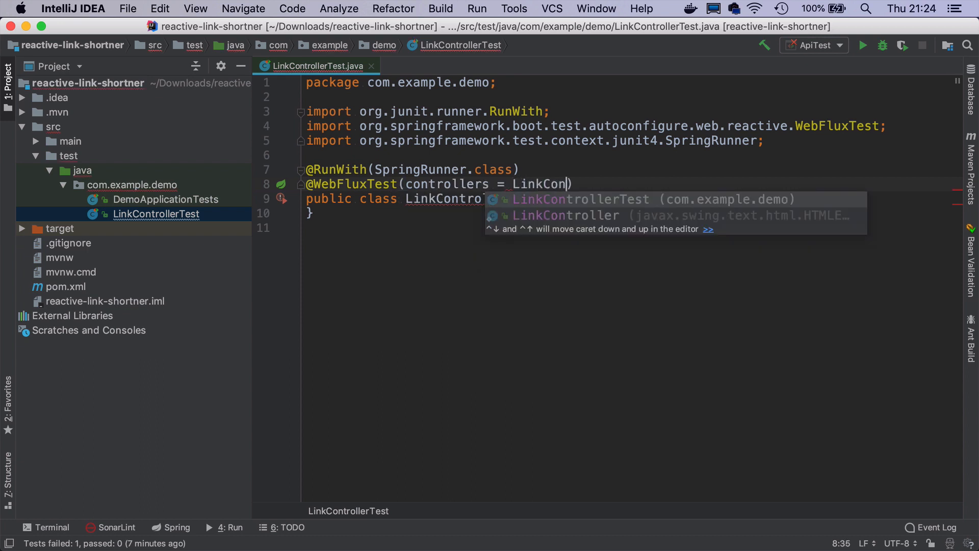
pyautogui.write('to')
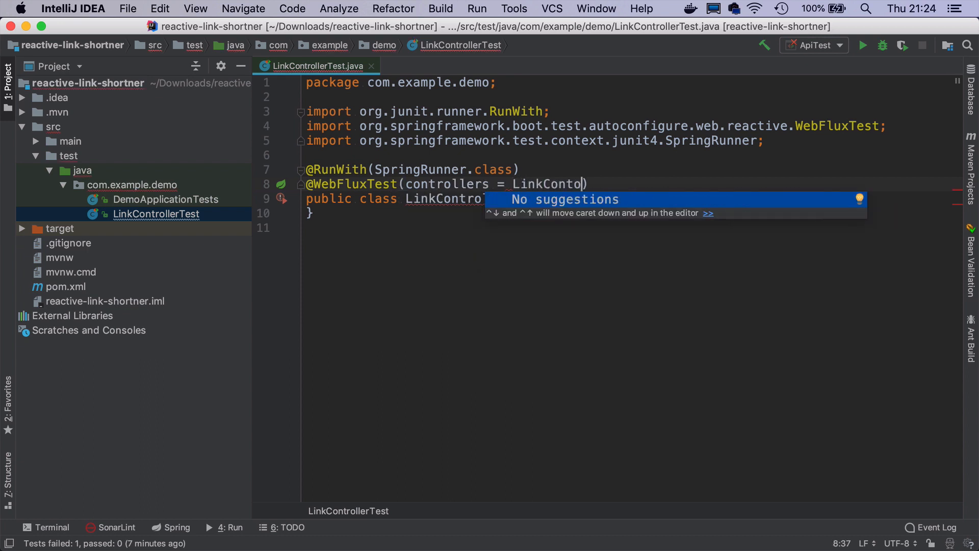
pyautogui.write('rollerTest.cla')
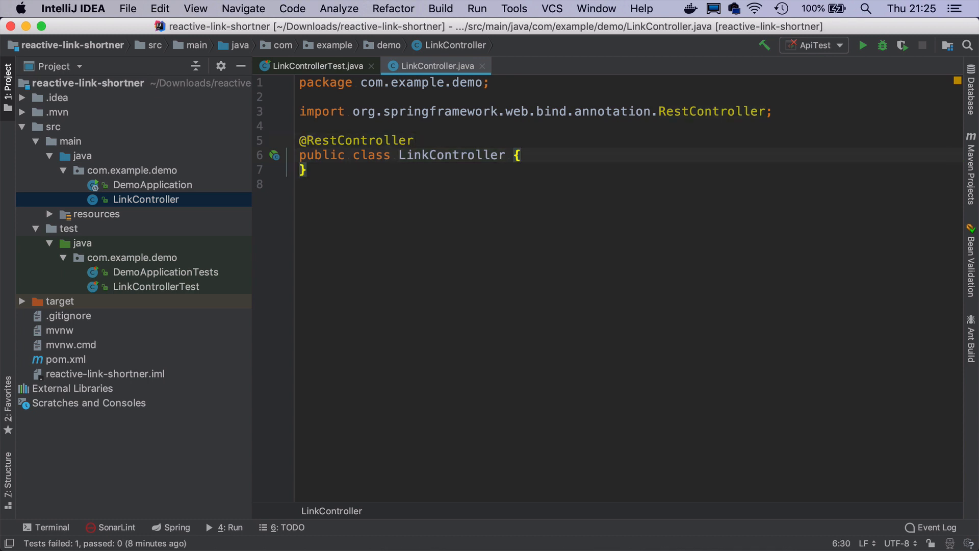
# Return to LinkControllerTest.java via the recent files popup
pyautogui.press('Cmd+E')
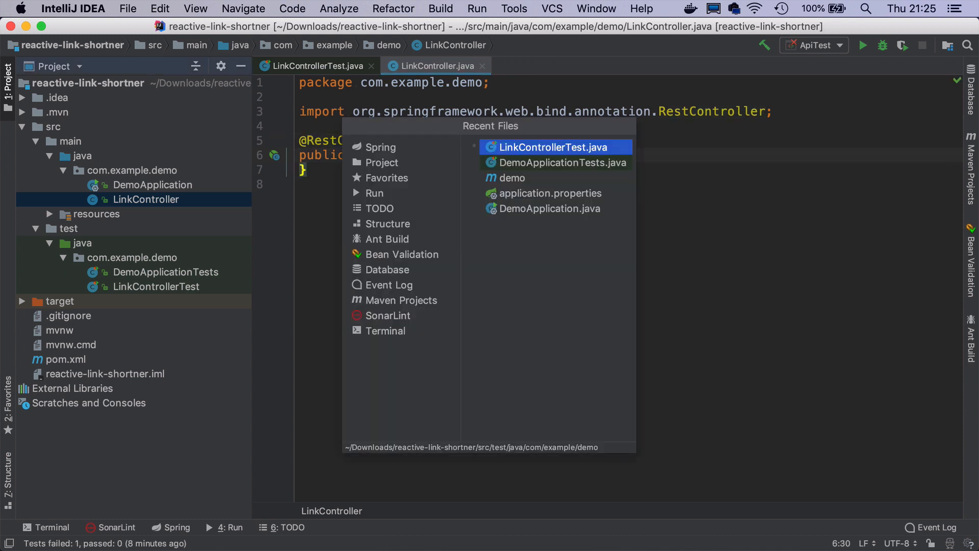
pyautogui.click(551, 147)
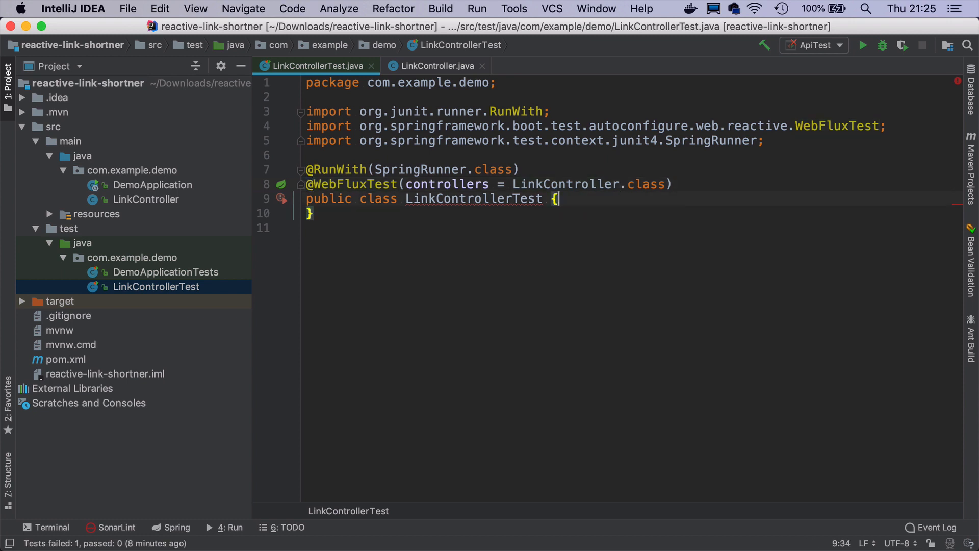
# Autowire a WebTestClient field named webTestClient into the test class
pyautogui.write('@Autowired')
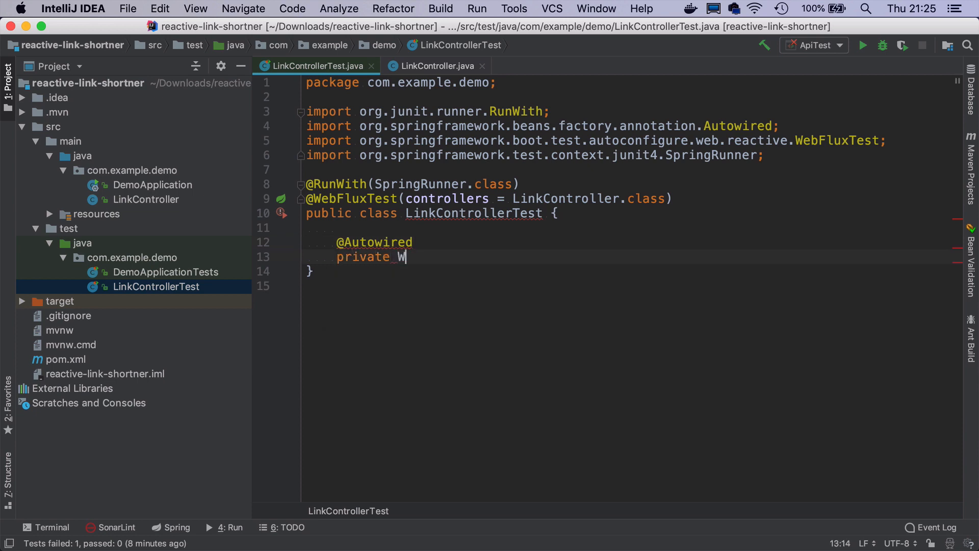
pyautogui.write('ebTest')
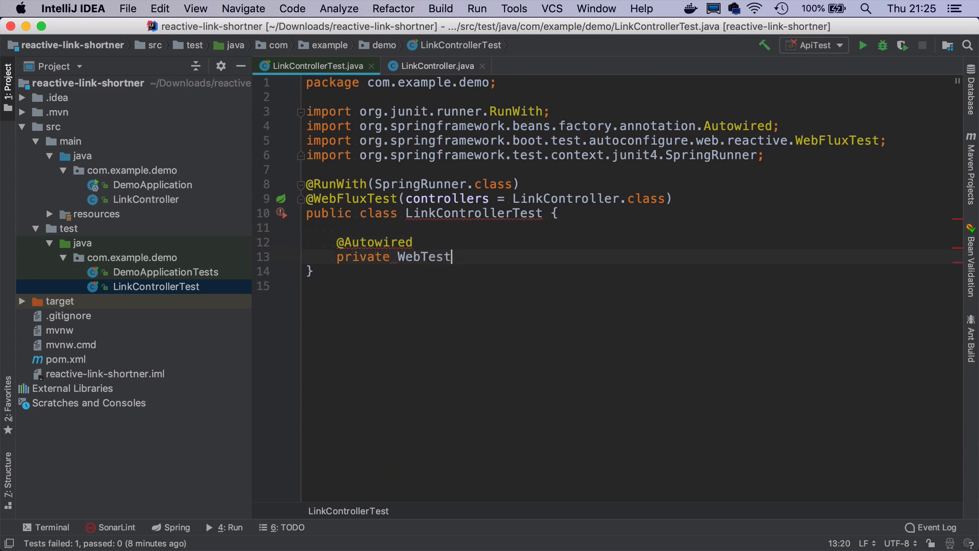
pyautogui.write('Client webTestClient;')
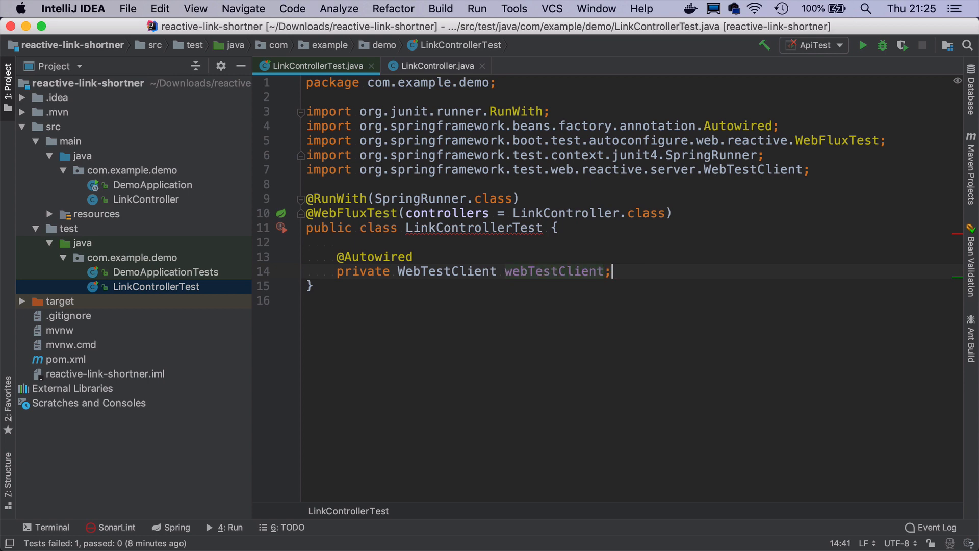
pyautogui.press('Enter')
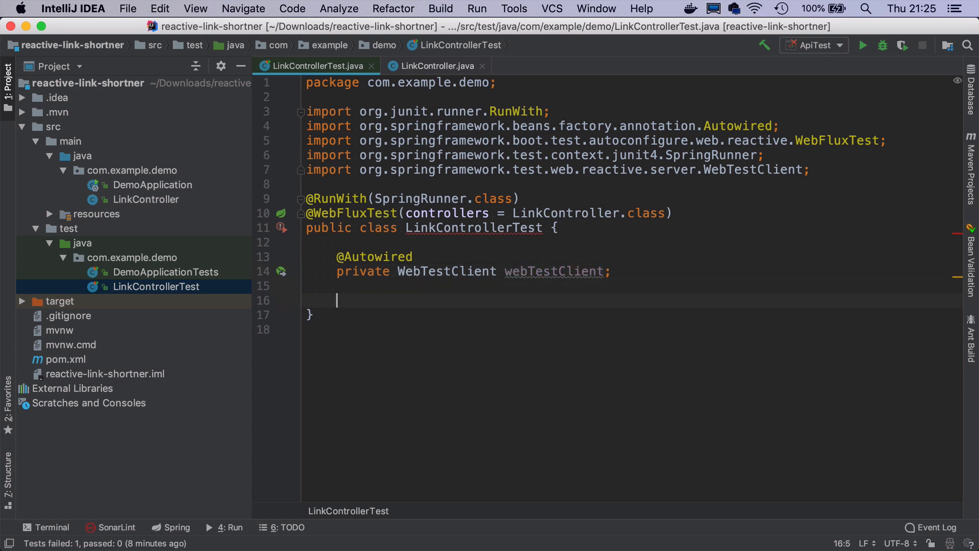
pyautogui.write('public')
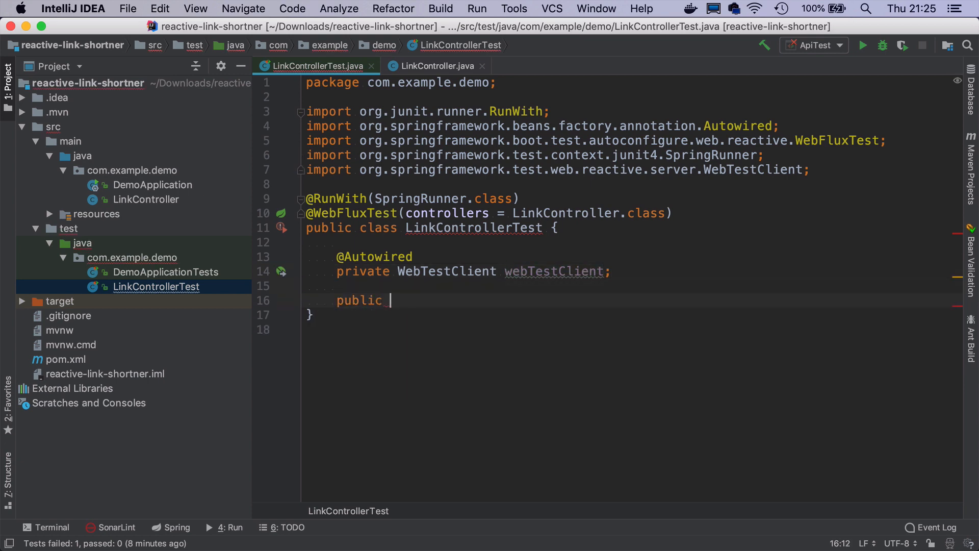
pyautogui.write('void')
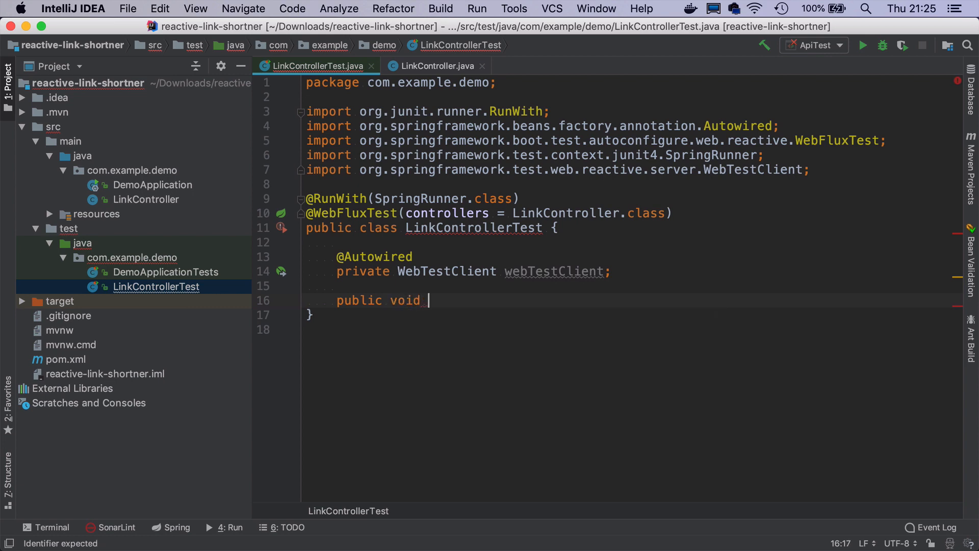
pyautogui.write('short')
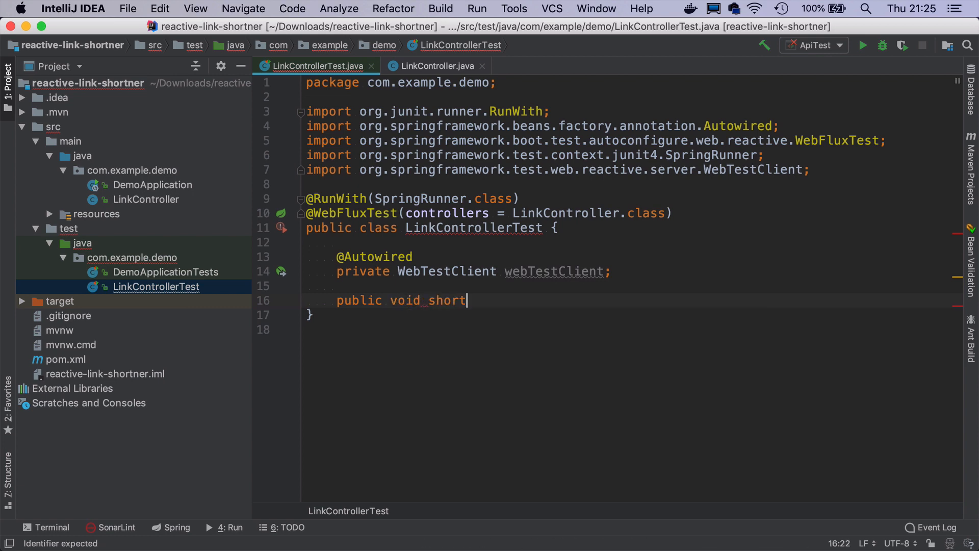
pyautogui.write('ensLink() {')
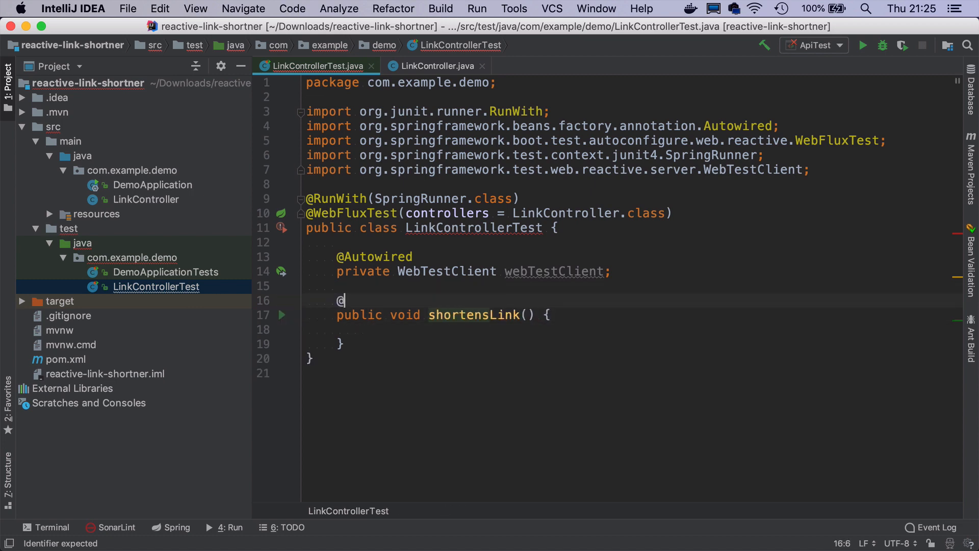
pyautogui.write('Test')
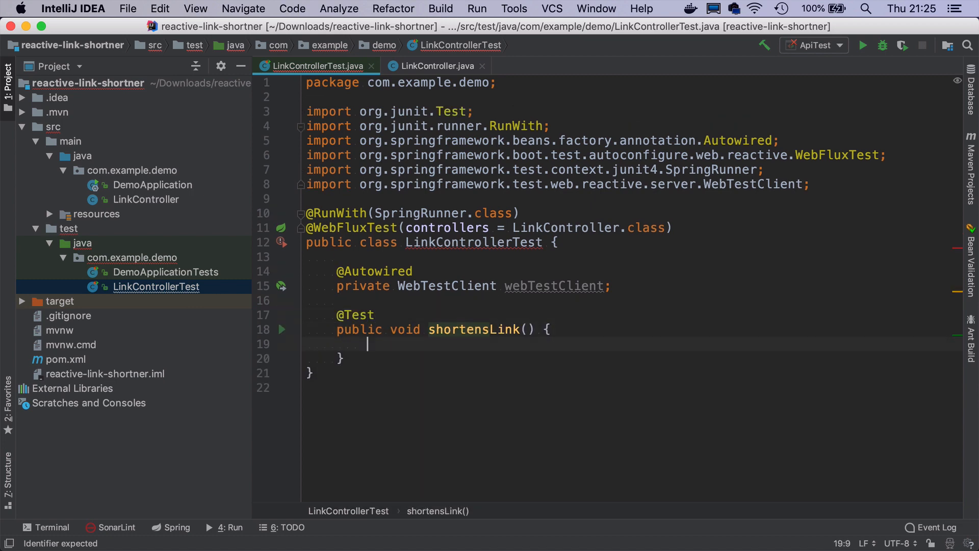
pyautogui.write('webTestClient.')
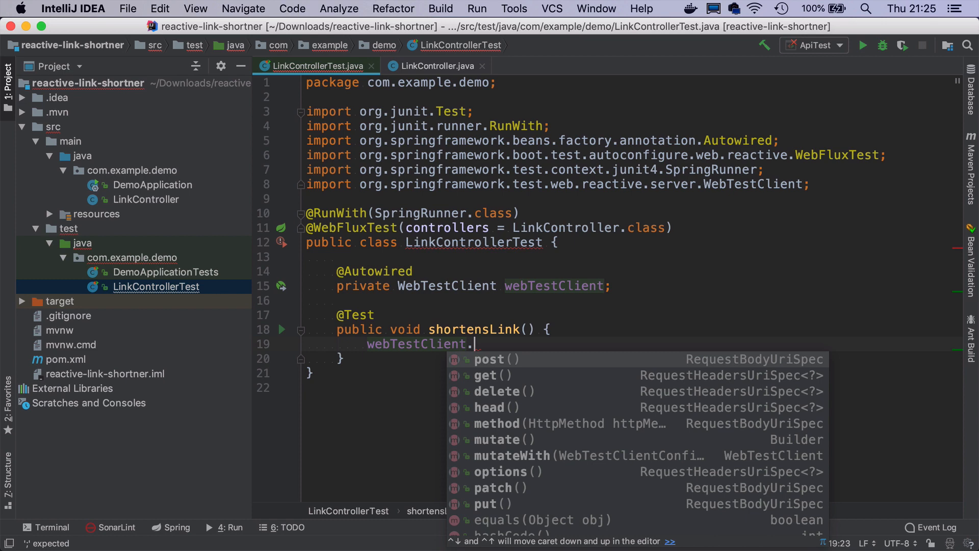
pyautogui.write('post().ur')
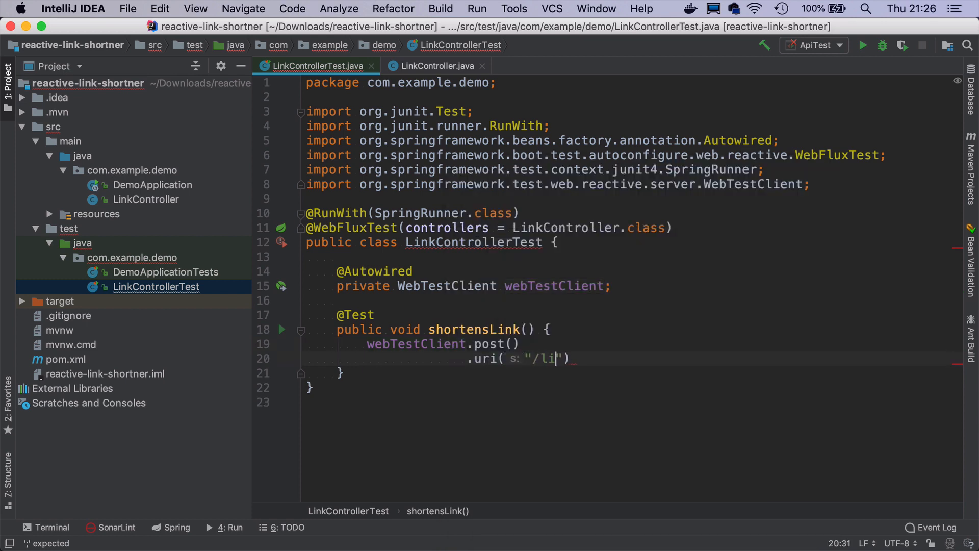
pyautogui.write('nk')
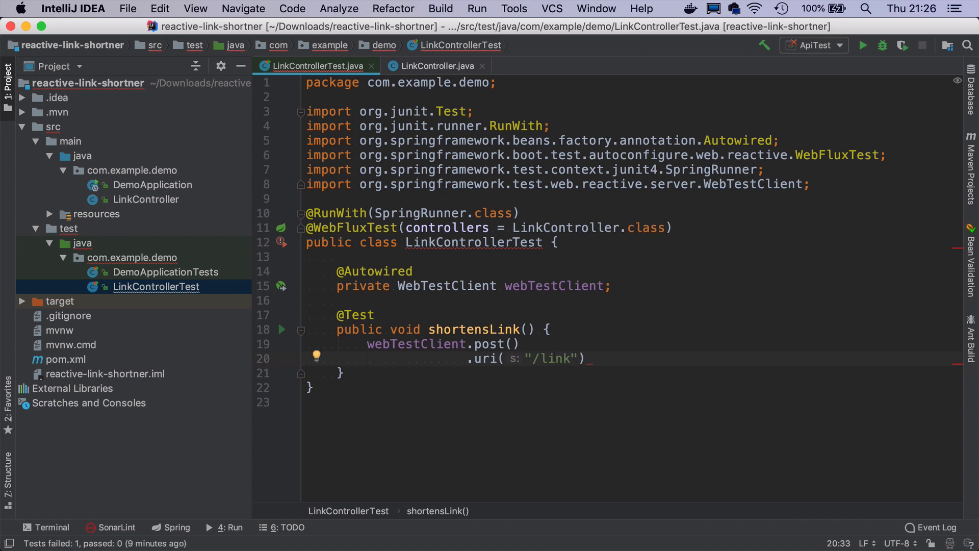
pyautogui.write('.on')
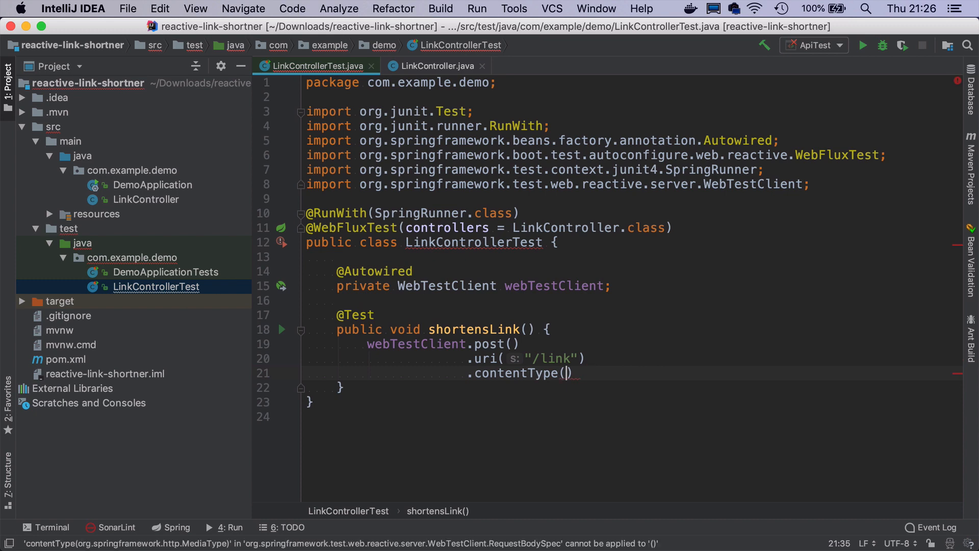
pyautogui.write('MediaType.APPLICATION_JSON')
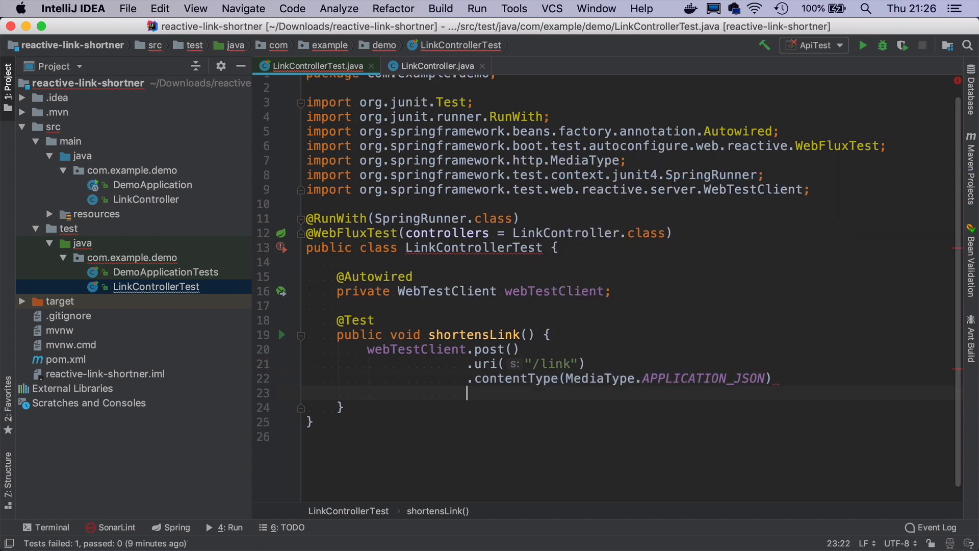
pyautogui.write('.syncBody(')
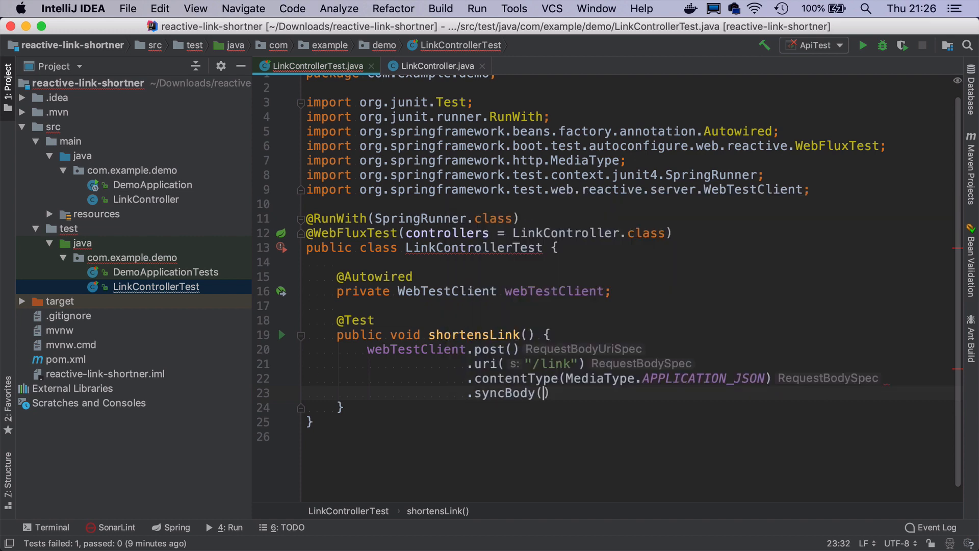
pyautogui.write('""')
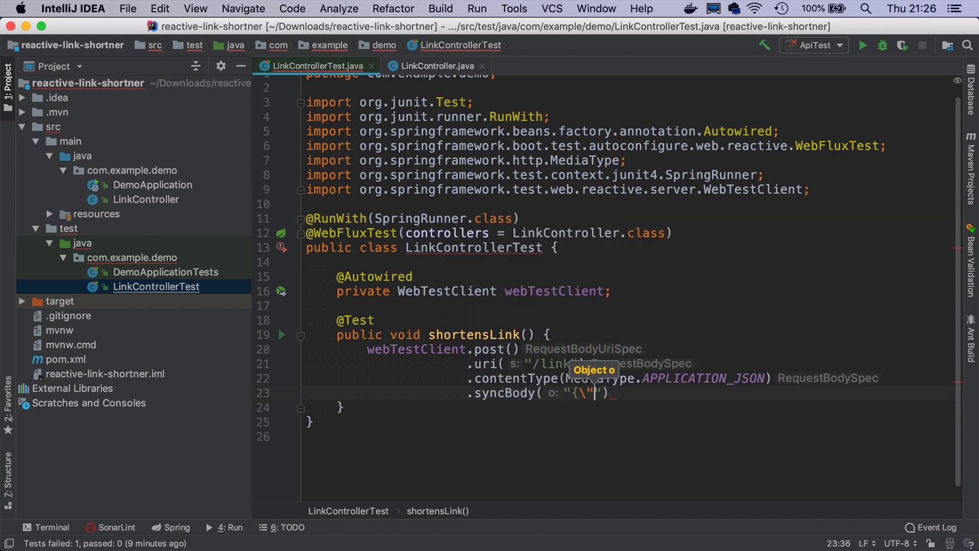
pyautogui.write('link\\":\\"https://psri')
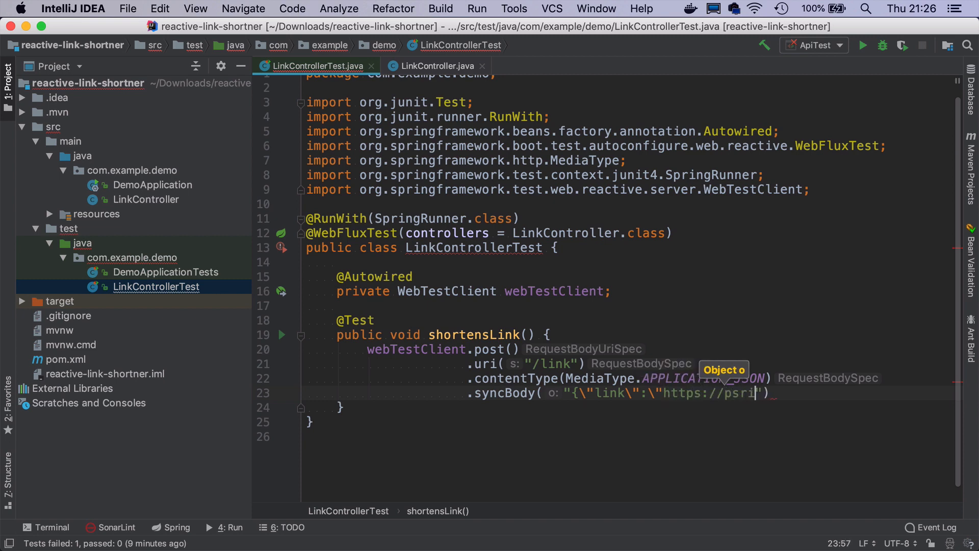
pyautogui.write('spring.io\\"}')
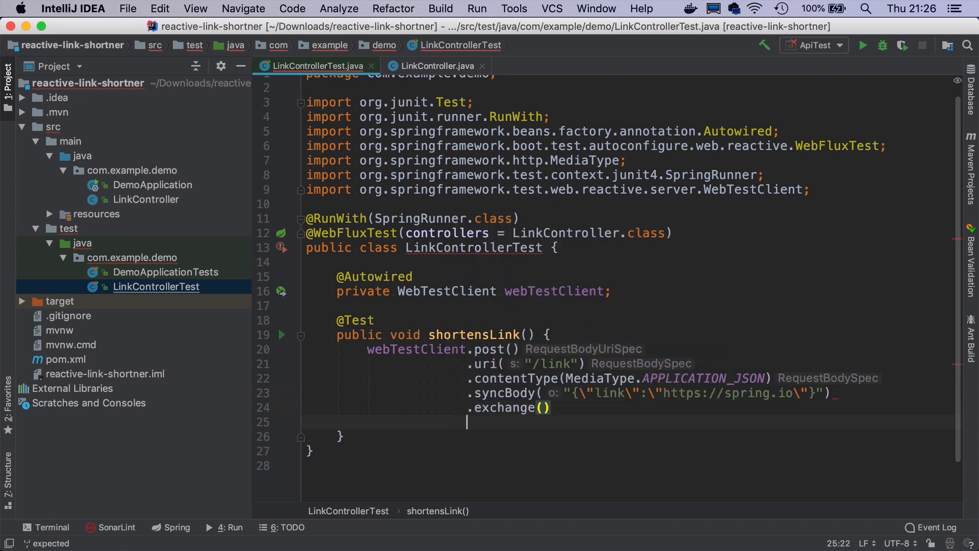
# Chain exchange().expectStatus().is2xxSuccessful() and reopen LinkController
pyautogui.write('.')
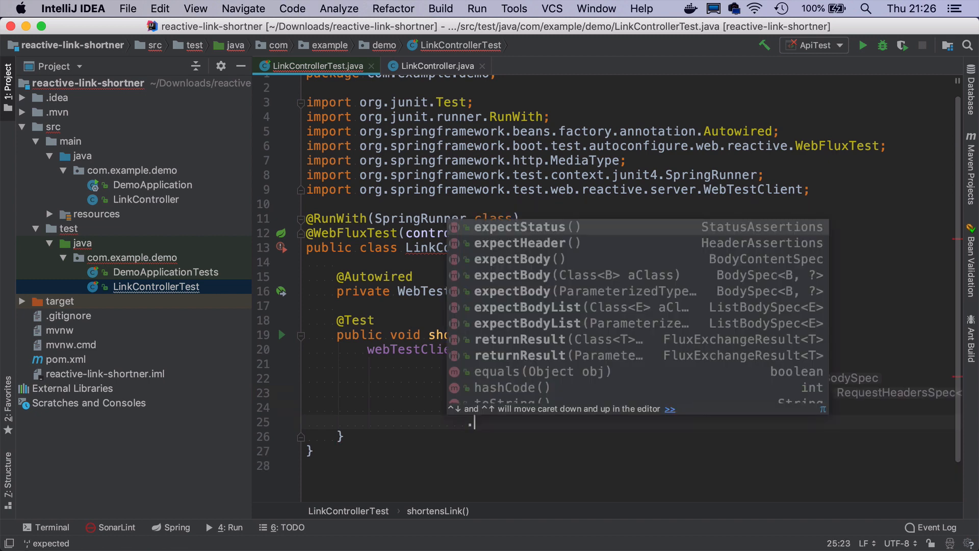
pyautogui.click(521, 227)
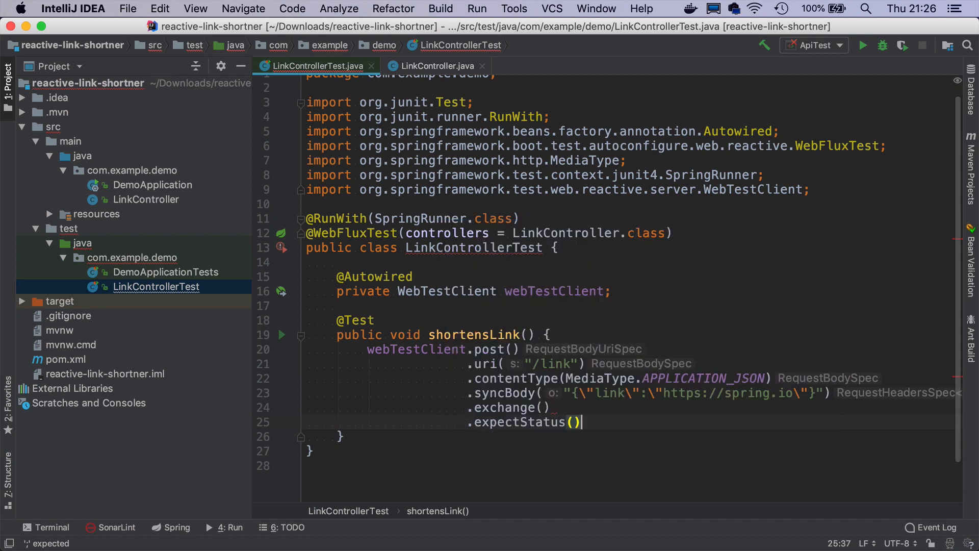
pyautogui.write('.is')
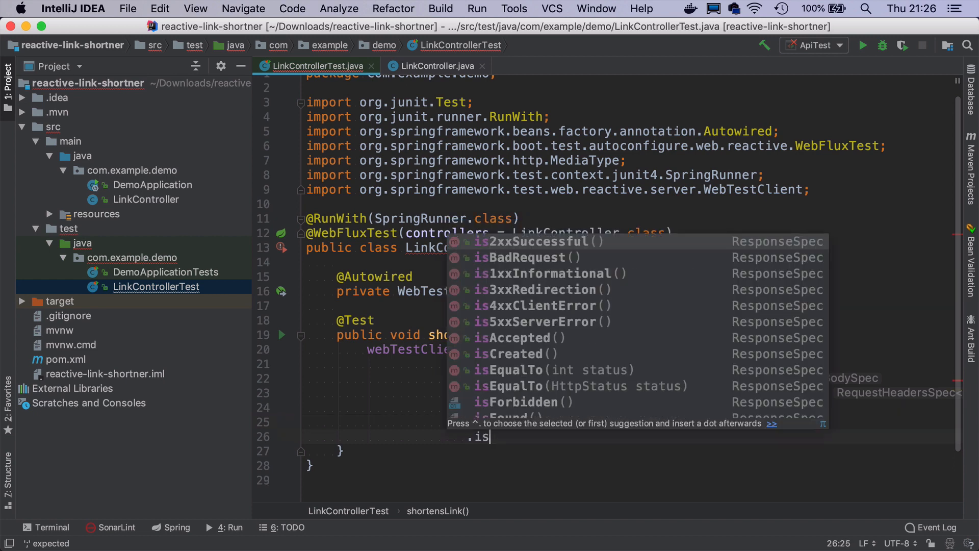
pyautogui.click(532, 241)
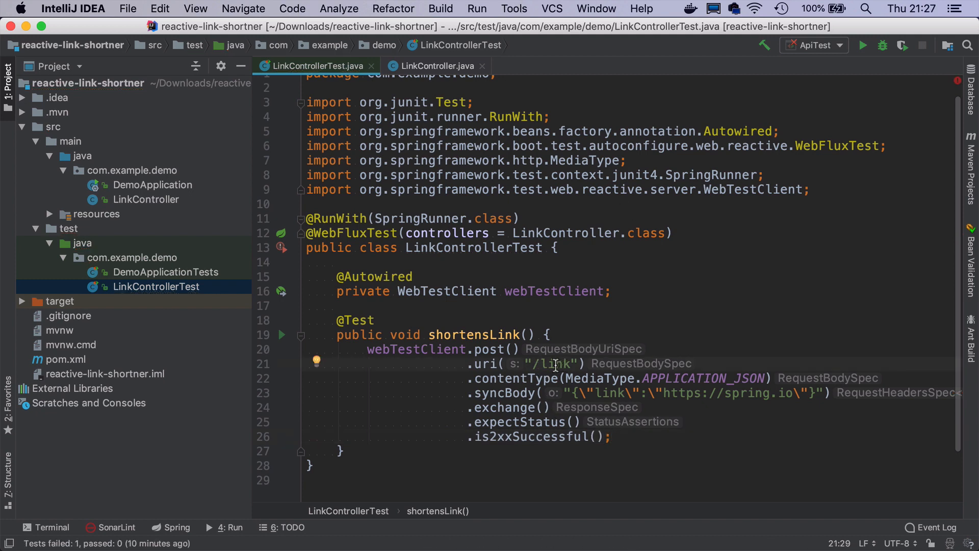
pyautogui.doubleClick(559, 364)
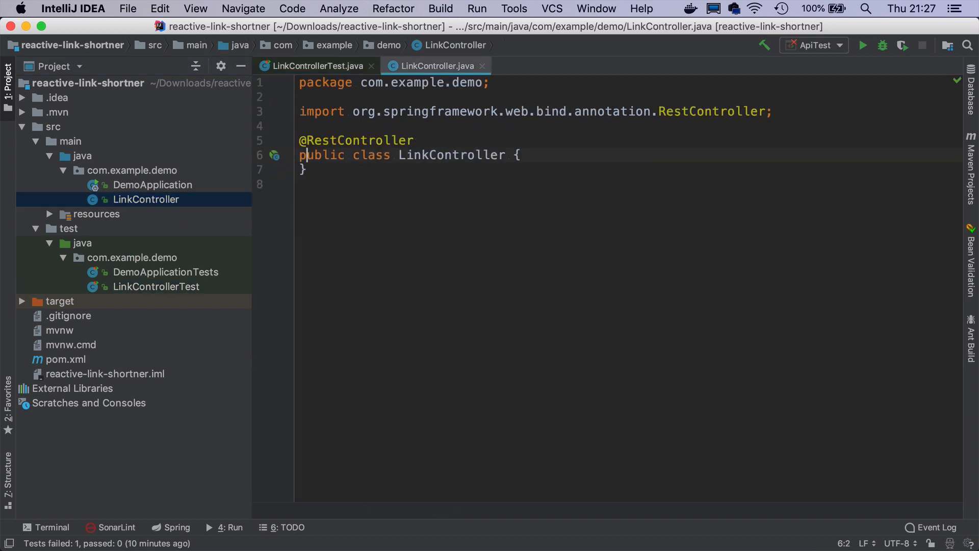
pyautogui.write('@PostMapping')
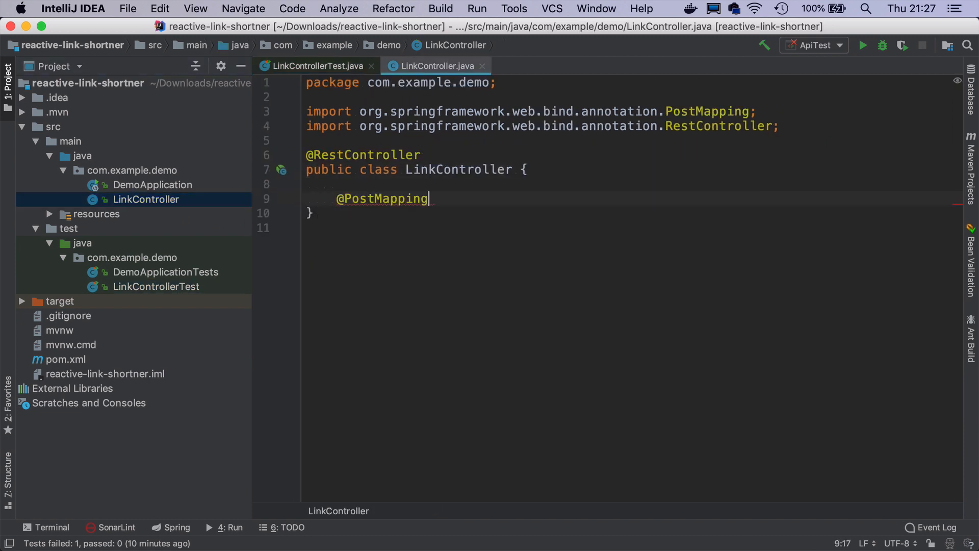
pyautogui.write('("/link")')
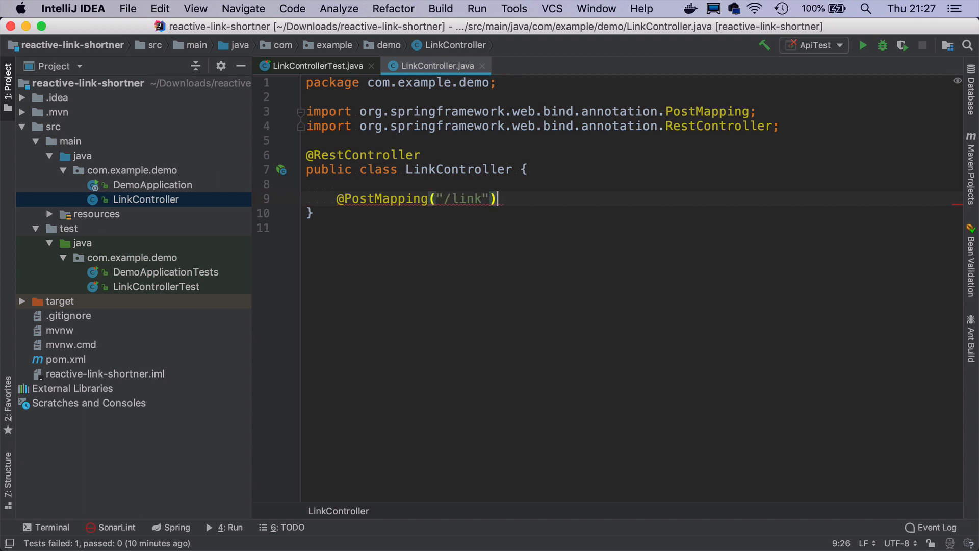
pyautogui.write('Mono<>')
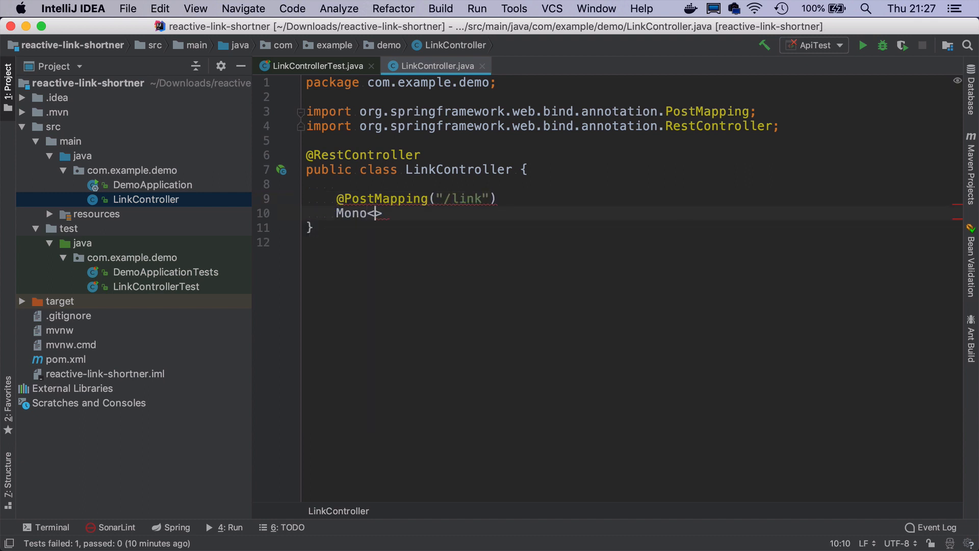
pyautogui.write('Void')
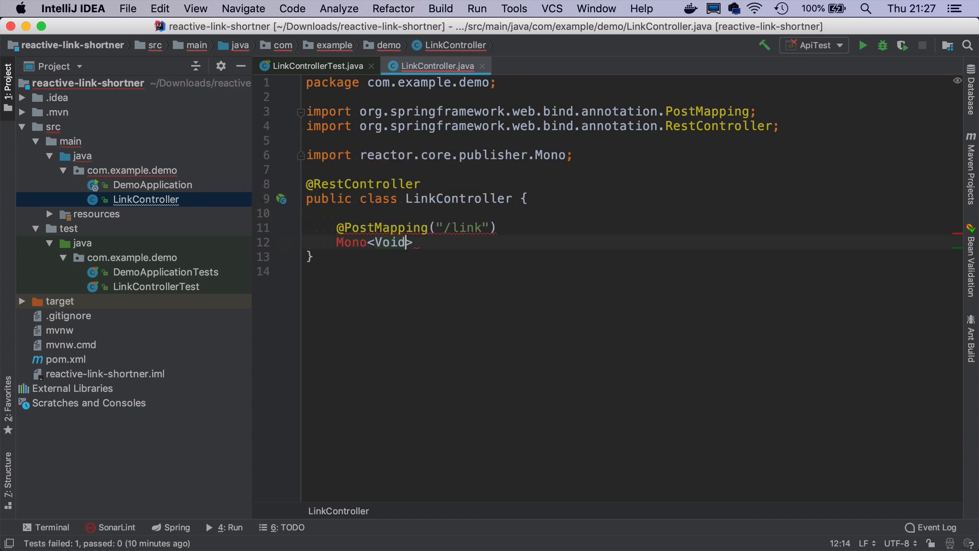
pyautogui.write('create')
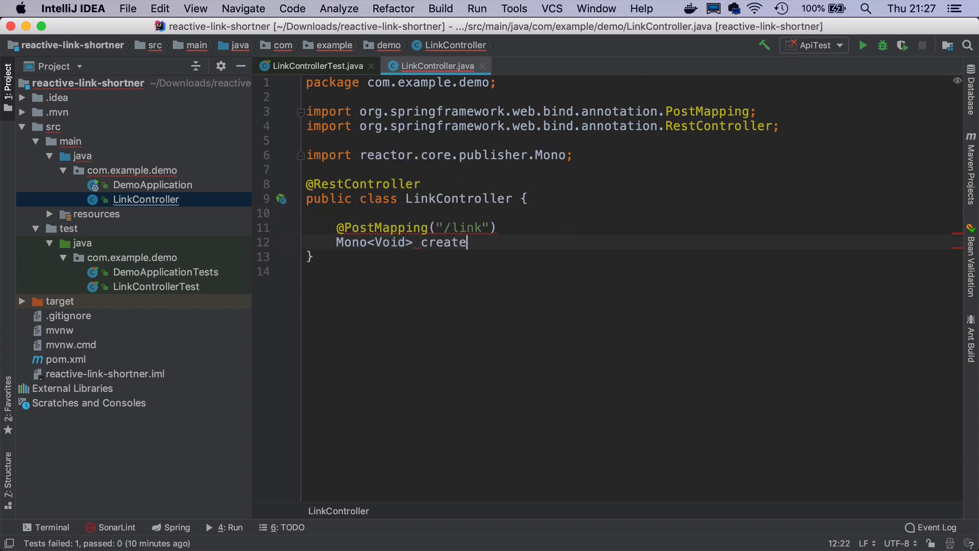
pyautogui.write('(@Reqe')
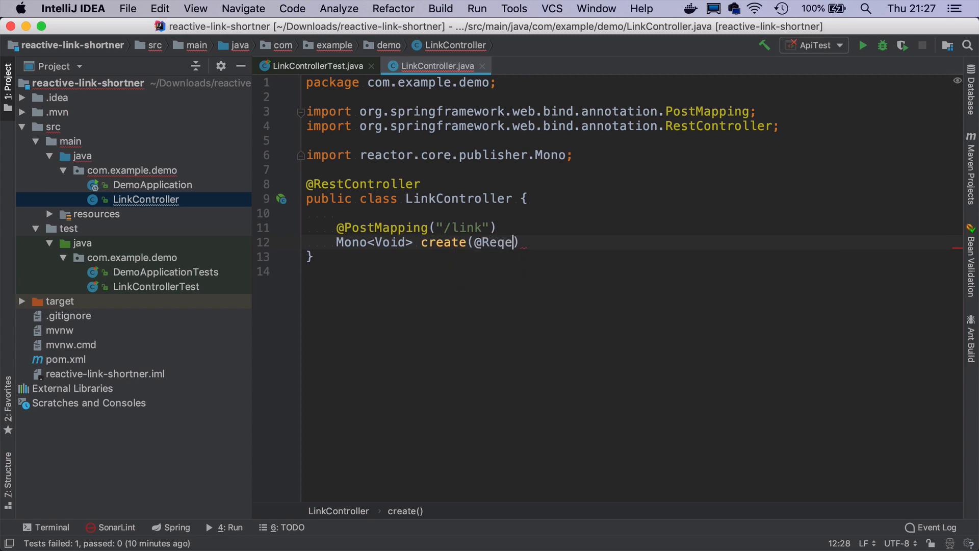
pyautogui.write('s')
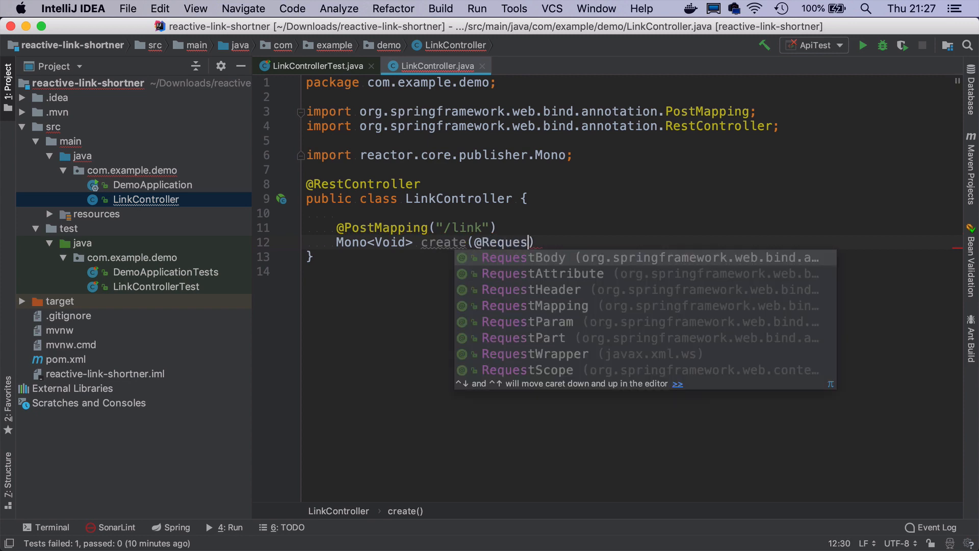
pyautogui.click(523, 258)
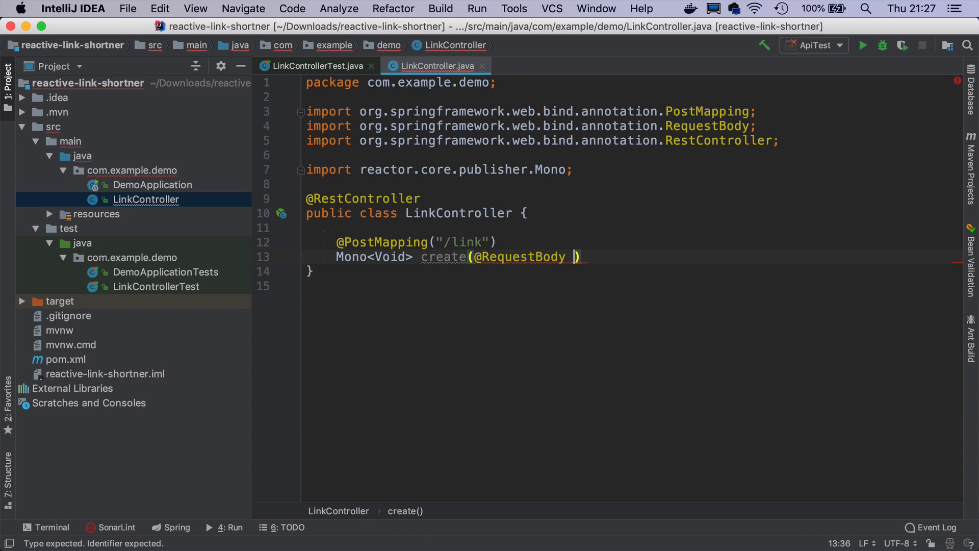
# Type the CreateLinkRequest request parameter and return Mono.empty() from the body
pyautogui.write('Cret')
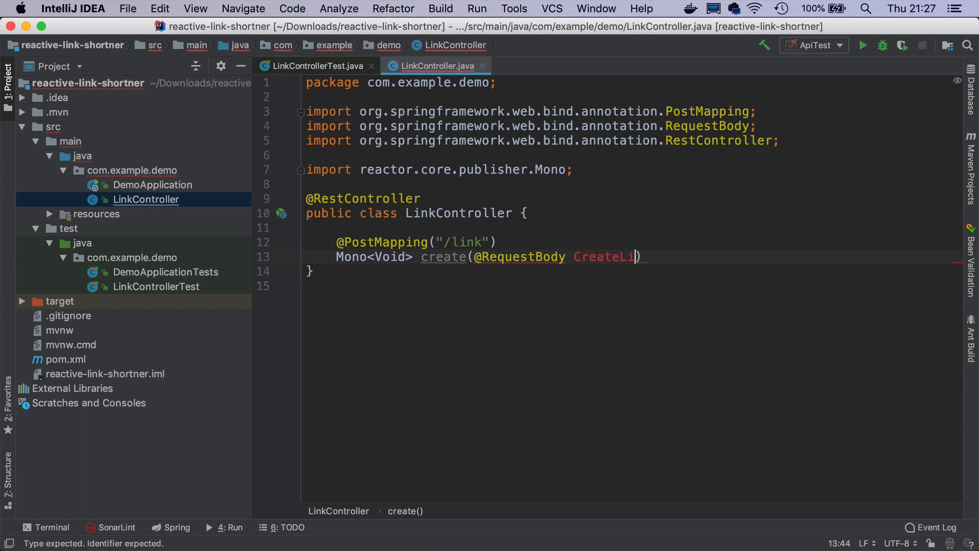
pyautogui.write('nkRequest')
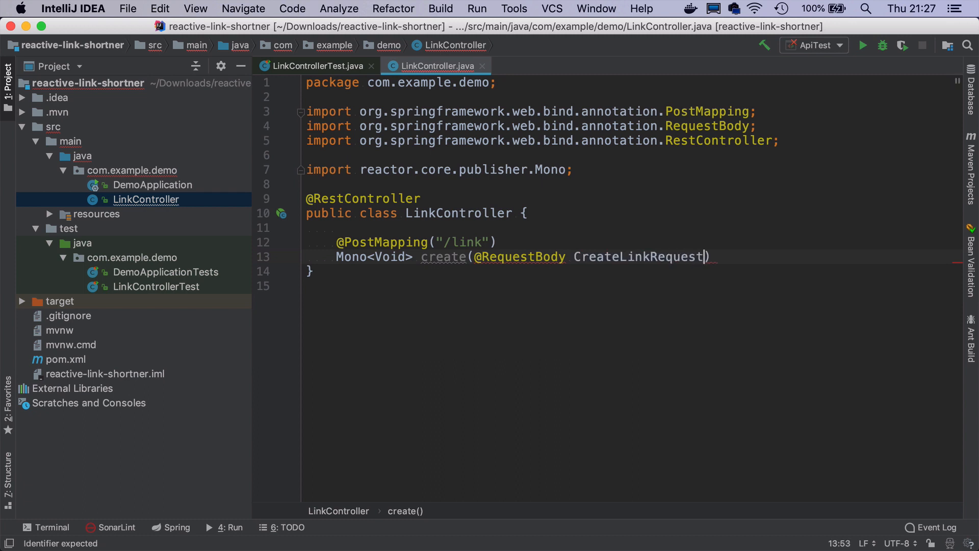
pyautogui.write('request)')
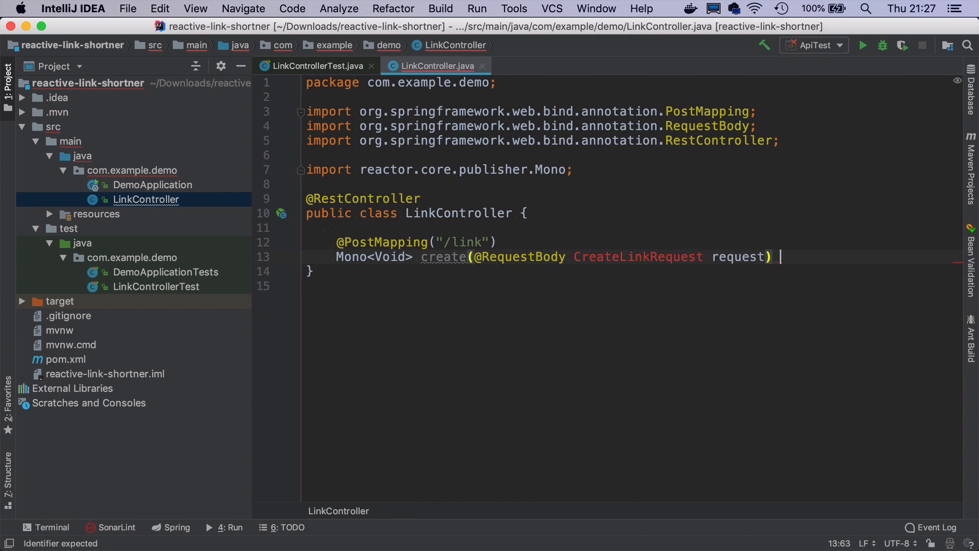
pyautogui.write('{')
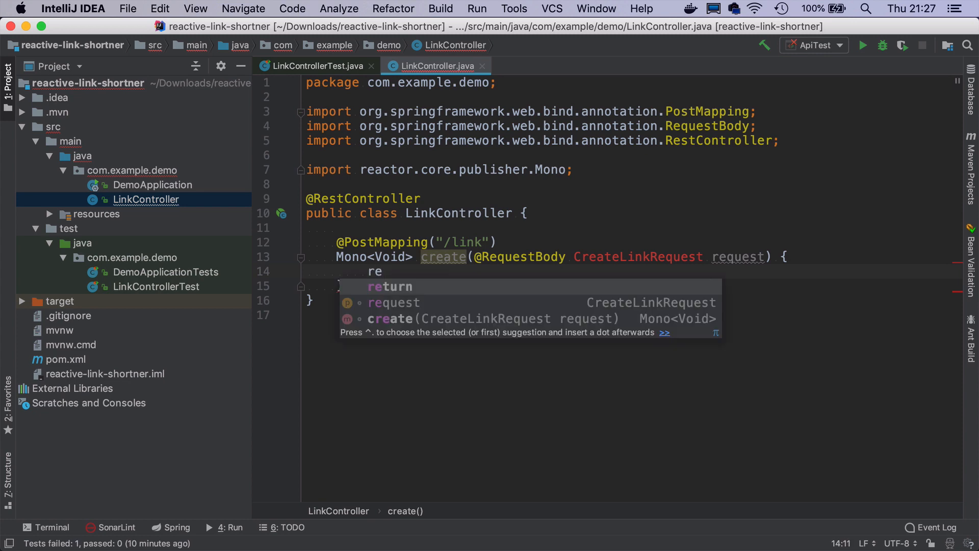
pyautogui.write('turn Mono.empty();')
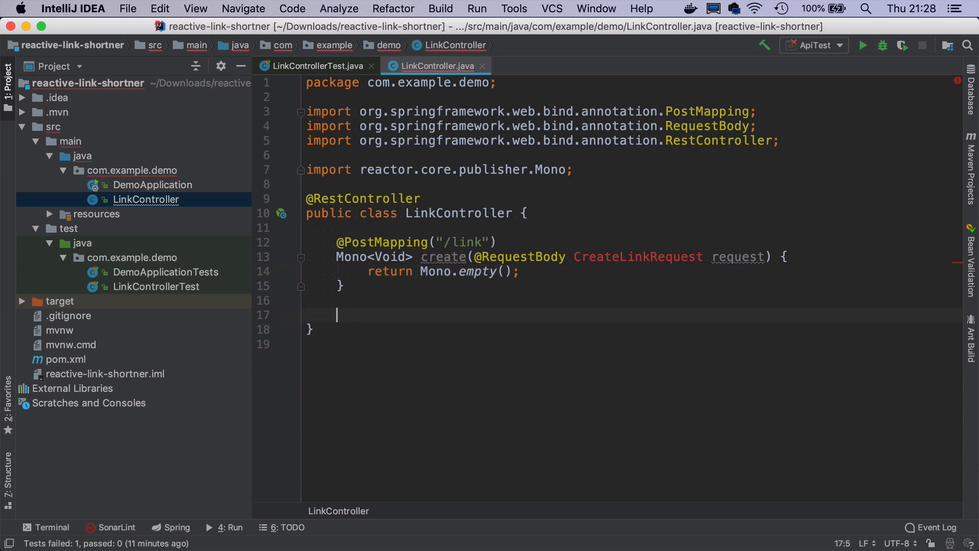
# Add static class CreateLinkRequest with a link field and generated getter/setter
pyautogui.write('static class Create')
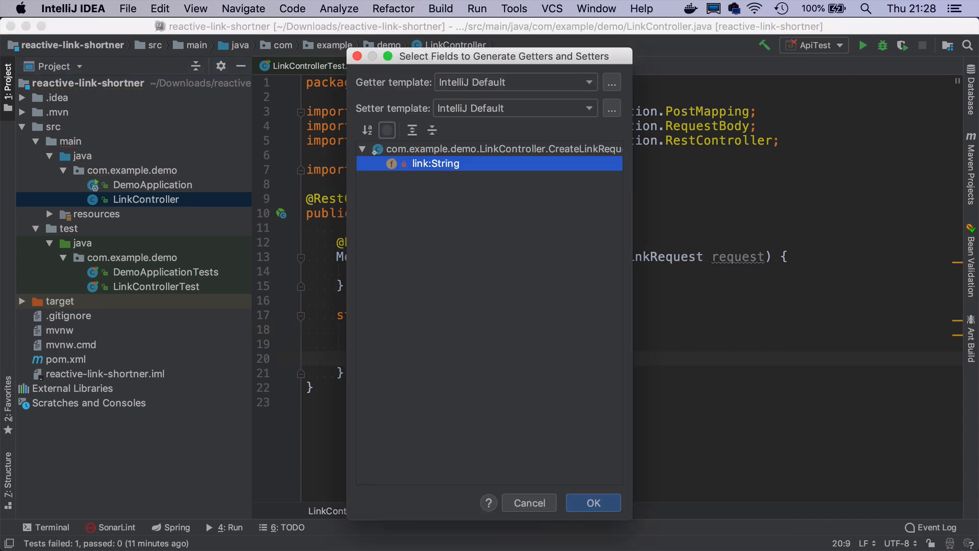
pyautogui.click(593, 503)
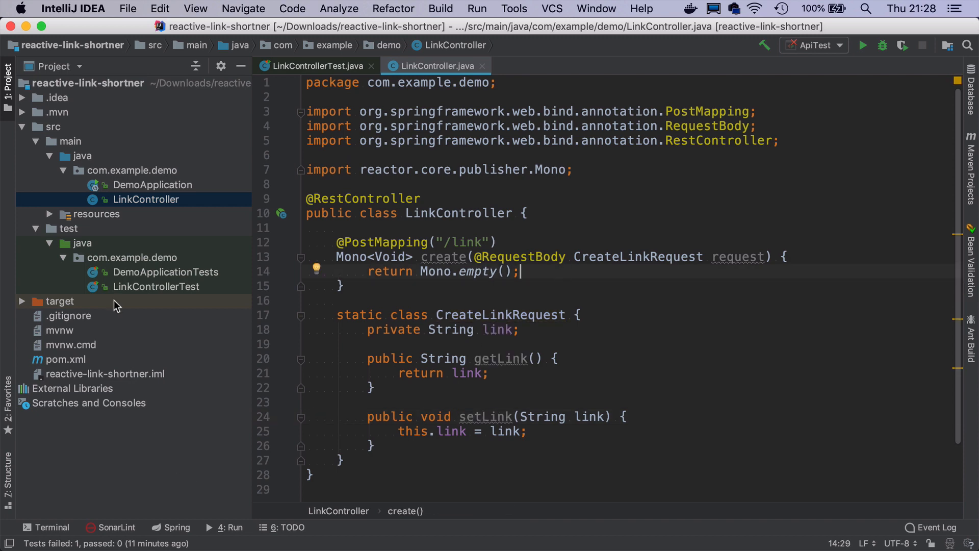
# Run LinkControllerTest from the Project view
pyautogui.rightClick(156, 287)
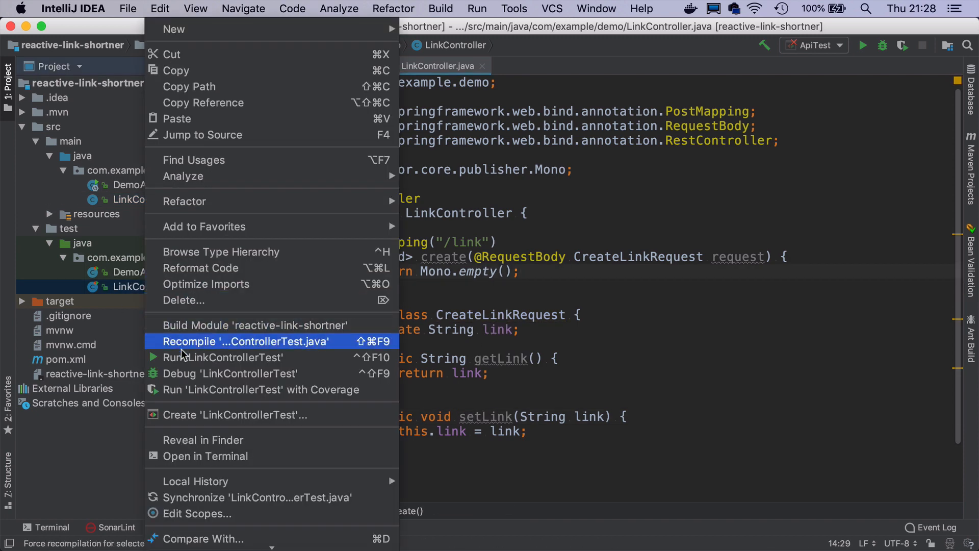
pyautogui.click(245, 341)
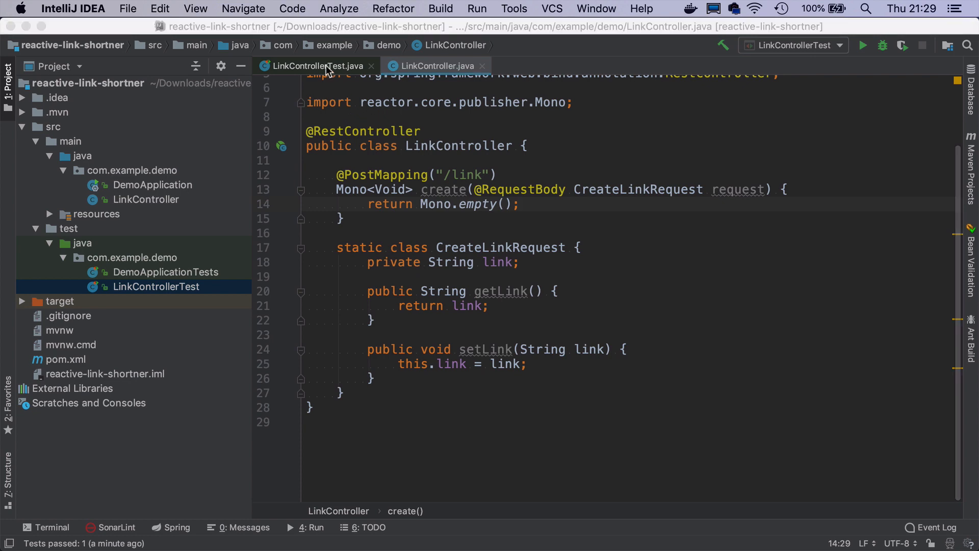
# Append expectBody().jsonPath("$.shortenedLink").value(val -> assertThat(val)...) to the test
pyautogui.click(319, 66)
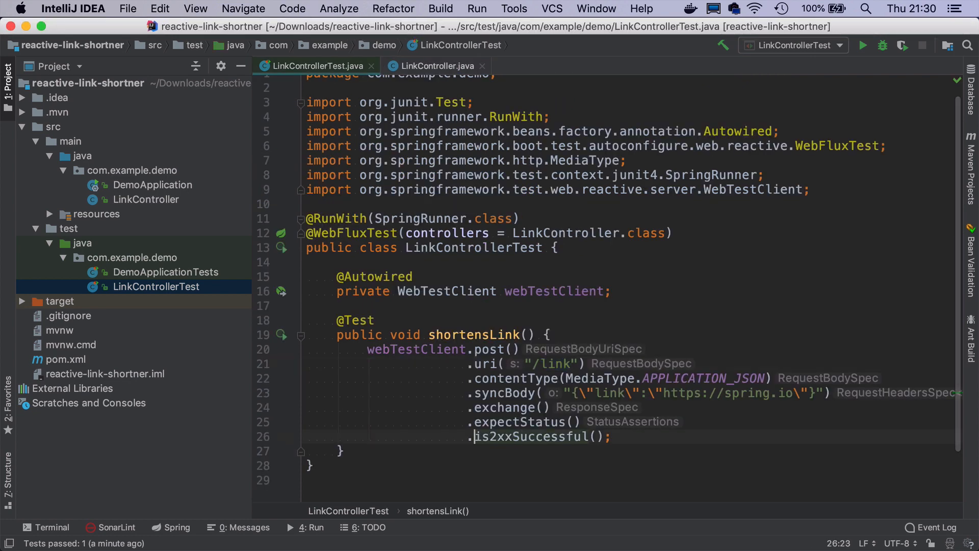
pyautogui.write('.e')
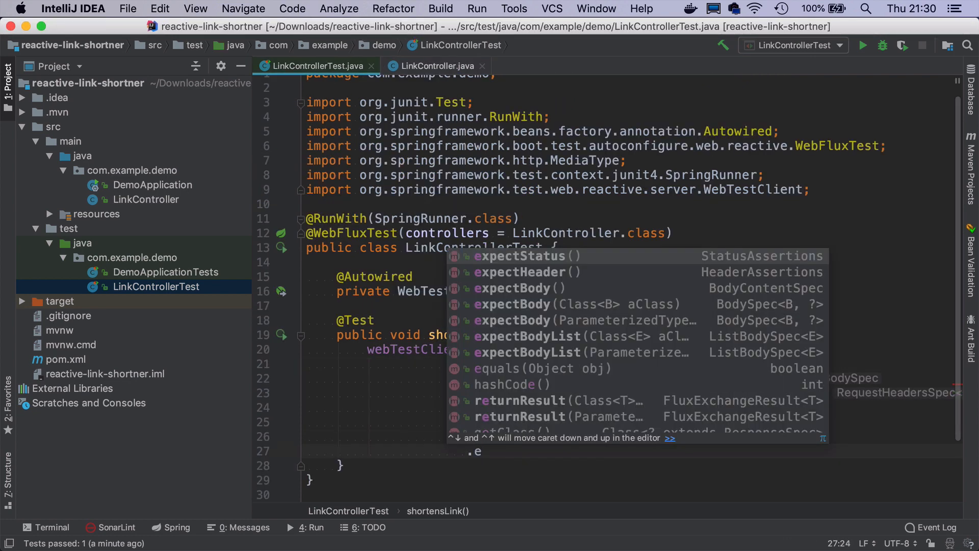
pyautogui.write('xpectBody(')
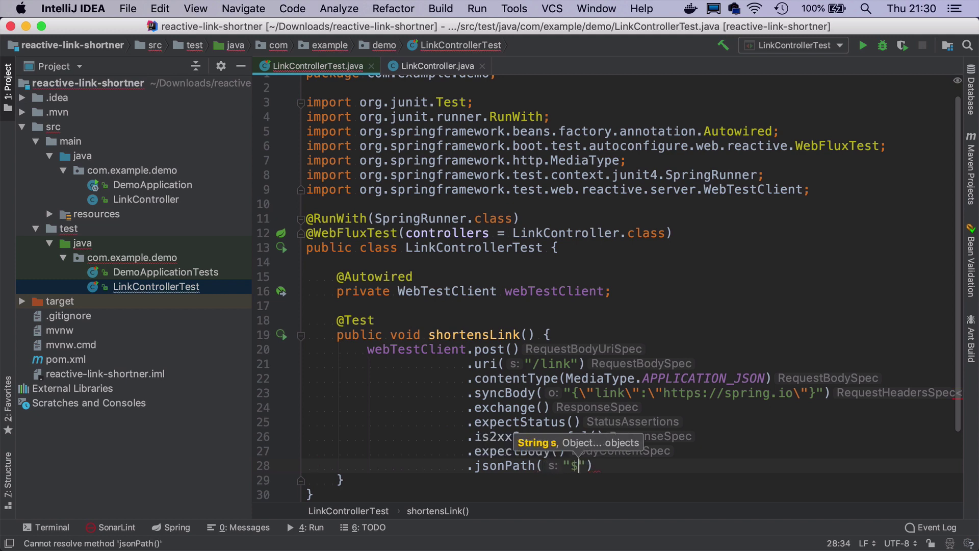
pyautogui.write('.shortenedLink')
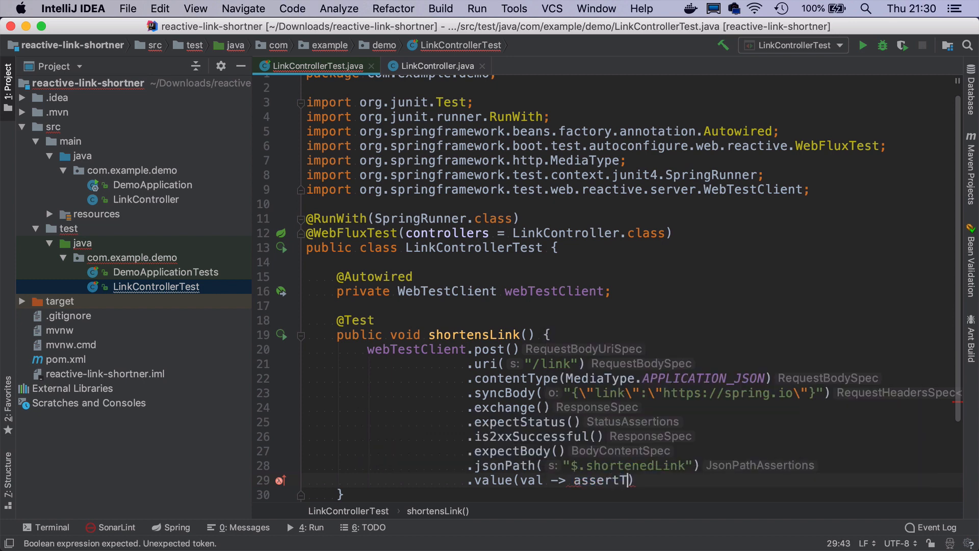
pyautogui.write('hat(val')
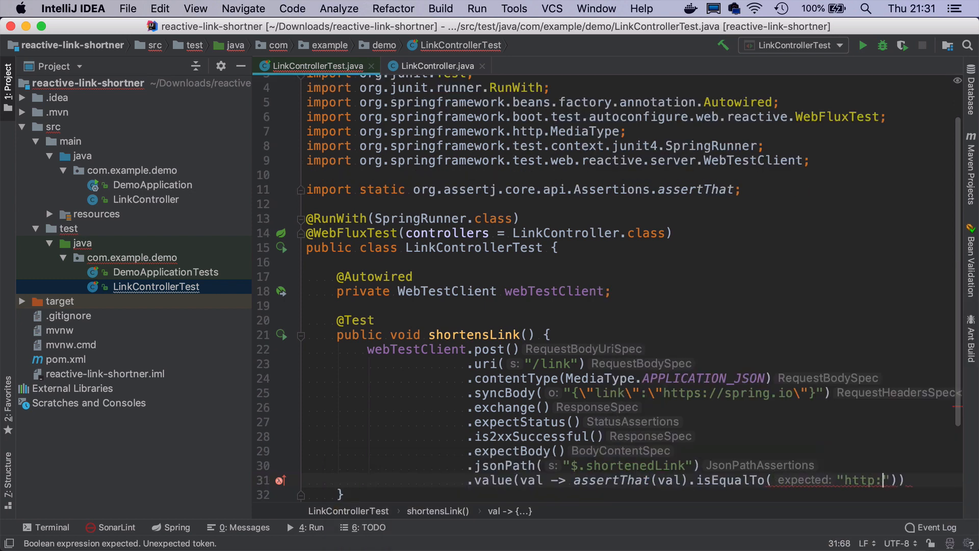
pyautogui.write('//')
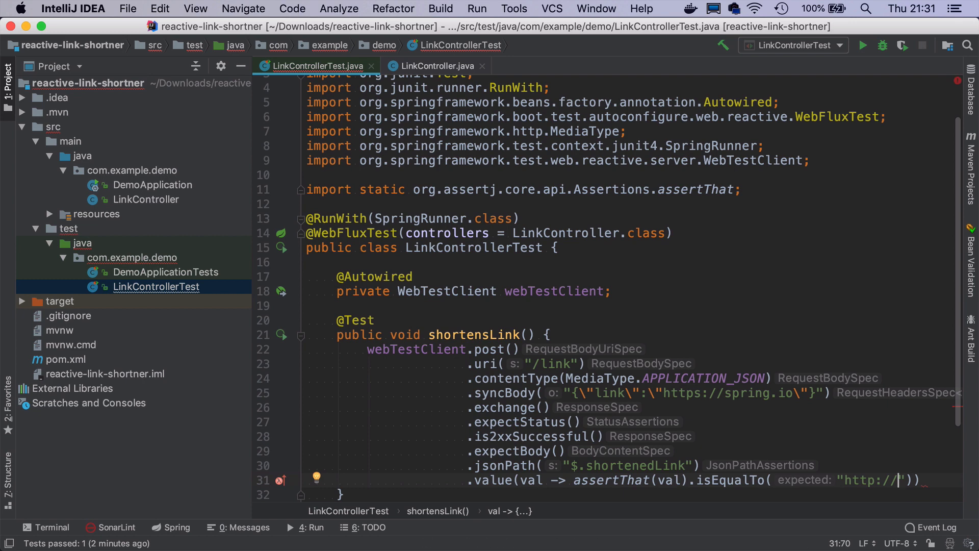
pyautogui.write('localhost:8080/')
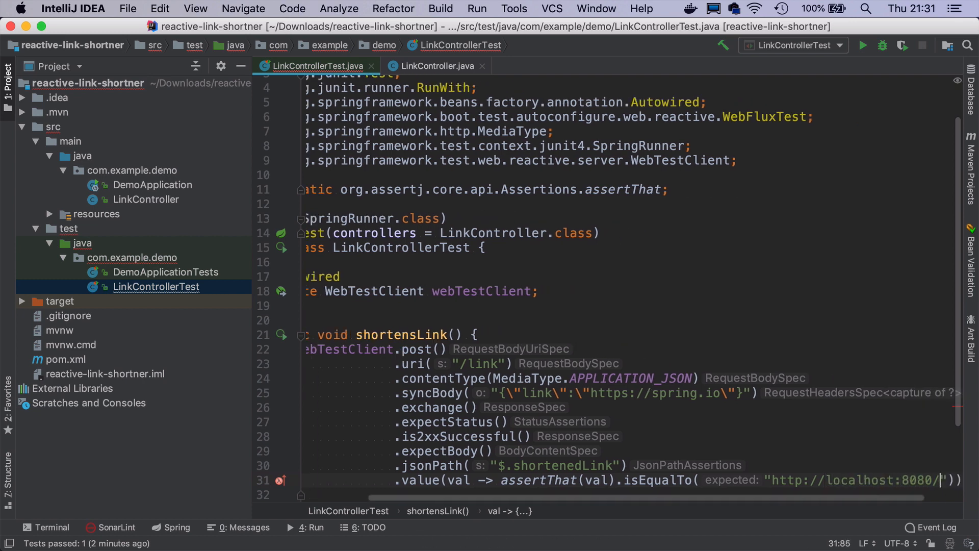
pyautogui.write('aass')
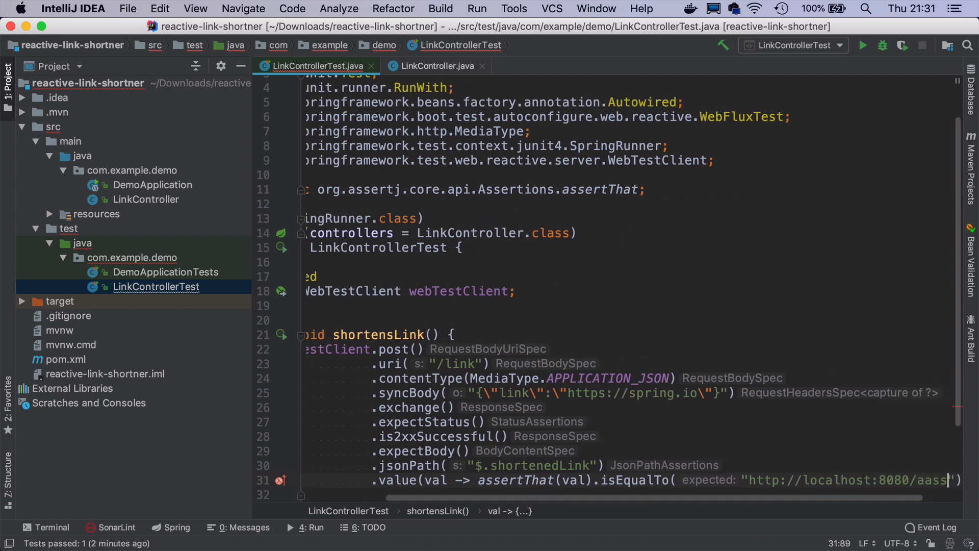
pyautogui.write('2211')
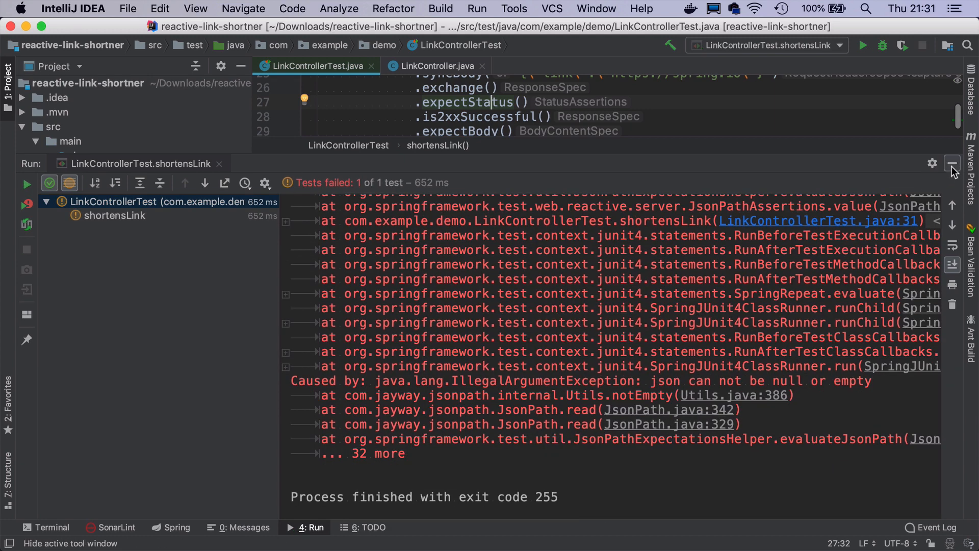
# Change return type to Mono<CreateLinkResponse> and create static inner class with shortenedLink accessors
pyautogui.click(434, 65)
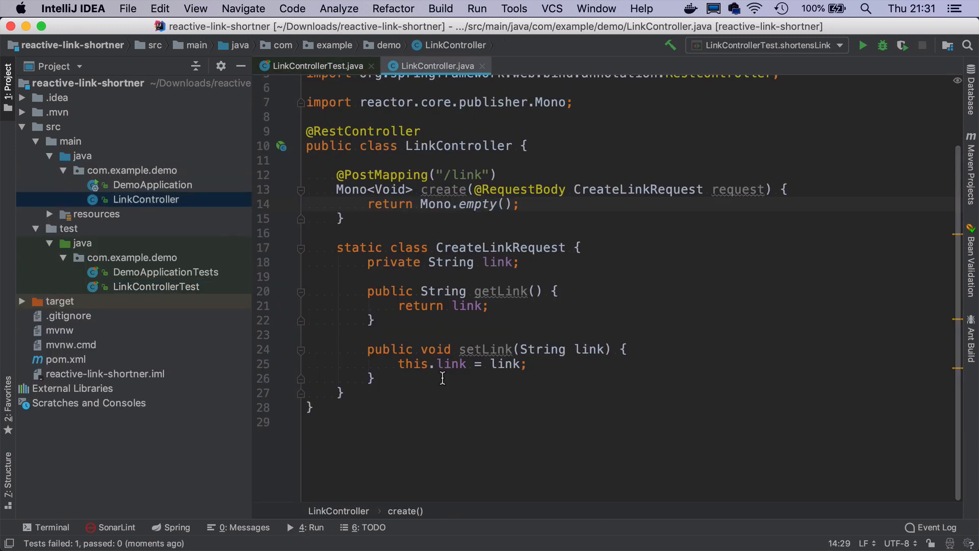
pyautogui.write('CreateLinkResponse')
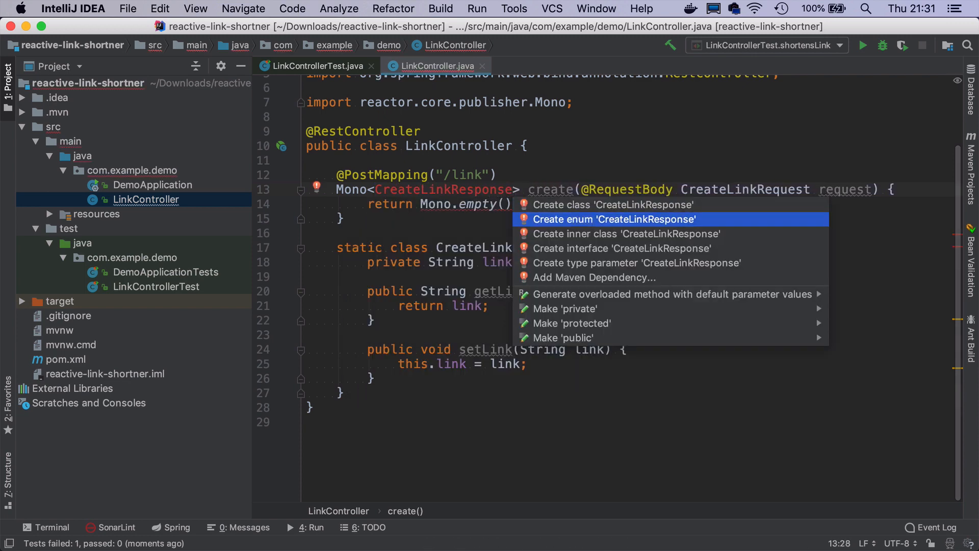
pyautogui.click(626, 234)
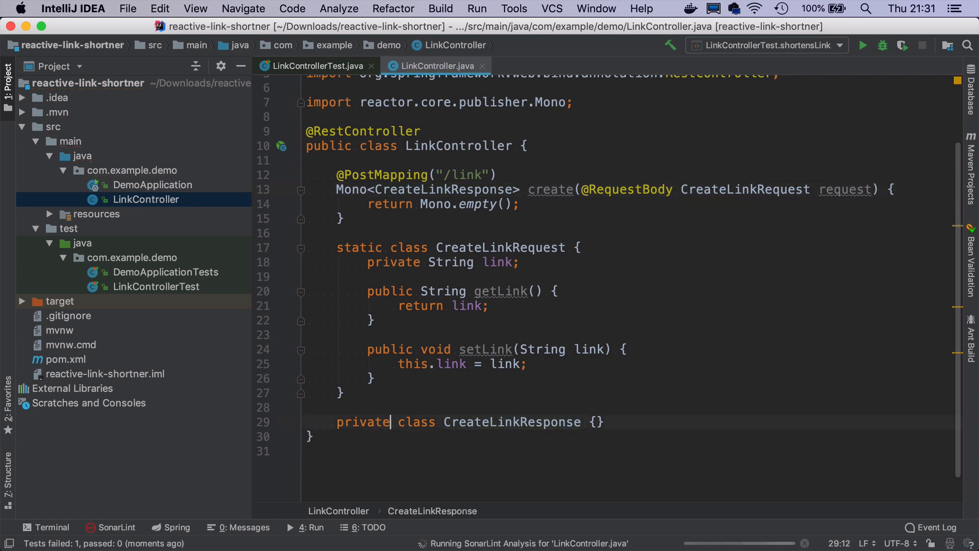
pyautogui.write('static')
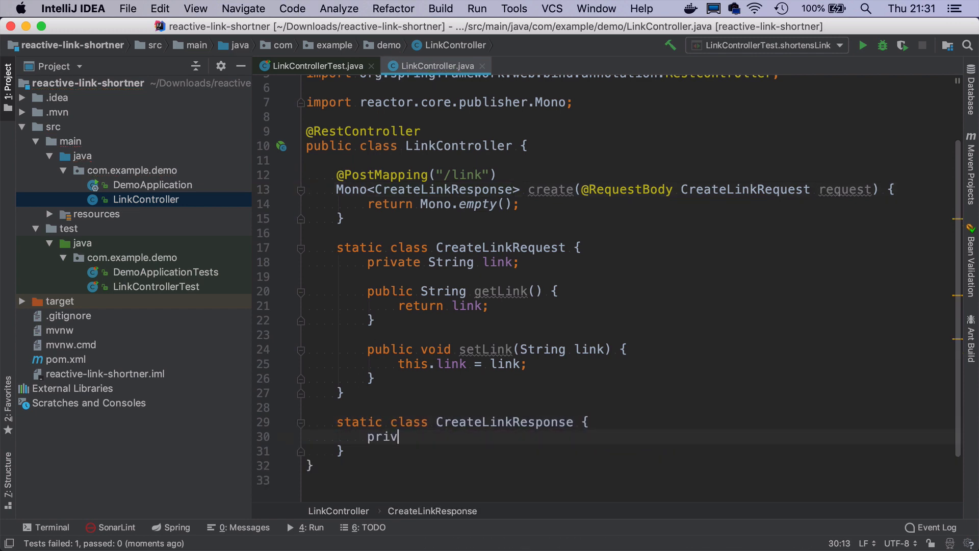
pyautogui.write('ate String shor')
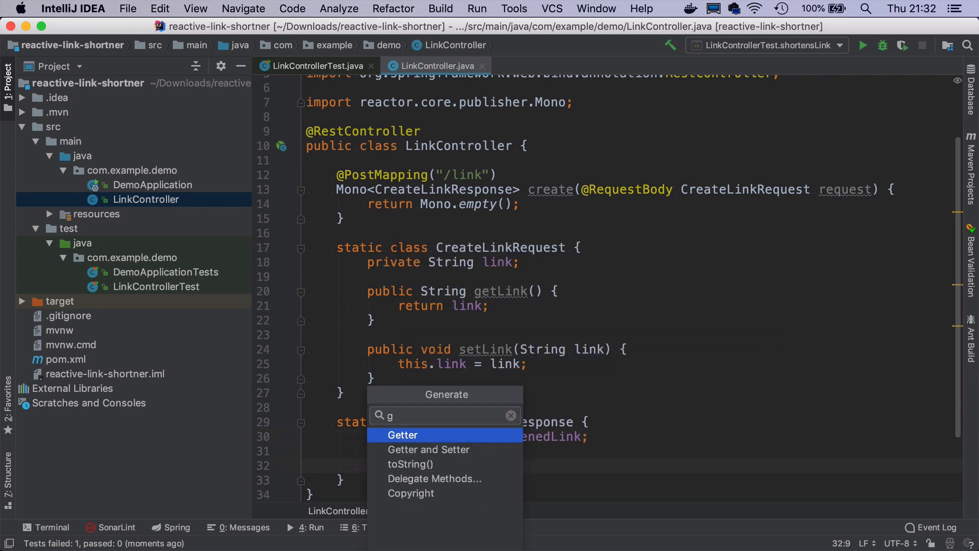
pyautogui.click(403, 435)
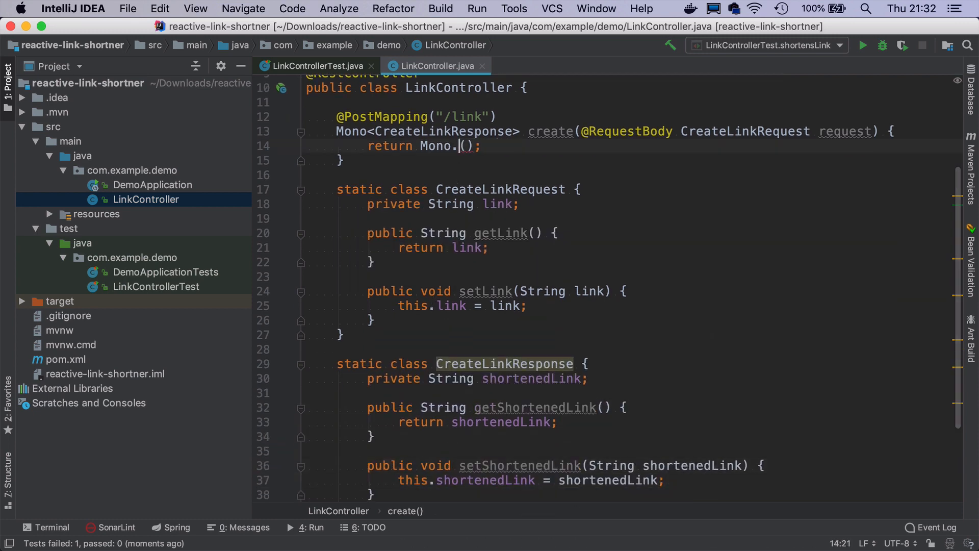
# Return Mono.just(new CreateLinkResponse()) and bring back the test run results
pyautogui.write('just(new Cre')
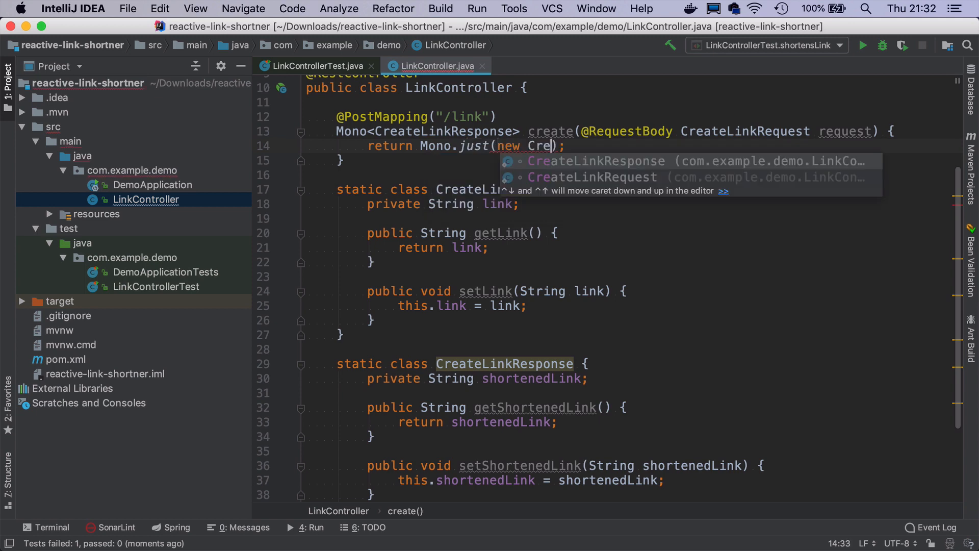
pyautogui.press('Cmd+E')
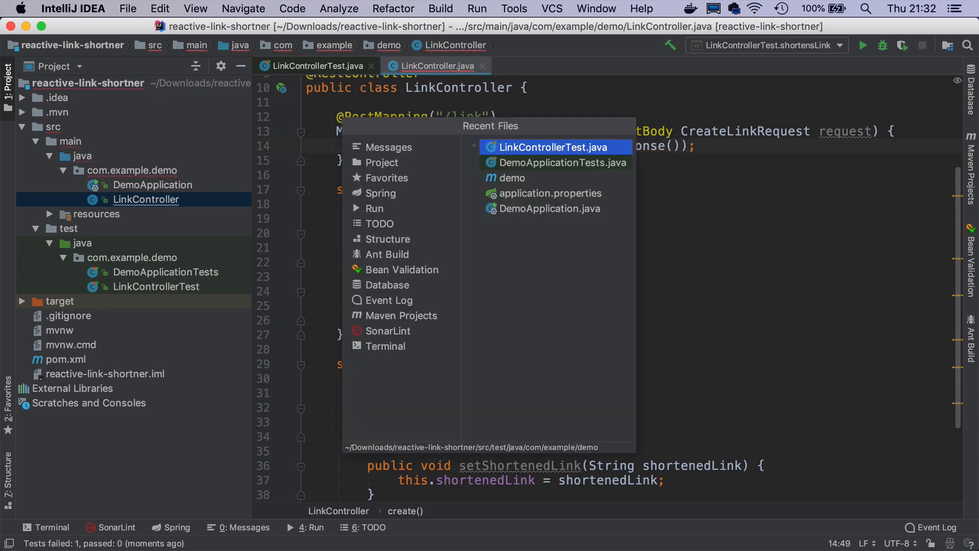
pyautogui.click(552, 147)
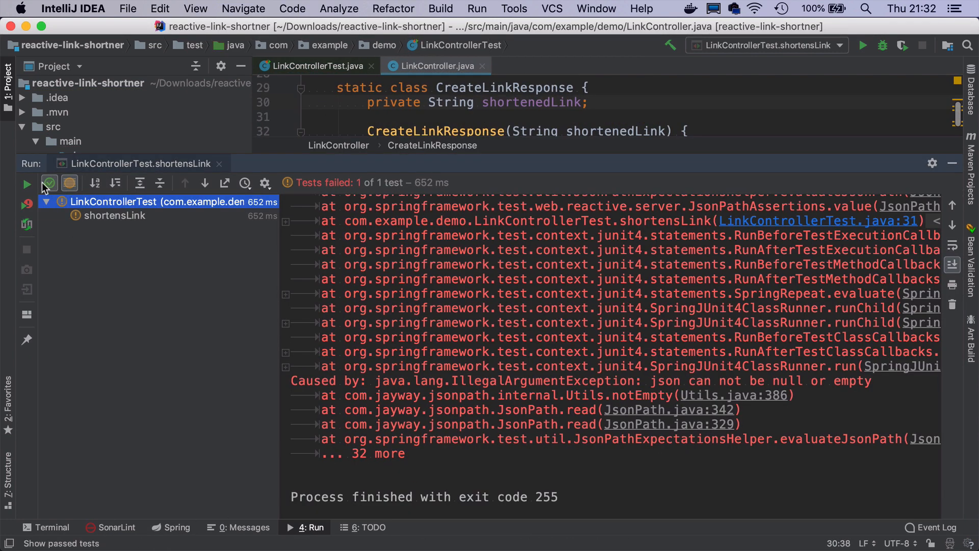
# Rerun the shortensLink test so it passes with the localhost:8080 link response
pyautogui.click(11, 183)
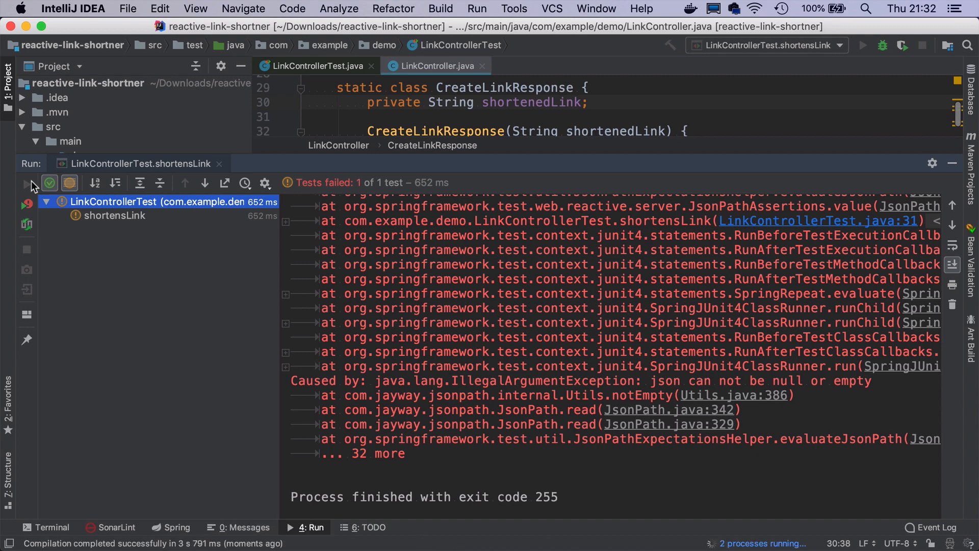
pyautogui.click(26, 183)
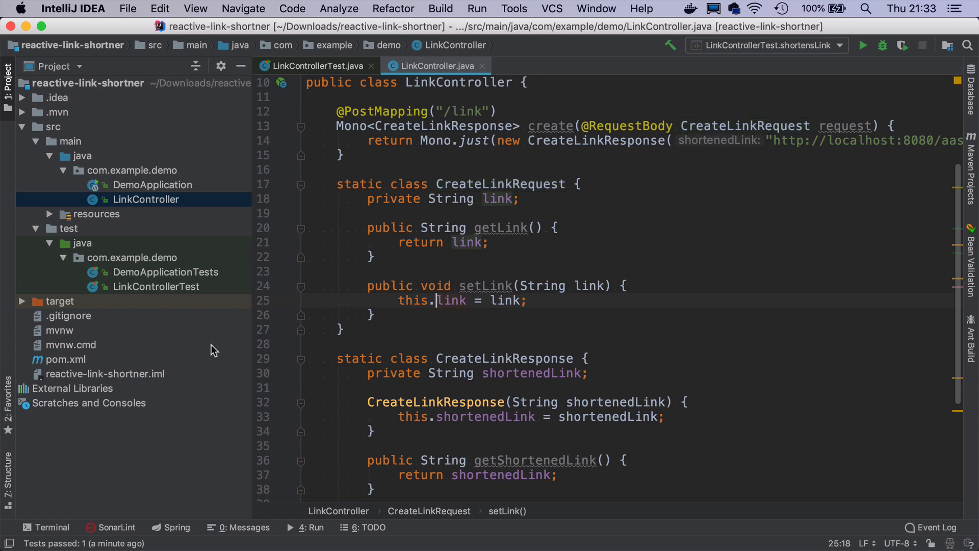
# Declare the org.projectlombok lombok dependency in pom.xml without a version line
pyautogui.doubleClick(65, 359)
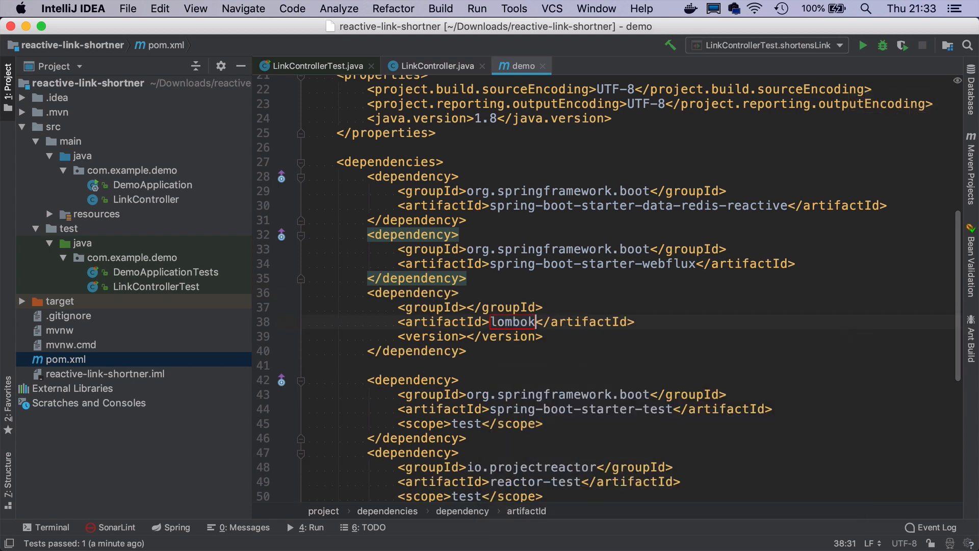
pyautogui.write('org.projectlombok')
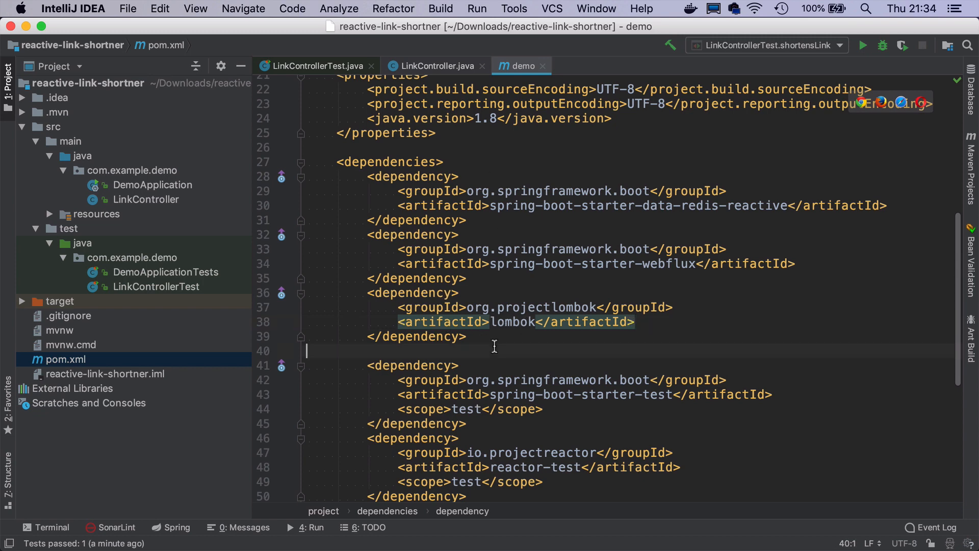
pyautogui.click(89, 83)
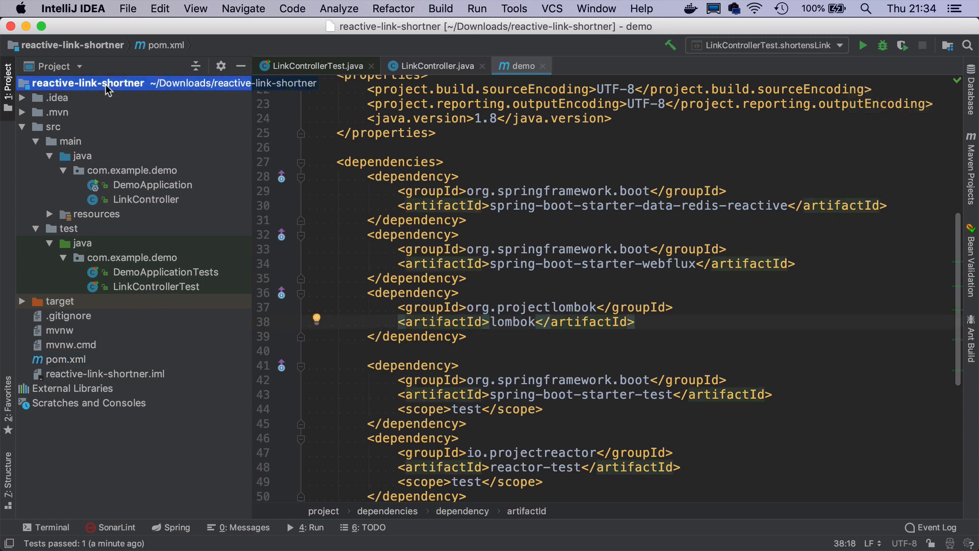
# Create a new lombok.config file at the reactive-link-shortner project root
pyautogui.rightClick(86, 84)
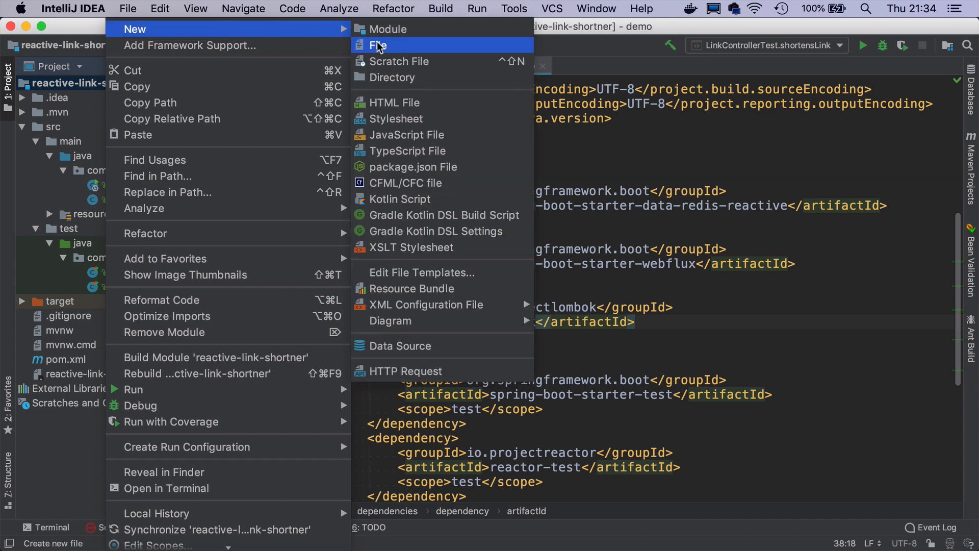
pyautogui.click(377, 45)
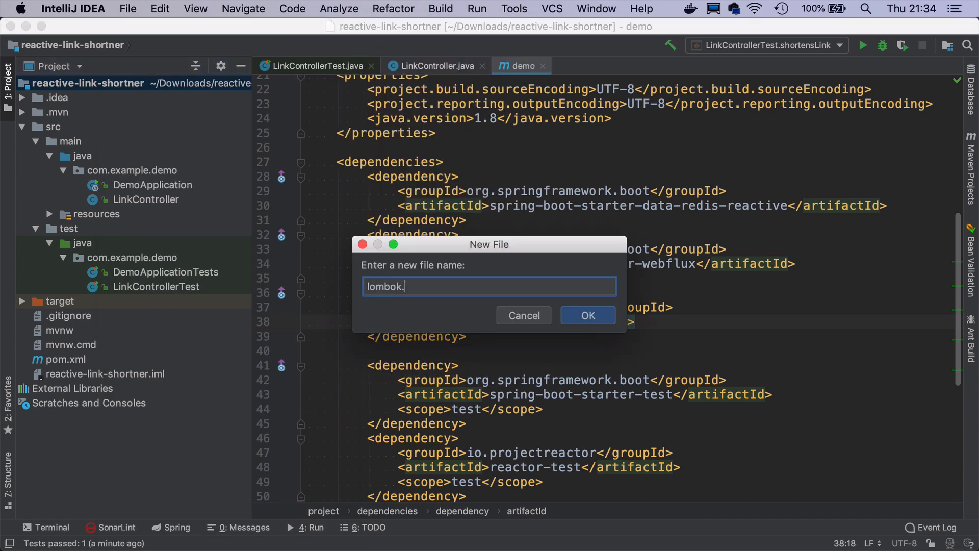
pyautogui.click(588, 315)
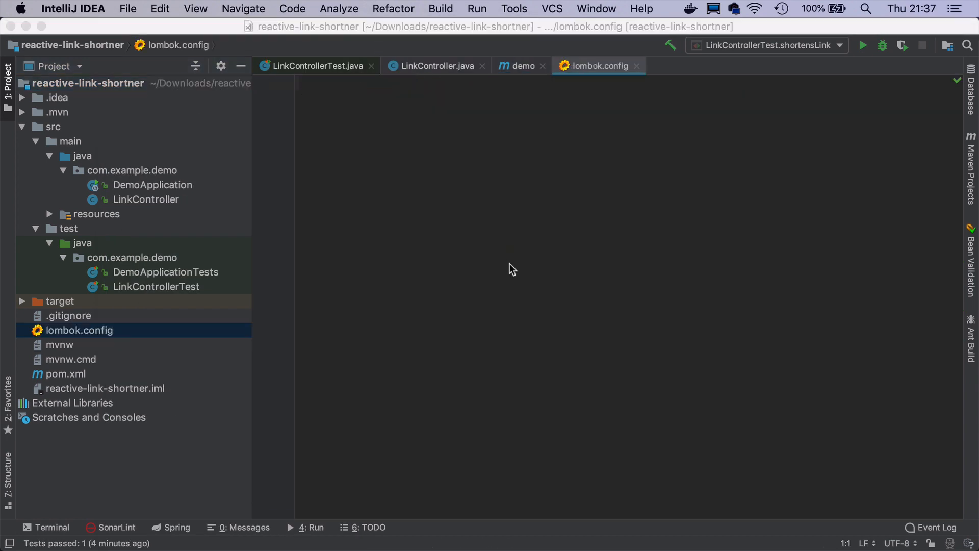
pyautogui.write('Lo')
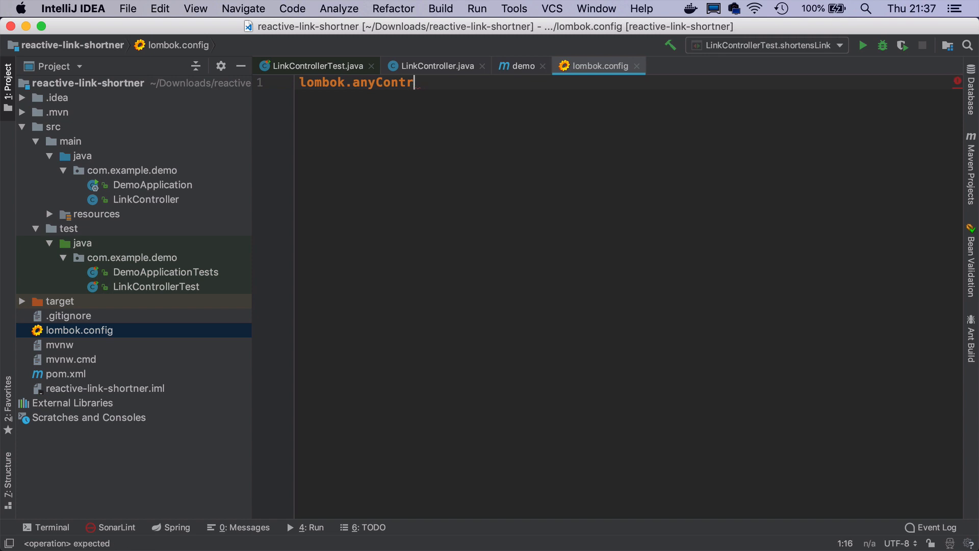
# Set anyConstructor.addConstructorProperties=true and config.stopBubbling in lombok.config
pyautogui.write('uctor.add')
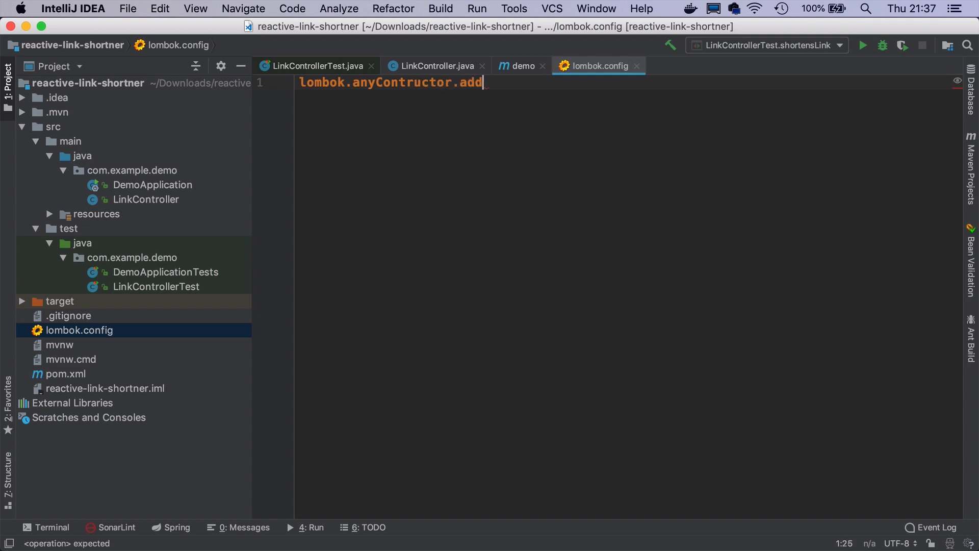
pyautogui.write('Constructo')
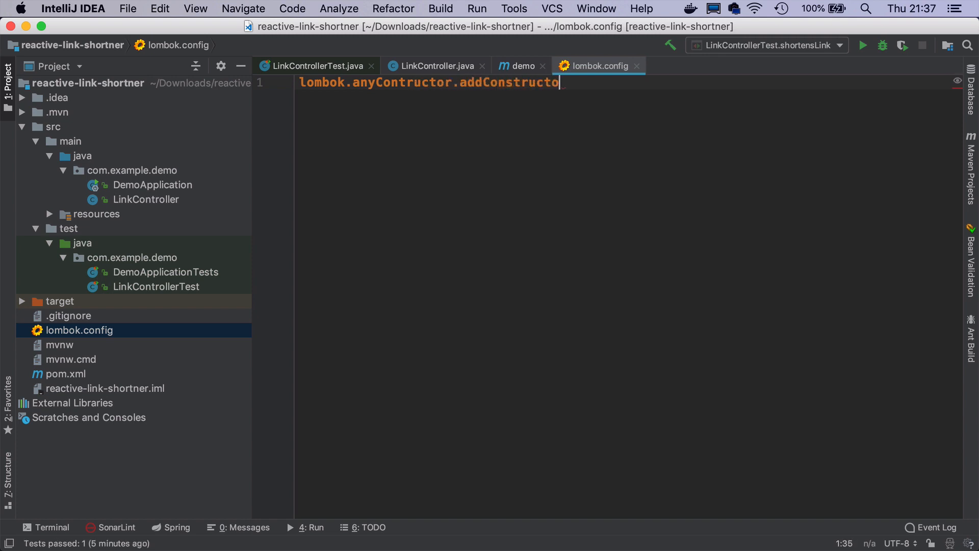
pyautogui.write('rProperties')
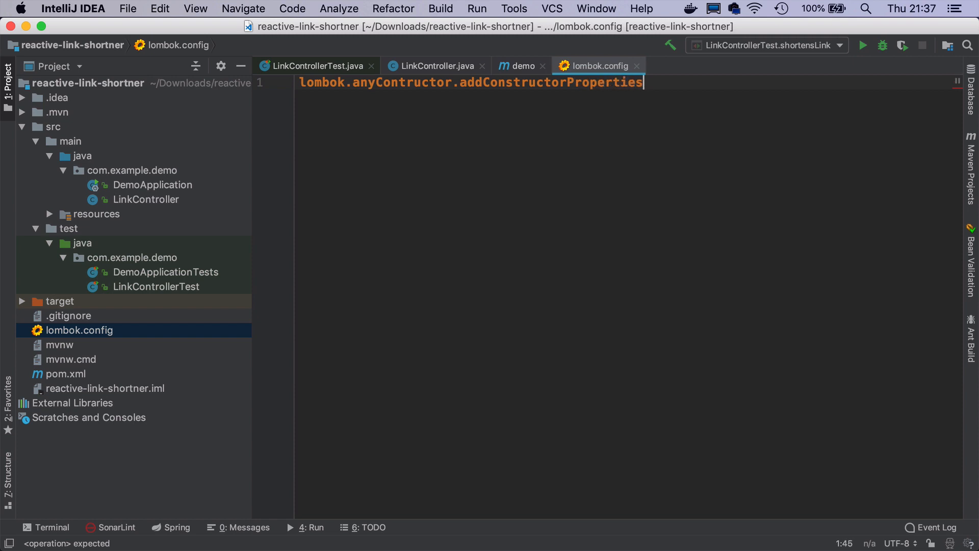
pyautogui.write('=true')
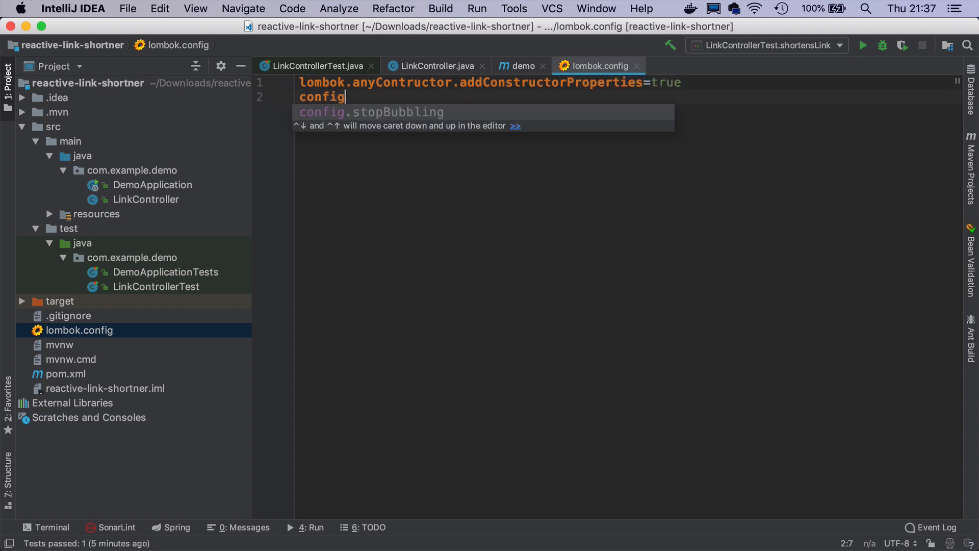
pyautogui.write('.stopBubbling=tu')
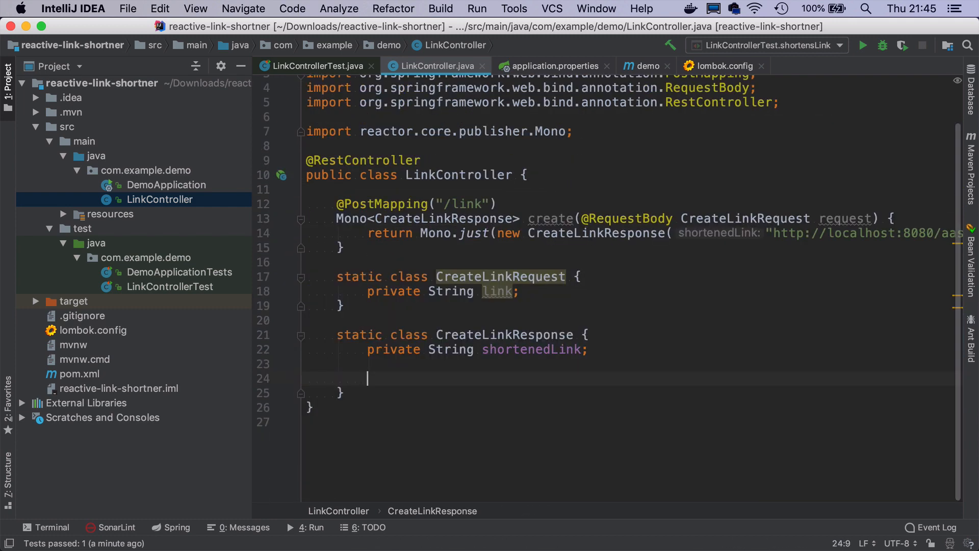
pyautogui.write('@')
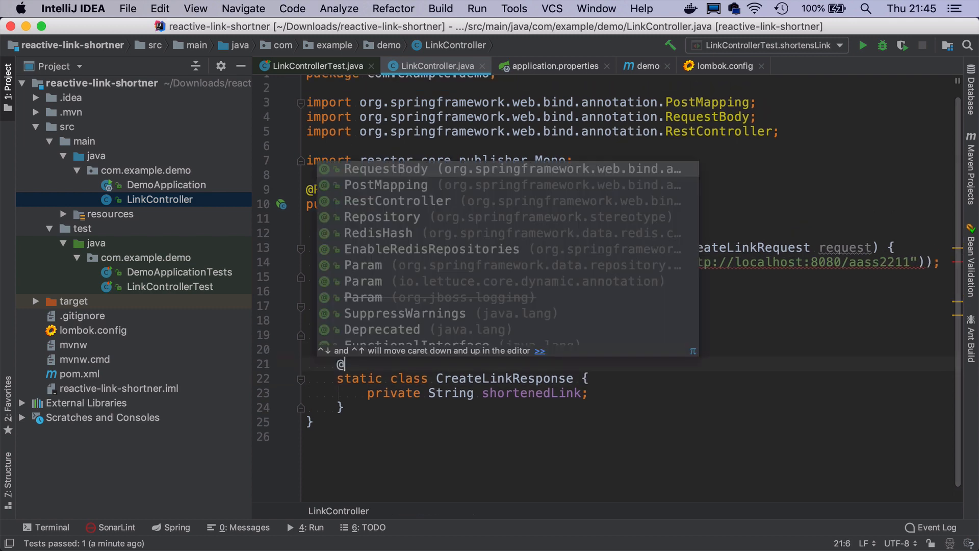
pyautogui.write('Value')
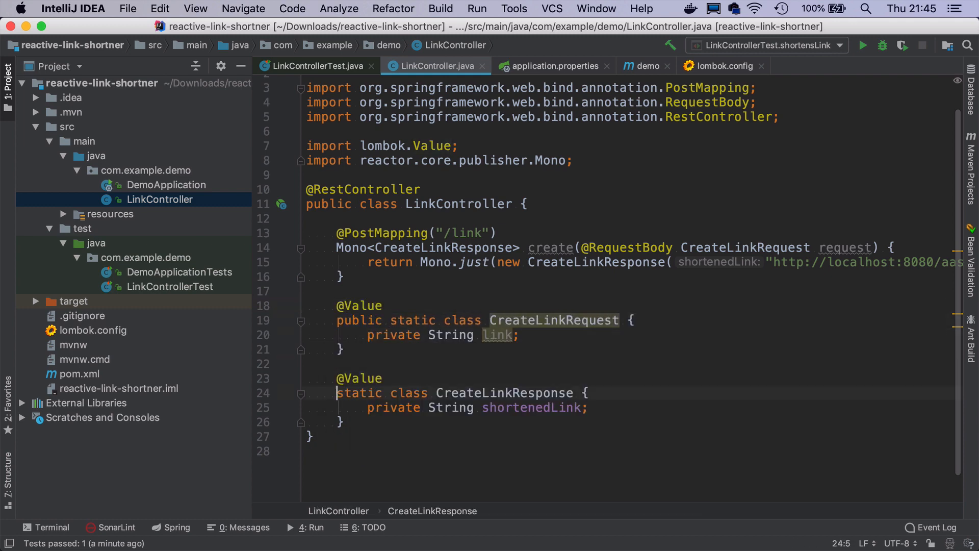
pyautogui.write('public')
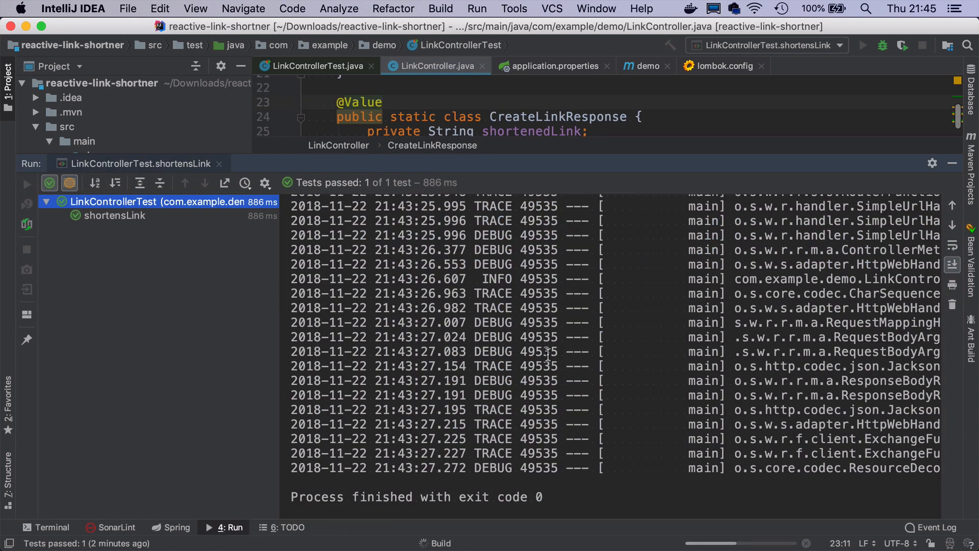
# Rerun shortensLink to see it pass, then hide the Run tool window
pyautogui.click(864, 46)
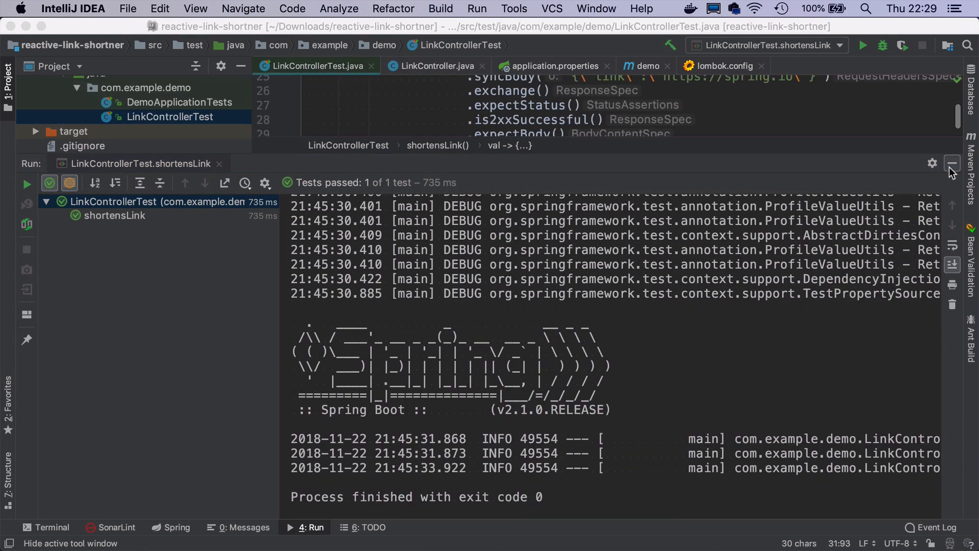
pyautogui.click(933, 163)
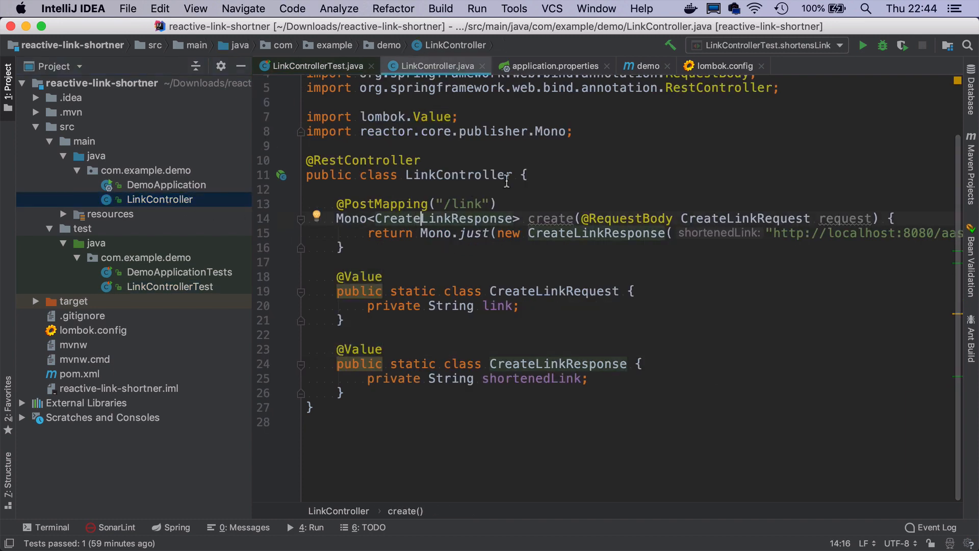
# Declare a private final LinkService linkService field in LinkController
pyautogui.doubleClick(458, 175)
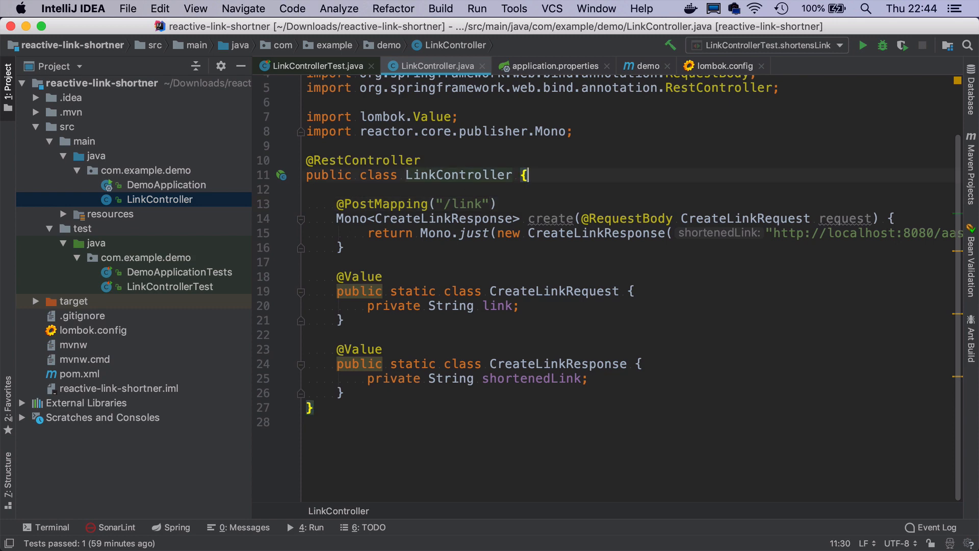
pyautogui.write('private f')
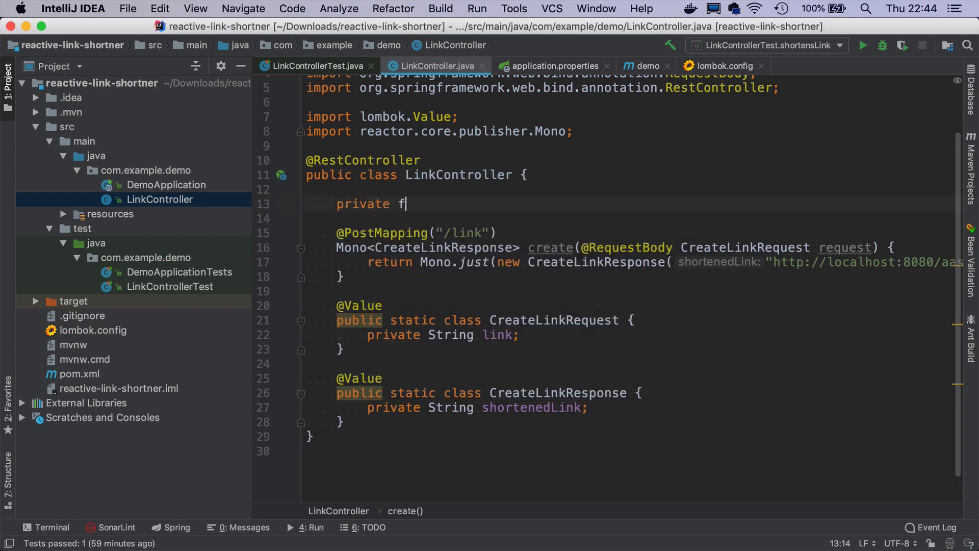
pyautogui.write('inal LinkService')
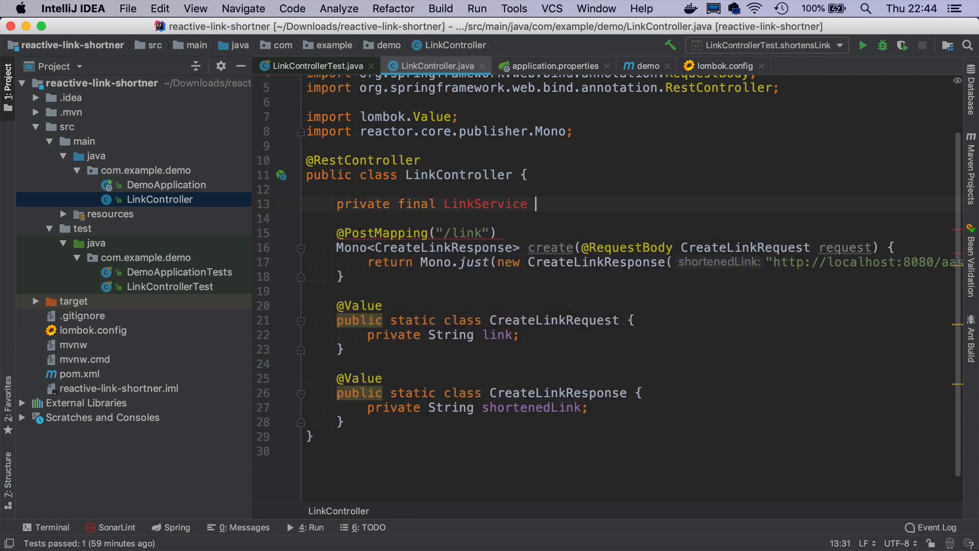
pyautogui.write('linkService;')
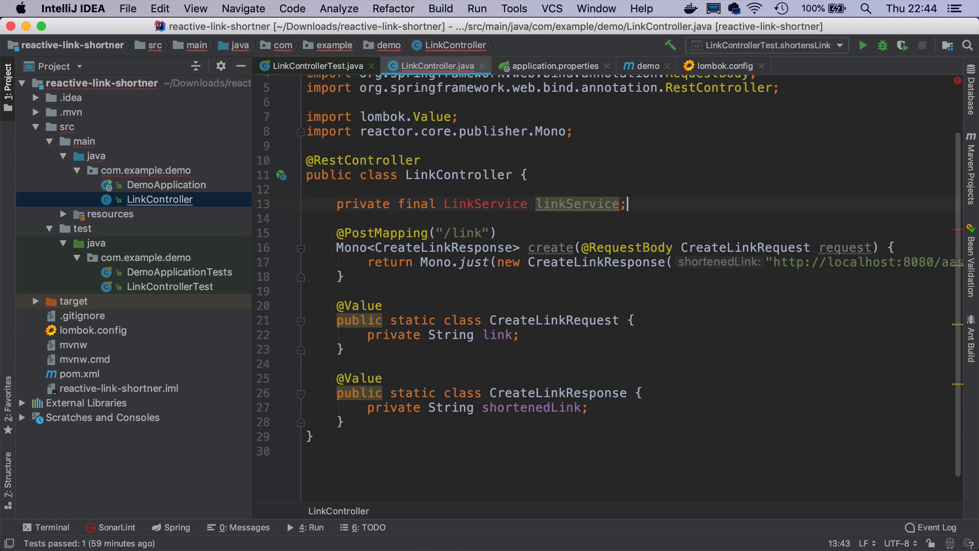
pyautogui.click(146, 170)
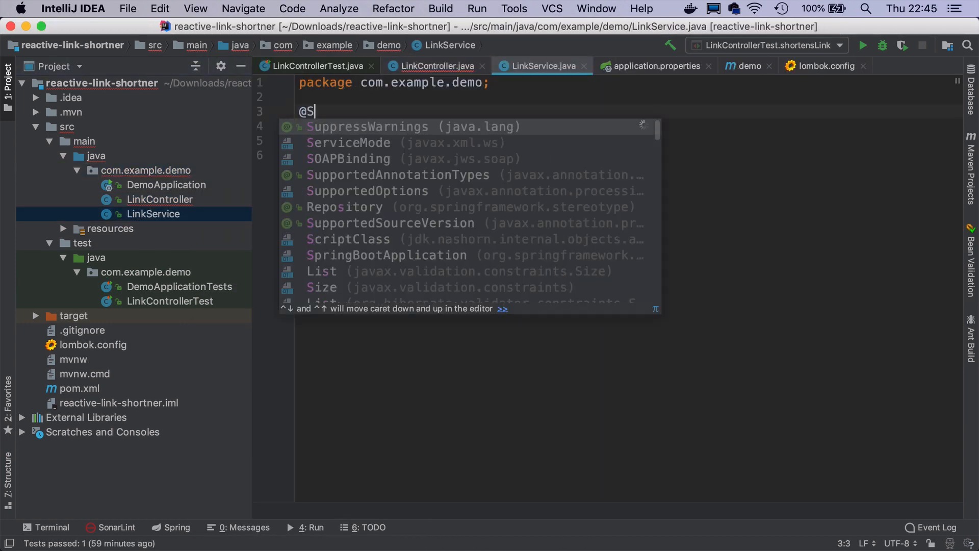
pyautogui.click(348, 143)
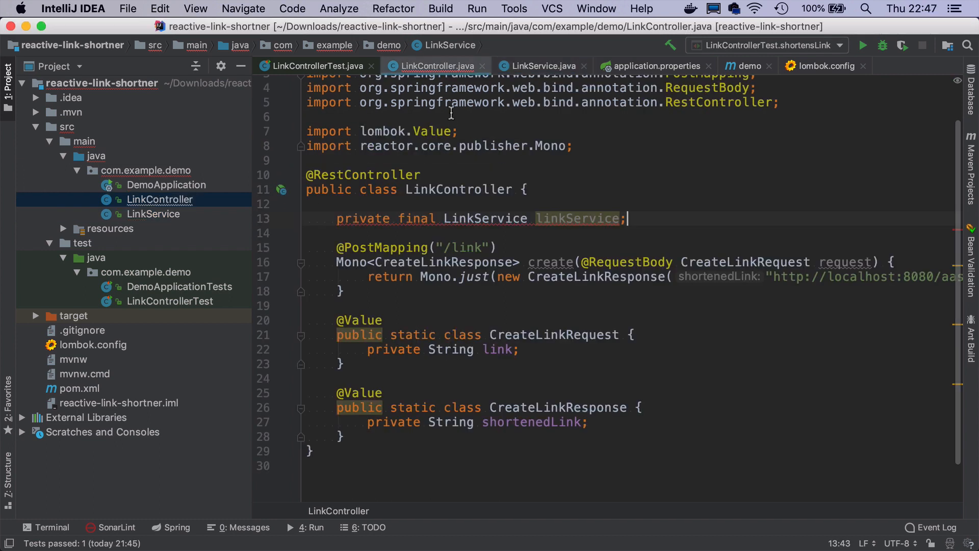
pyautogui.write('@')
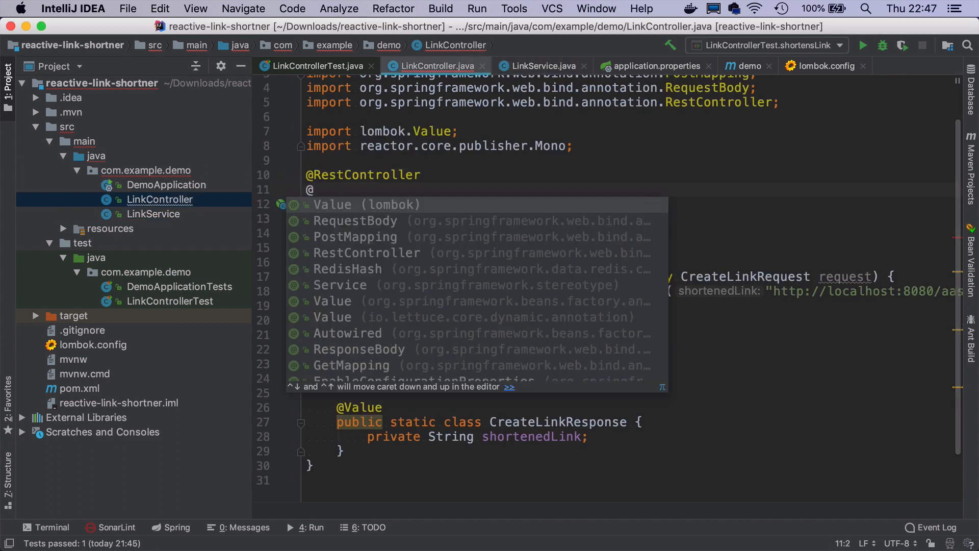
pyautogui.write('A')
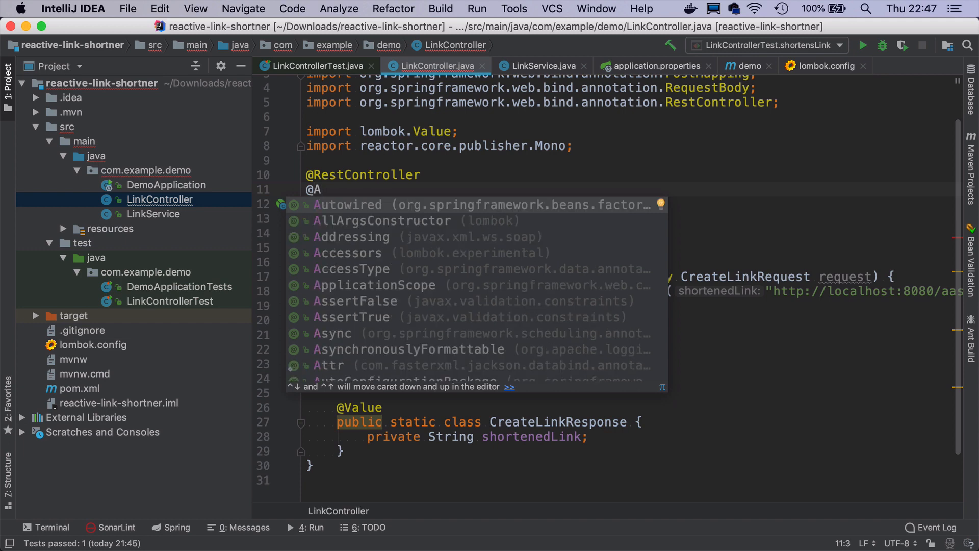
pyautogui.write('eq')
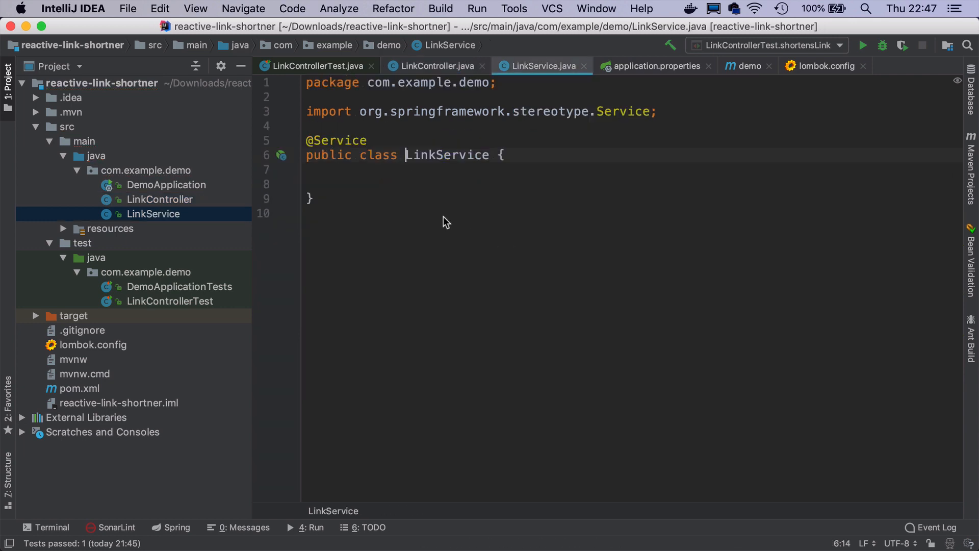
# Write a Mono<String> shortenLink(String link) method and set commons-lang3 version 3.8.1 in pom.xml
pyautogui.write('M')
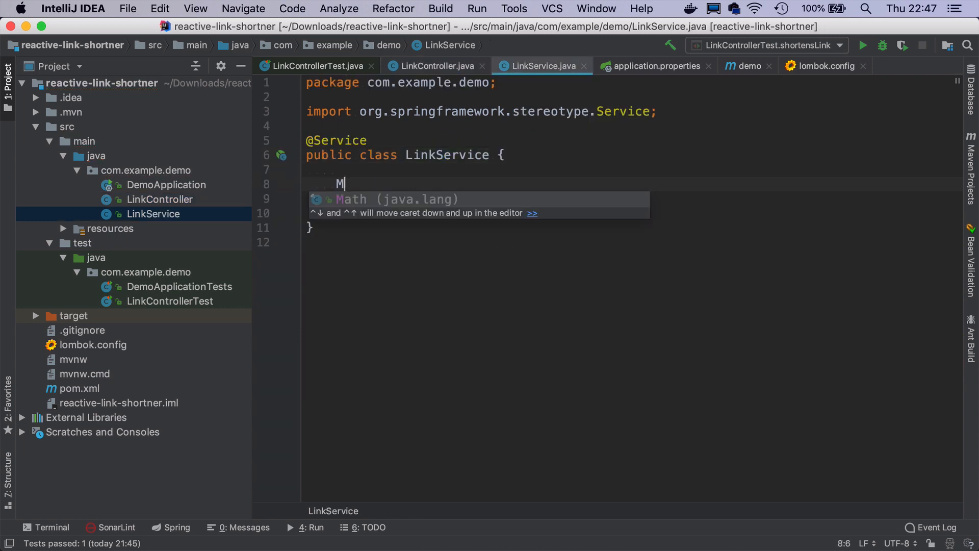
pyautogui.write('ono<String>')
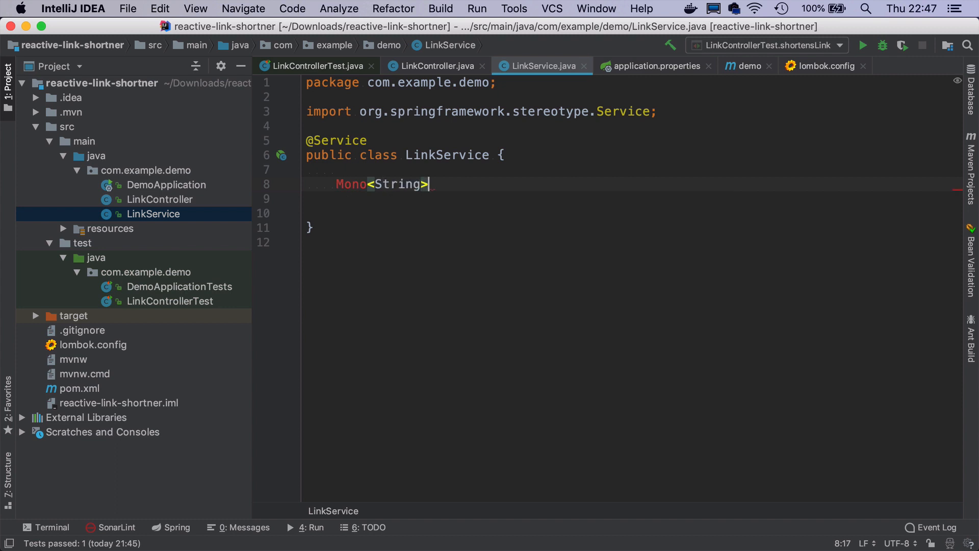
pyautogui.write('sh')
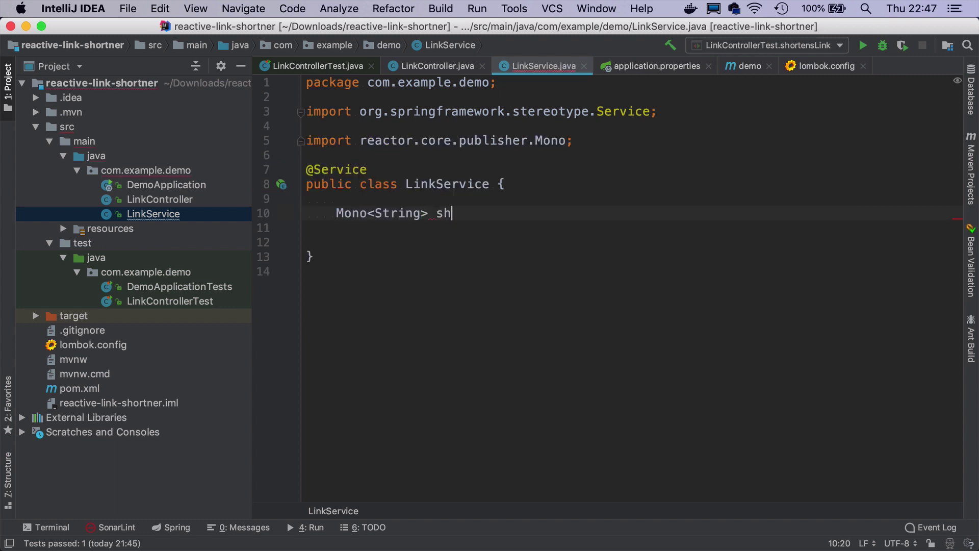
pyautogui.write('ortenLink(S')
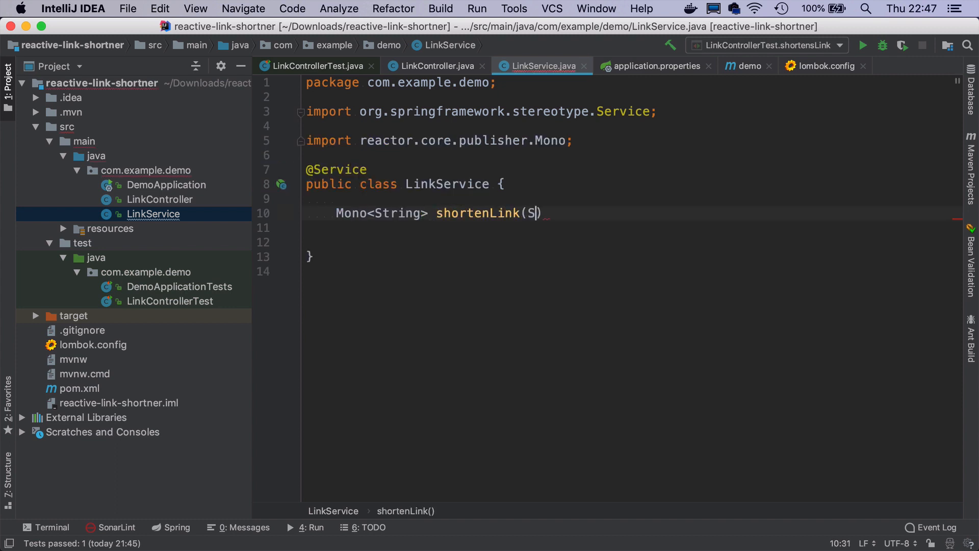
pyautogui.write('tring')
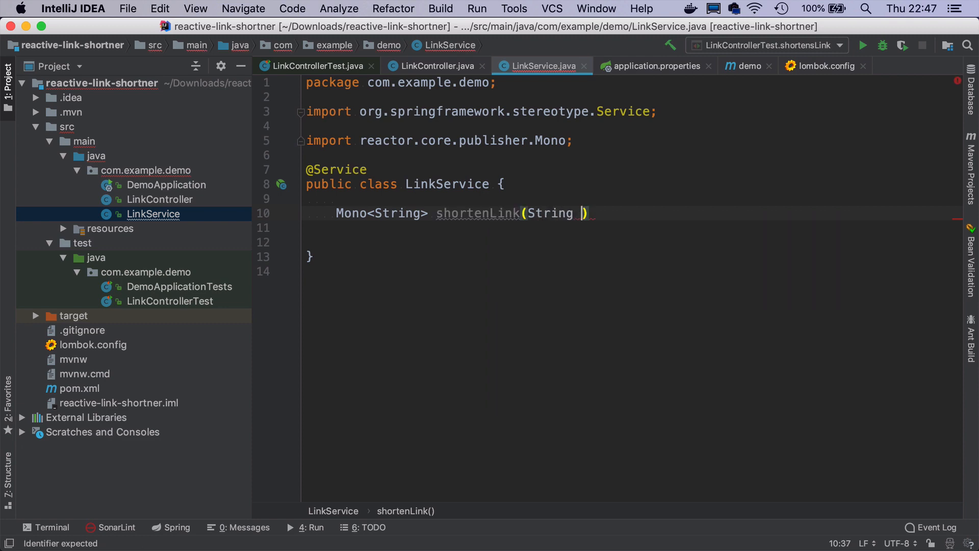
pyautogui.write('link) {')
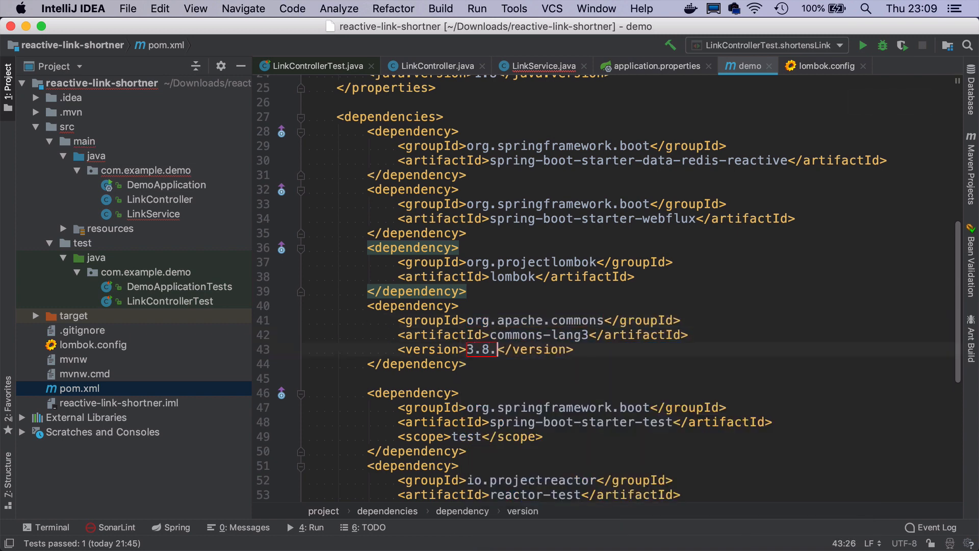
pyautogui.write('1')
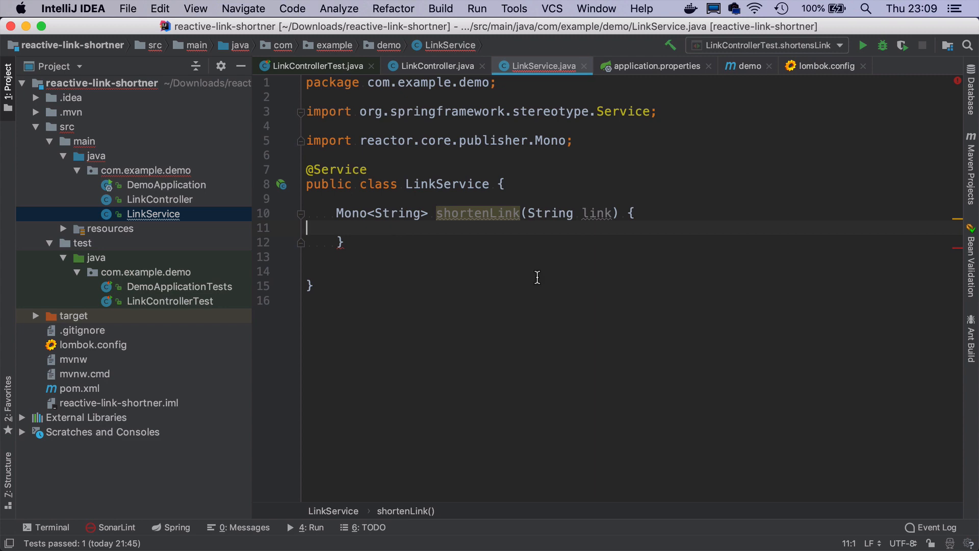
# Generate randomKey with RandomStringUtils.randomAlphabetic(6) inside shortenLink
pyautogui.write('String')
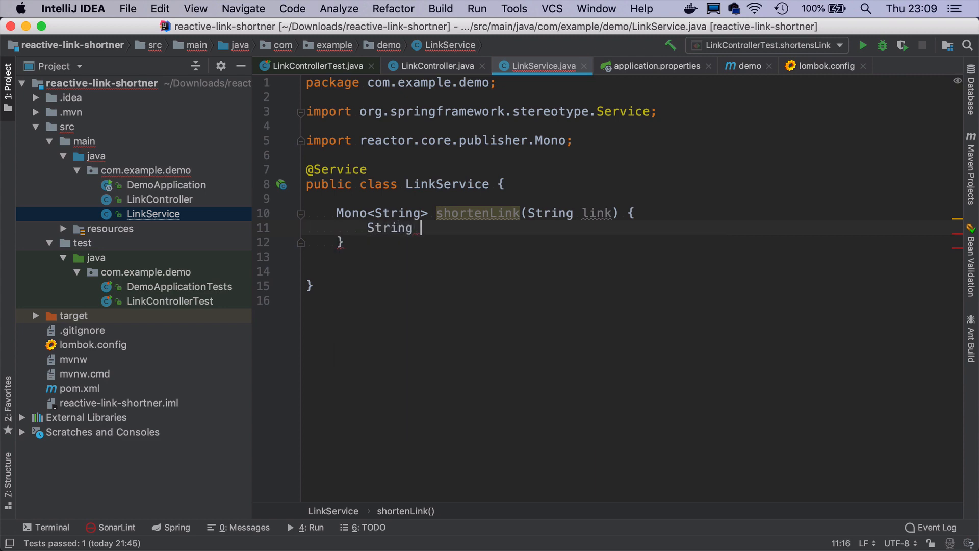
pyautogui.write('randomKey =')
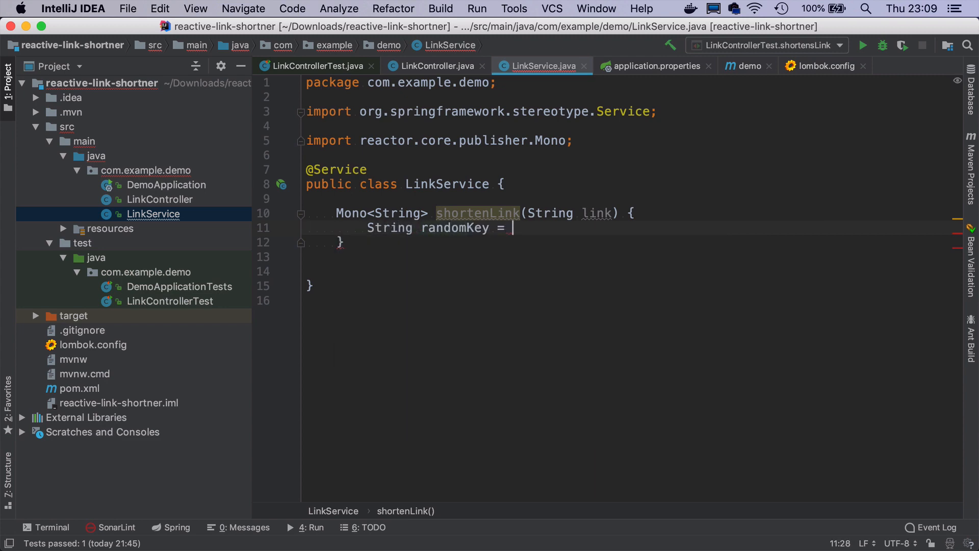
pyautogui.write('RandomStringUtils.')
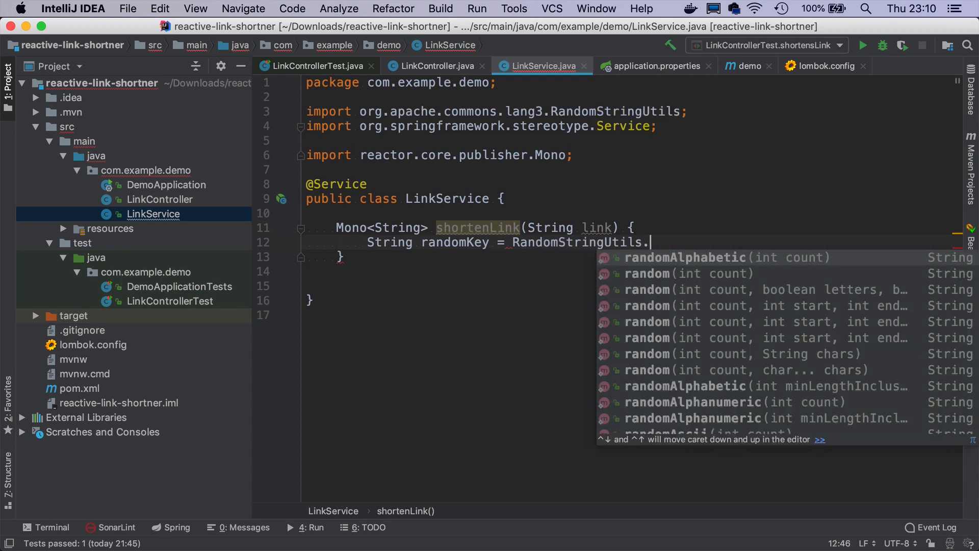
pyautogui.write('randomAlphabetic(6')
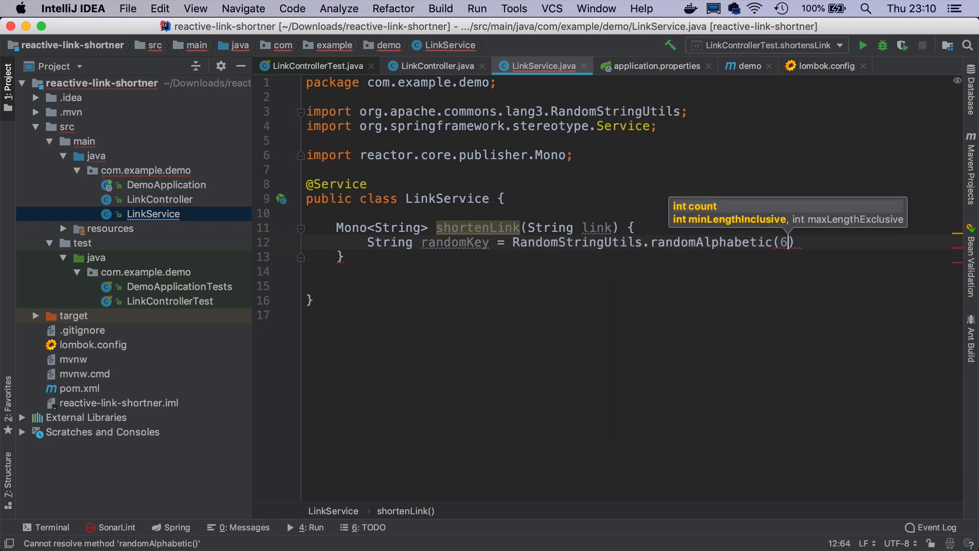
pyautogui.write(');')
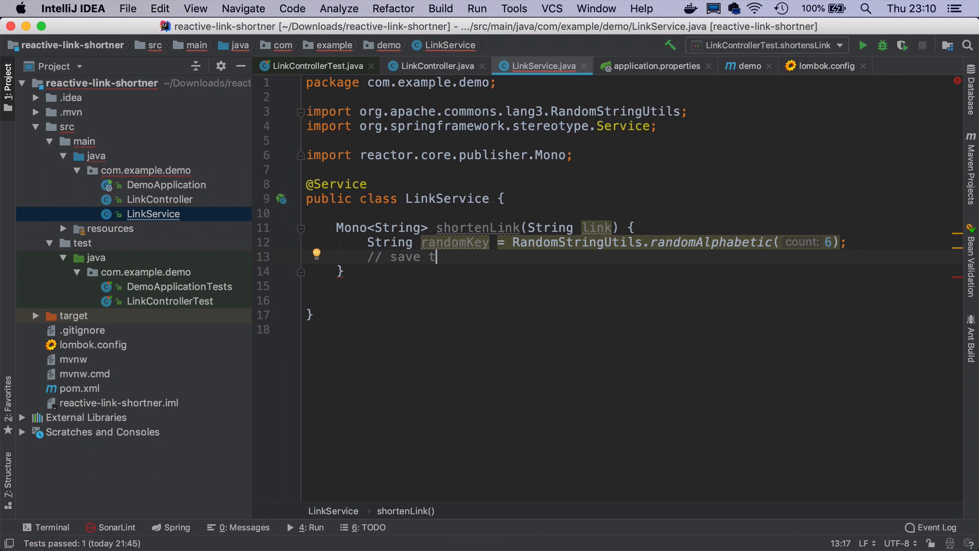
# Add a save-to-database comment and return Mono.just(randomKey)
pyautogui.write('o database')
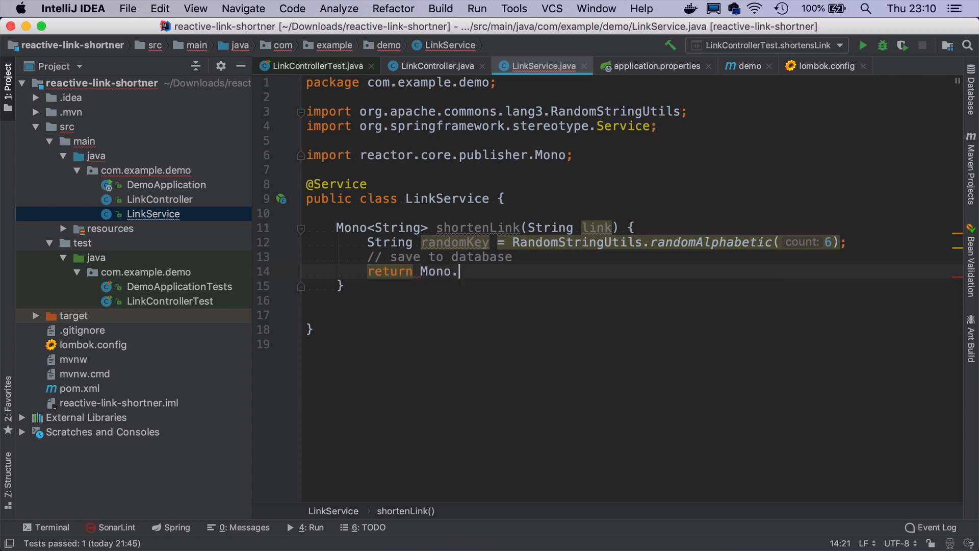
pyautogui.write('just(ra')
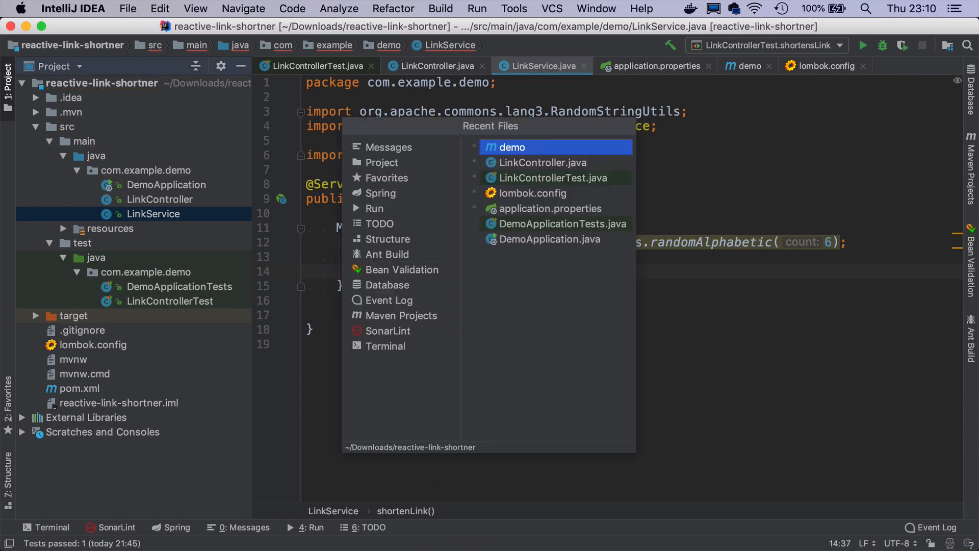
# Make create return linkService.shortenLink(request.getLink()).map(CreateLinkResponse::new)
pyautogui.click(543, 162)
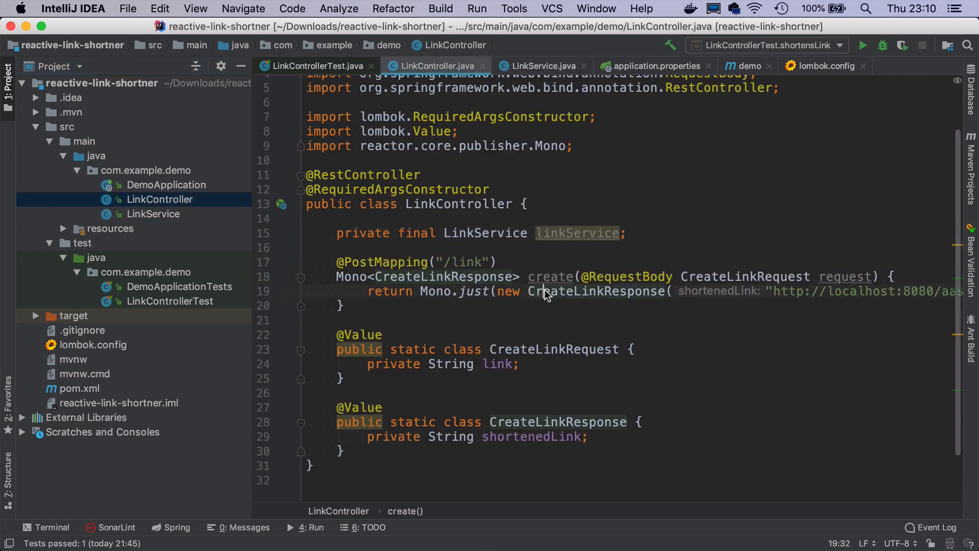
pyautogui.doubleClick(577, 233)
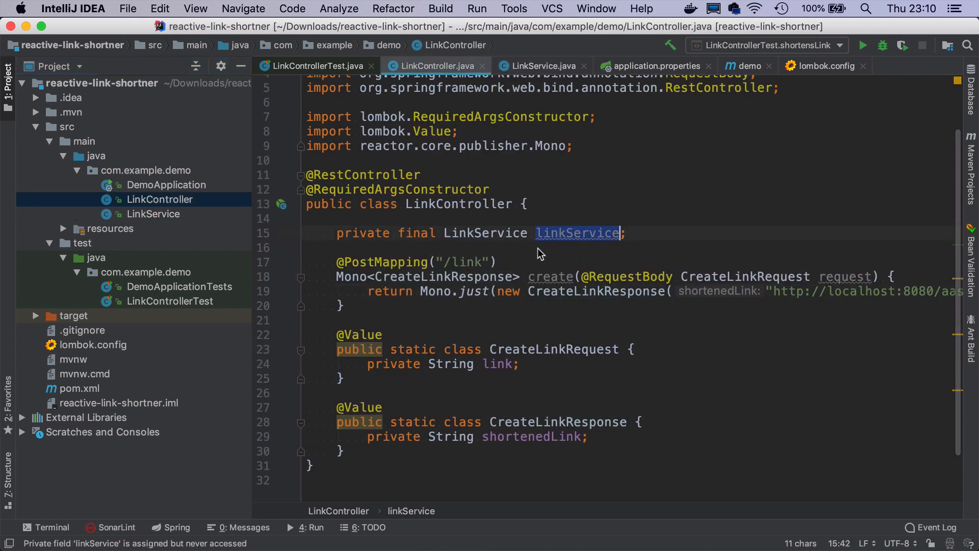
pyautogui.write('linkService.shortenLink(request.getLink(')
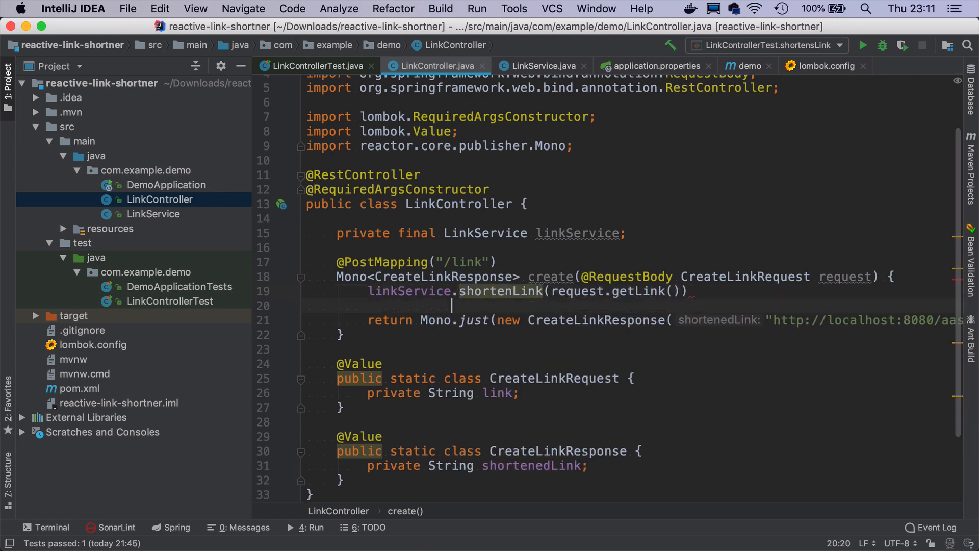
pyautogui.write('.map()')
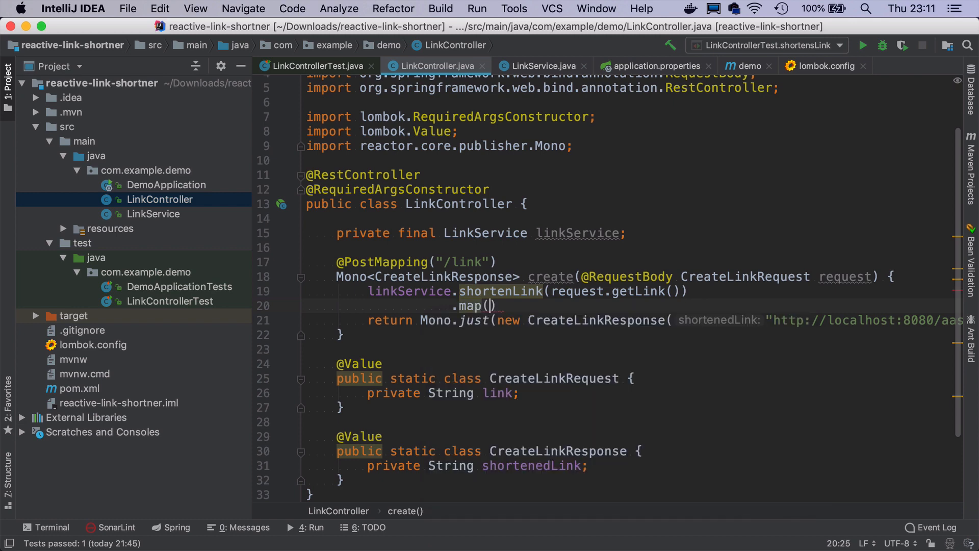
pyautogui.write('CreateLinkResponse::new')
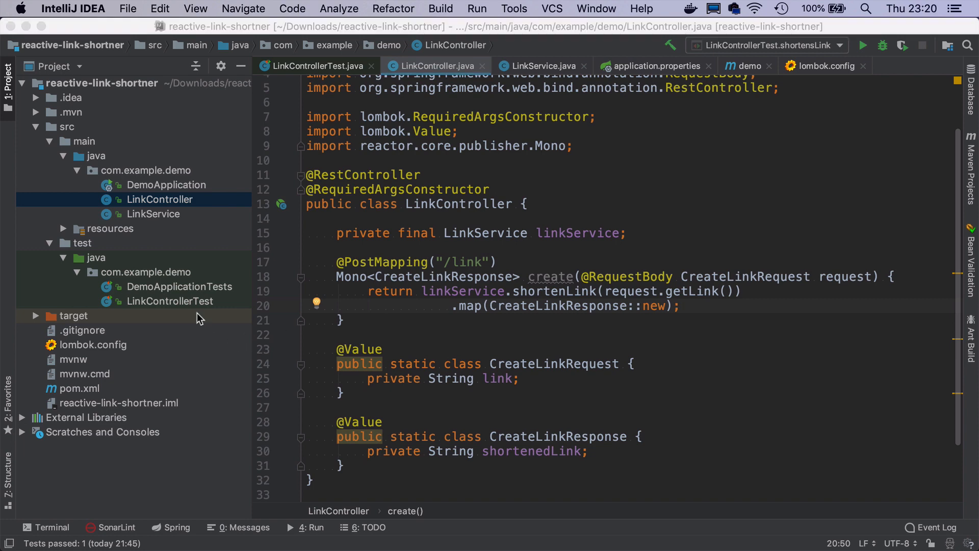
# Run shortensLink, read the NoSuchBeanDefinitionException for LinkService, and return to LinkService
pyautogui.click(316, 66)
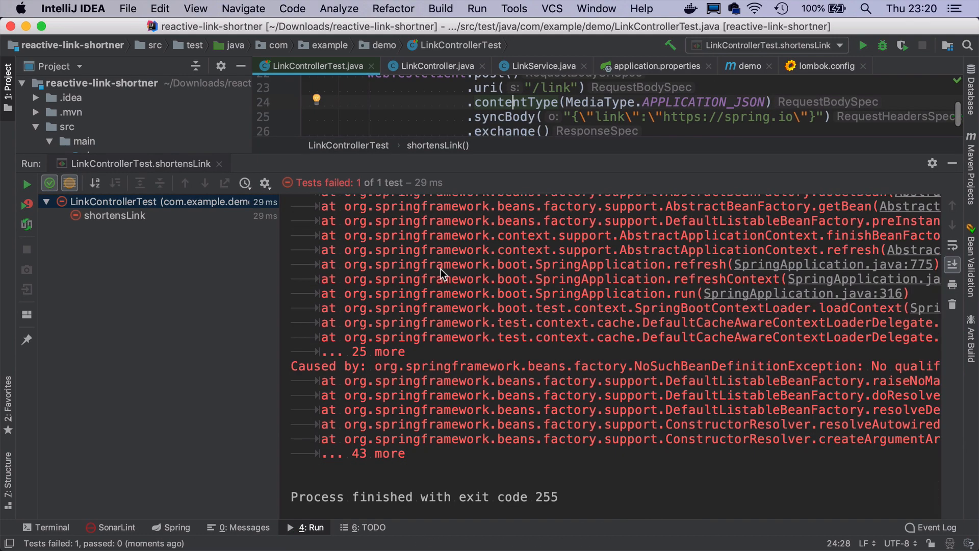
pyautogui.hscroll(3)
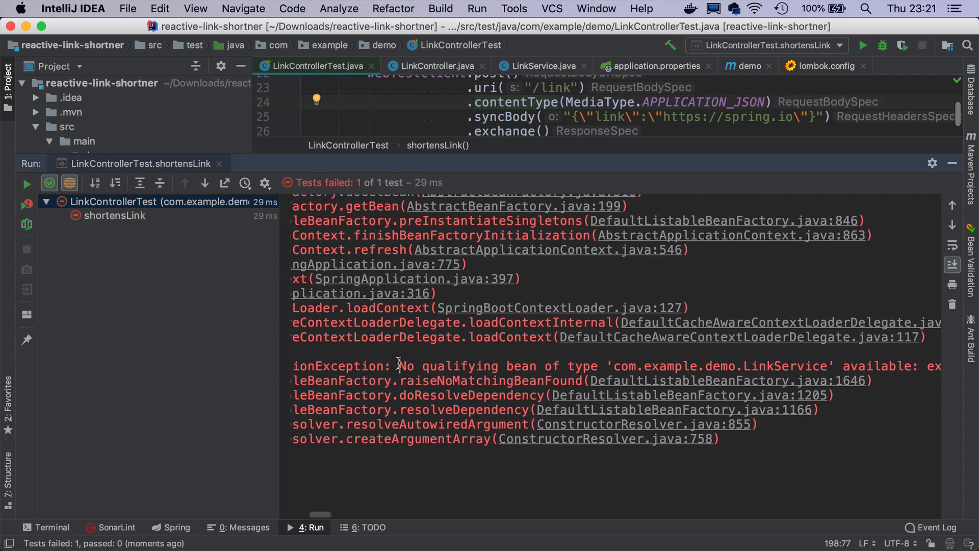
pyautogui.moveTo(401, 367); pyautogui.dragTo(834, 366)
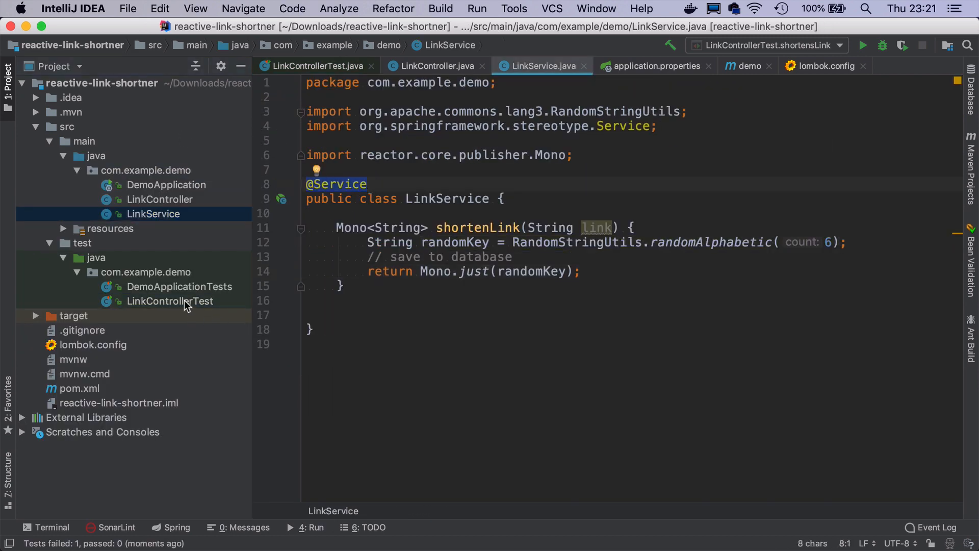
pyautogui.click(315, 66)
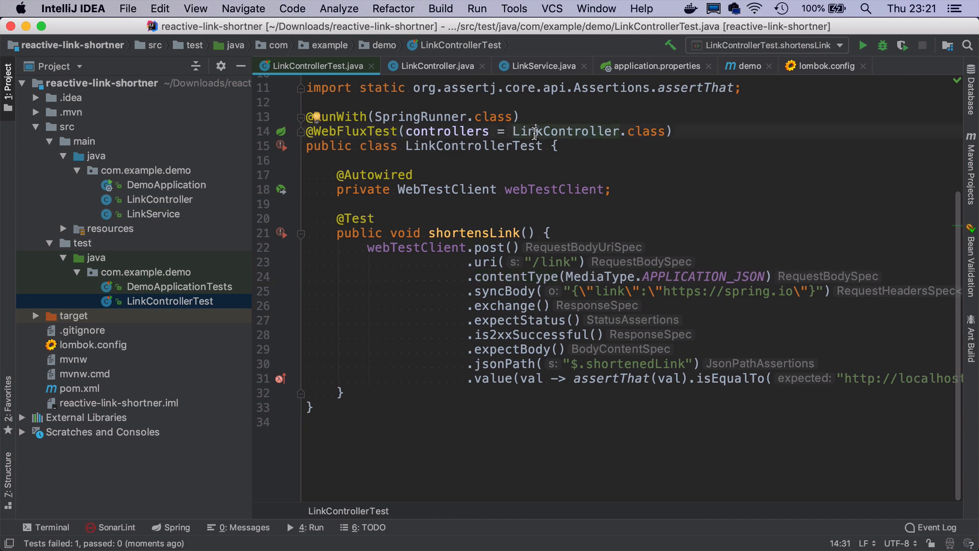
pyautogui.doubleClick(565, 131)
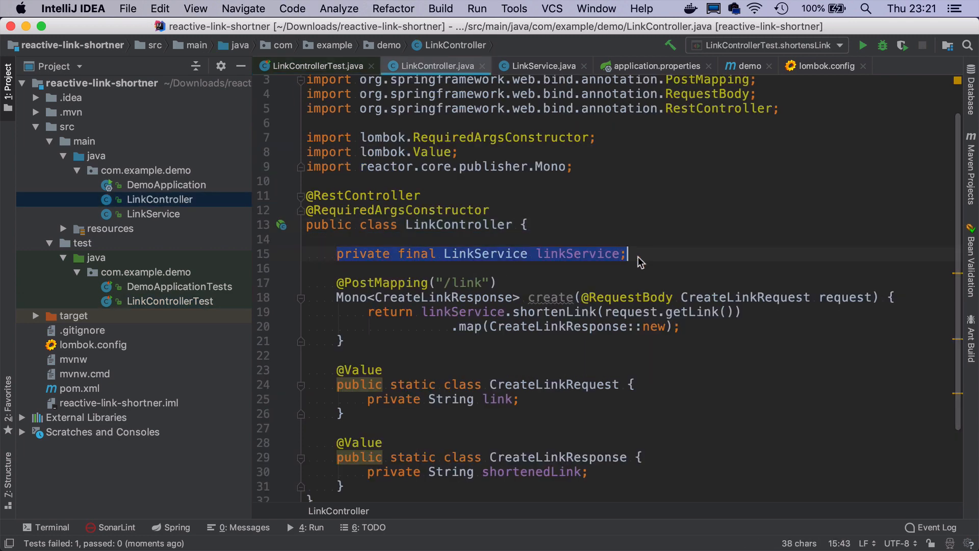
pyautogui.click(319, 66)
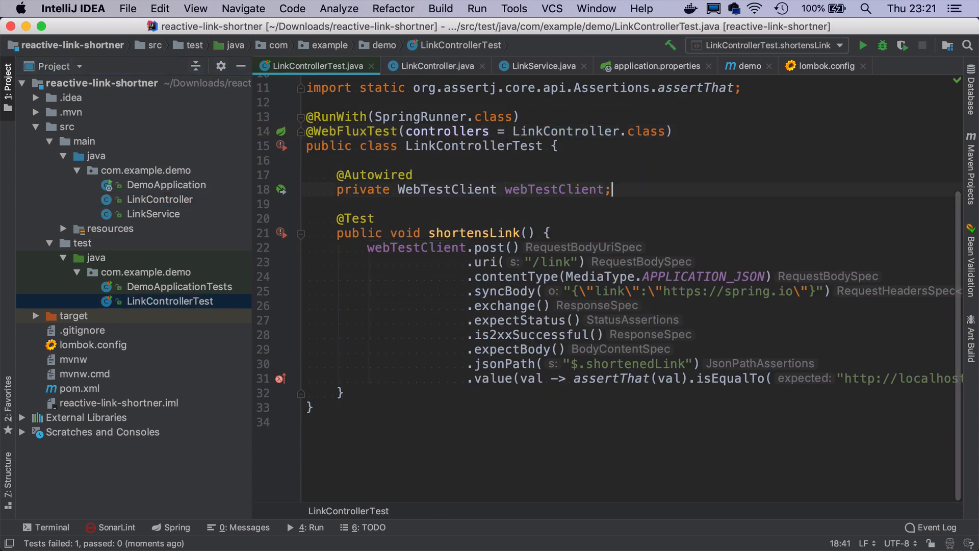
pyautogui.write('private')
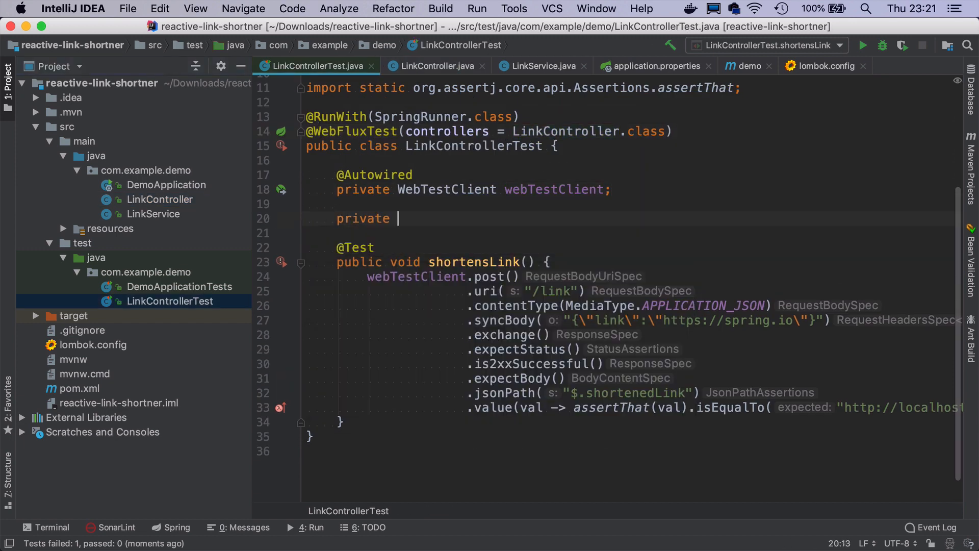
pyautogui.write('LinkService linkService;')
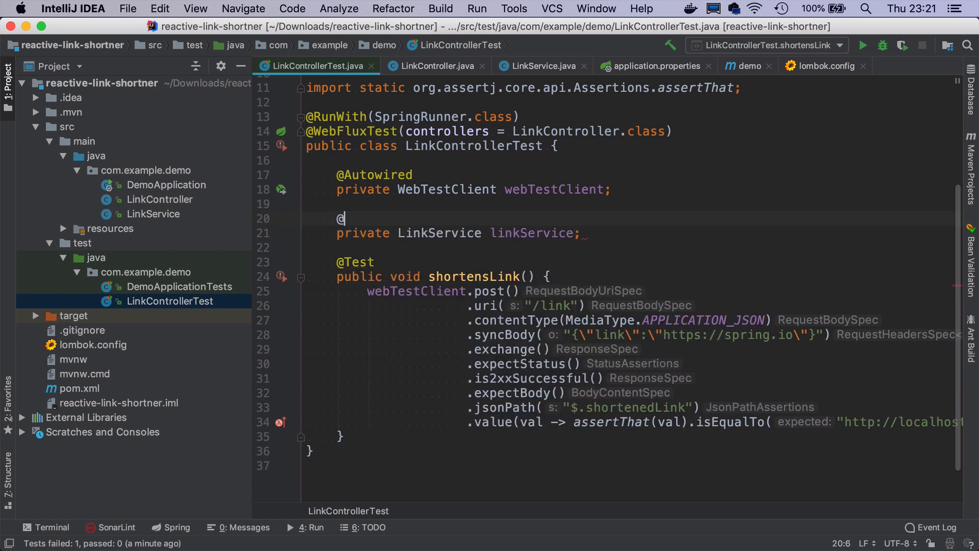
pyautogui.write('MockBean')
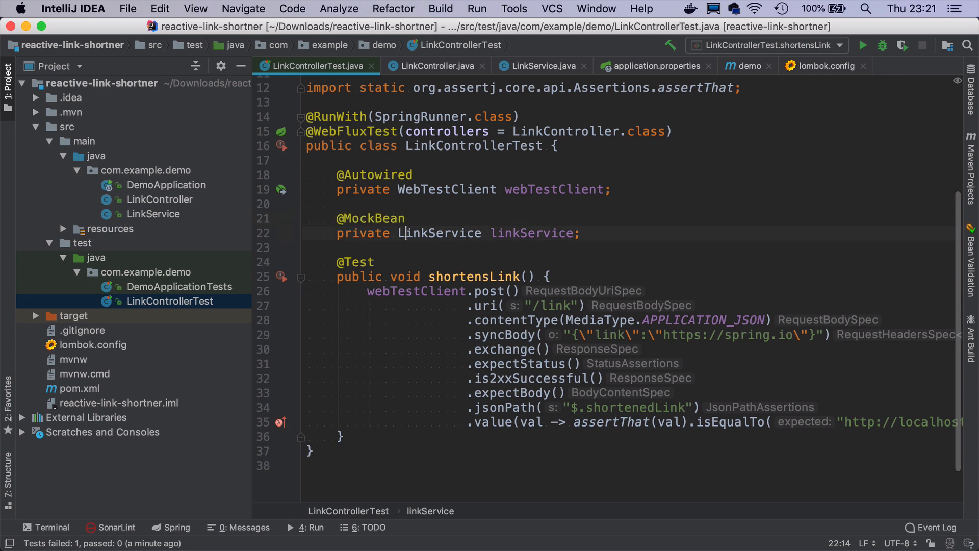
pyautogui.write('when(linkService.shortenLink(')
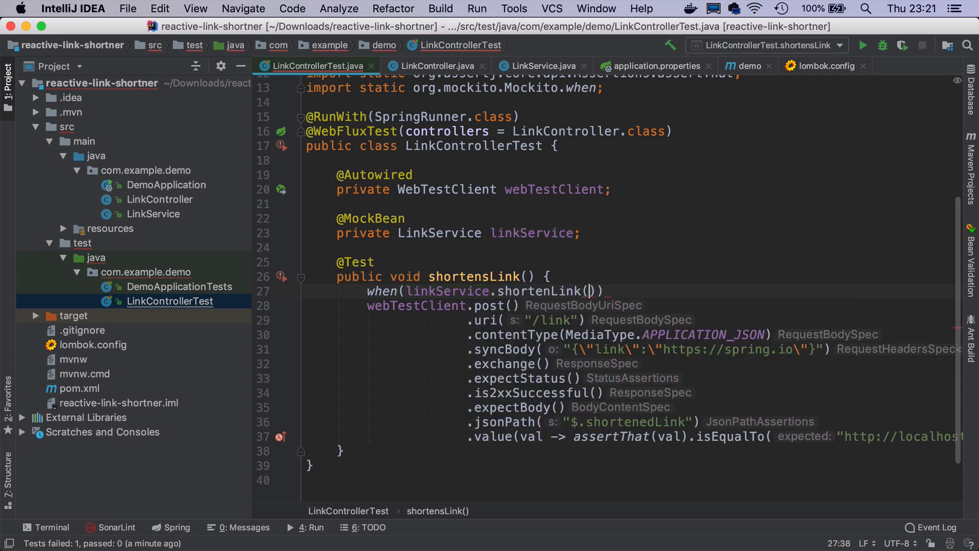
pyautogui.write('"t')
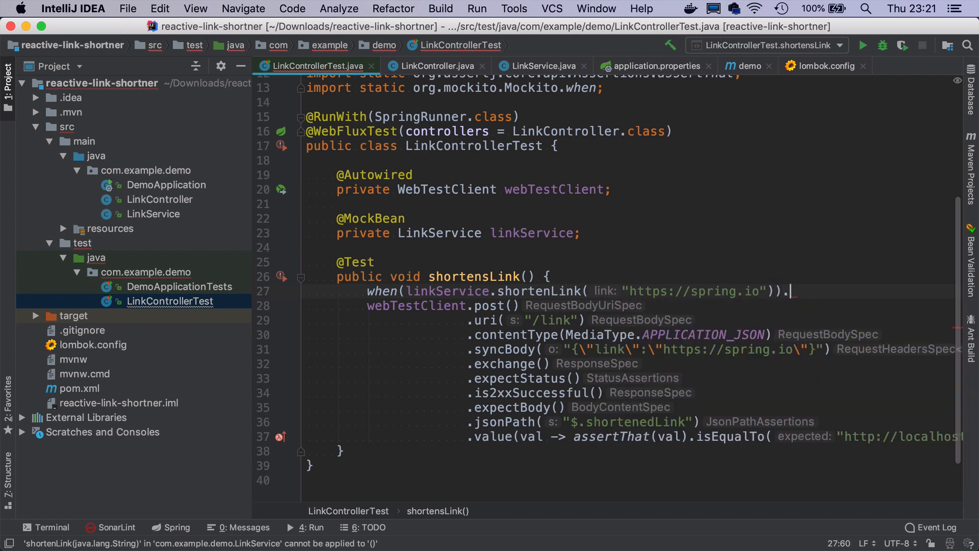
pyautogui.write('.thenReturn(')
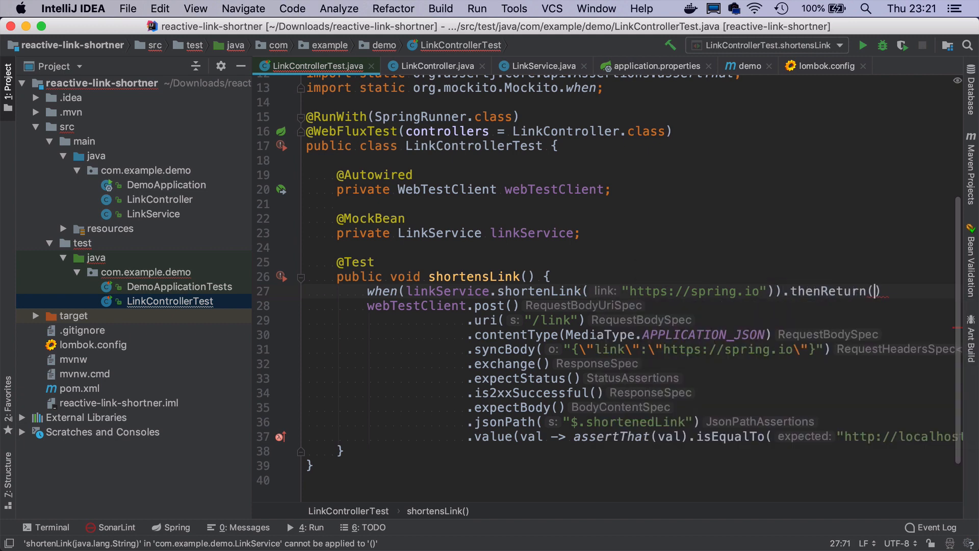
pyautogui.write('Mono.just(""')
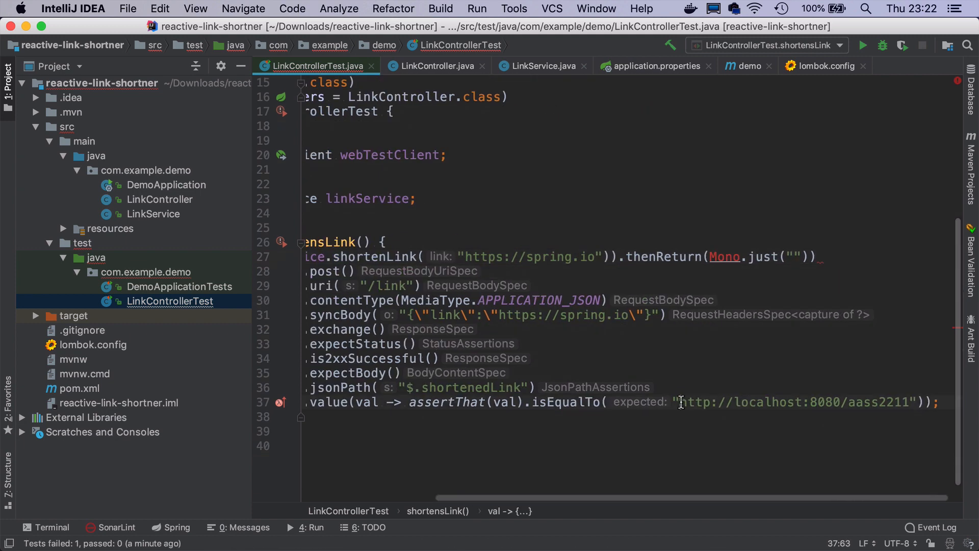
pyautogui.moveTo(681, 402); pyautogui.dragTo(912, 401)
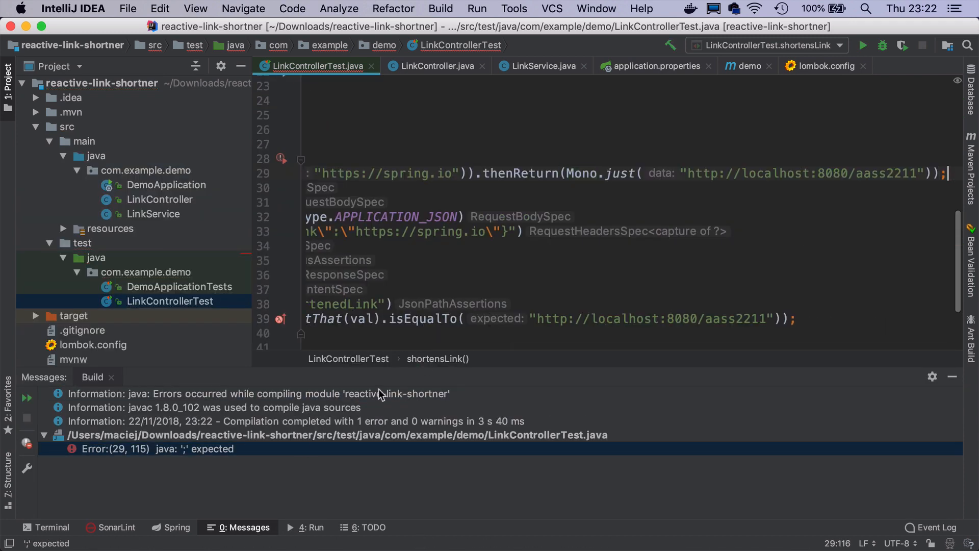
# Start creating a JUnit4 test class LinkServiceTest for LinkService in com.example.demo
pyautogui.rightClick(376, 244)
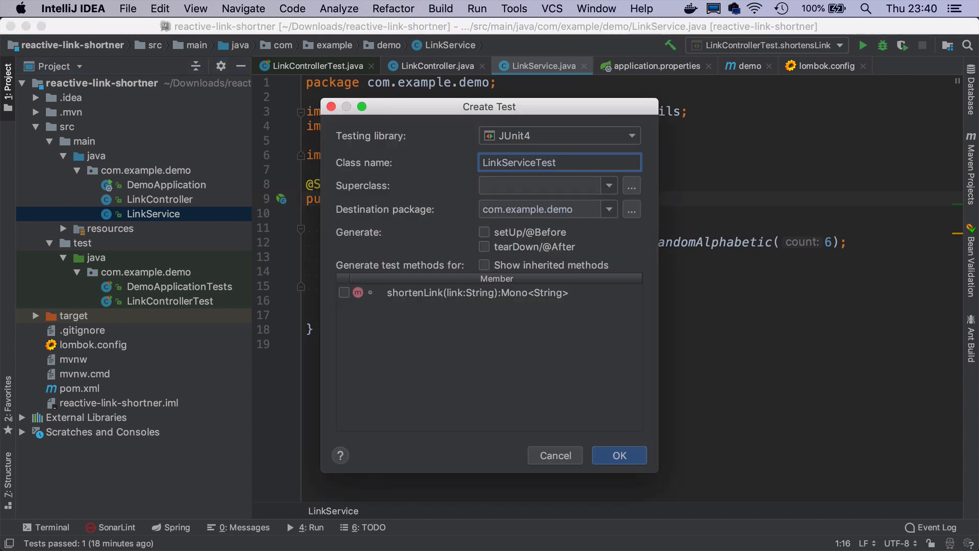
pyautogui.click(620, 455)
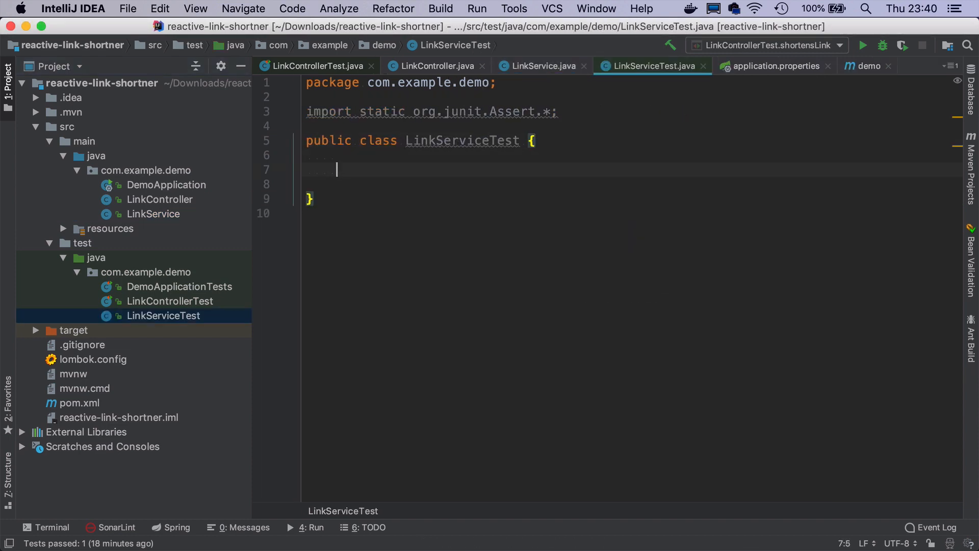
pyautogui.write('private LinkService linkService = new LinkService();')
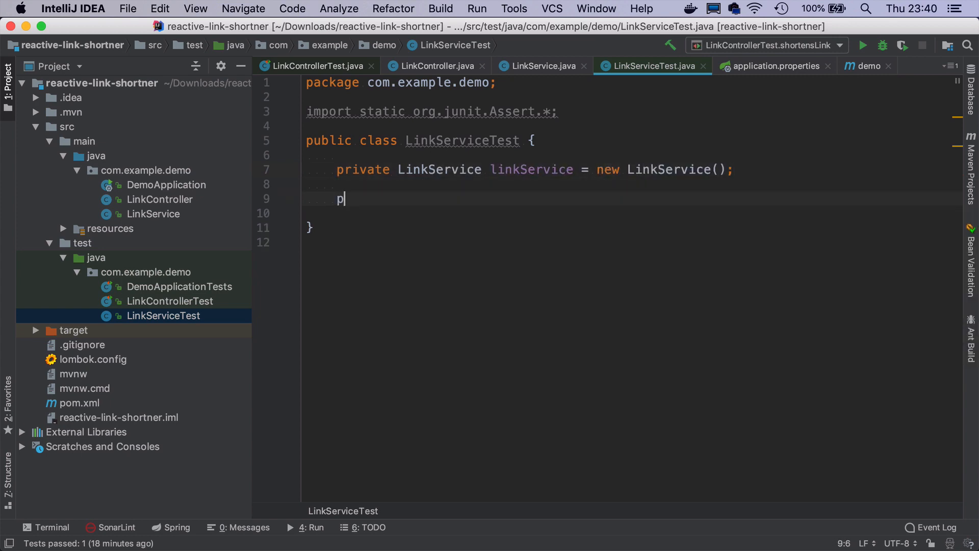
pyautogui.write('ublic void')
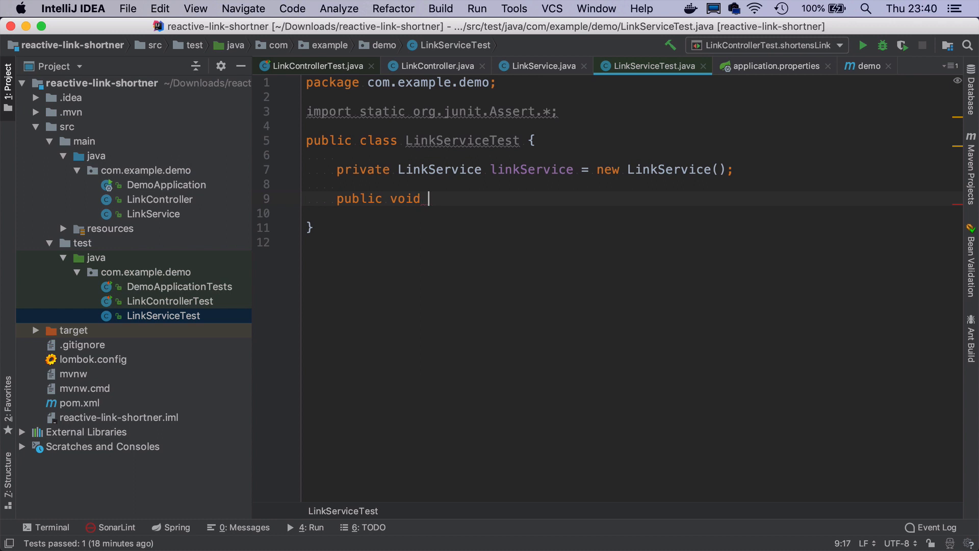
pyautogui.write('shortensT')
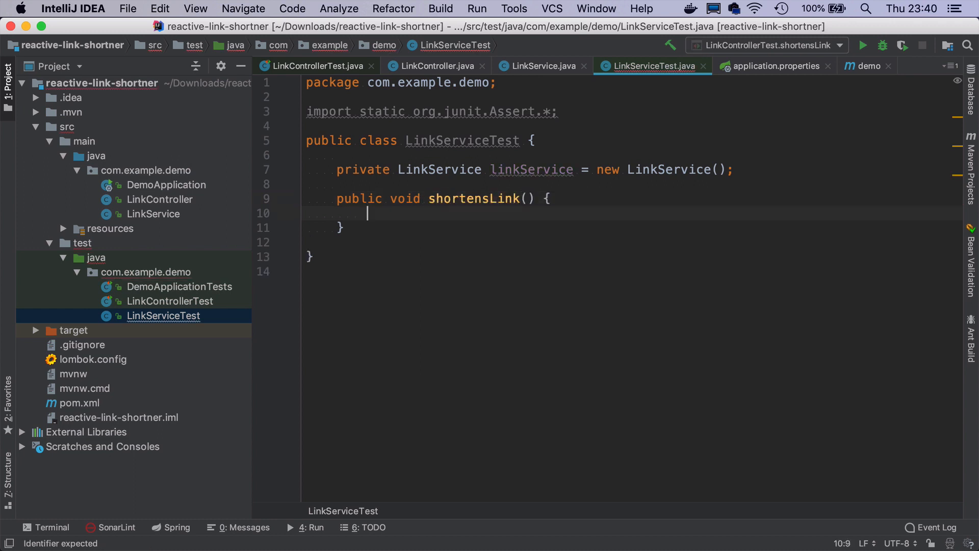
pyautogui.write('@Test')
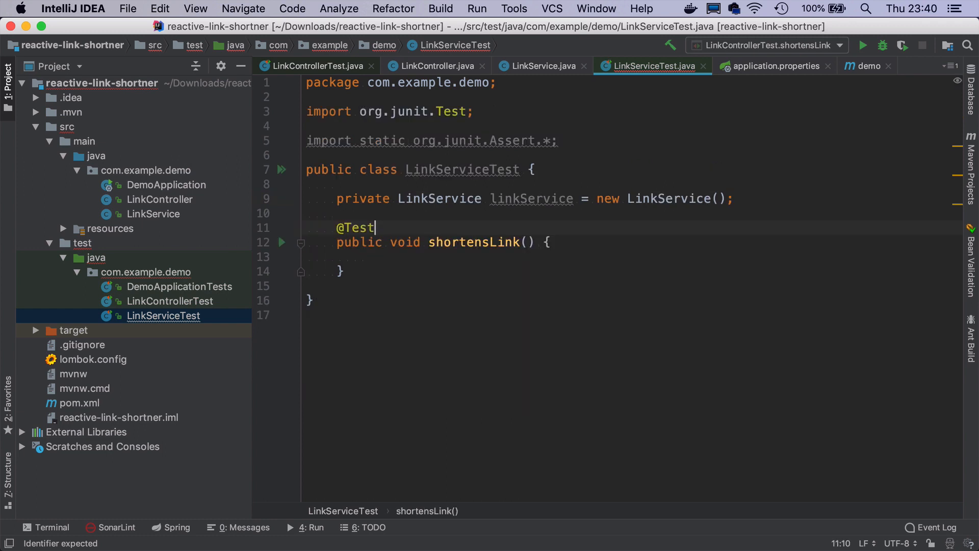
pyautogui.write('linkService.shortenLink(')
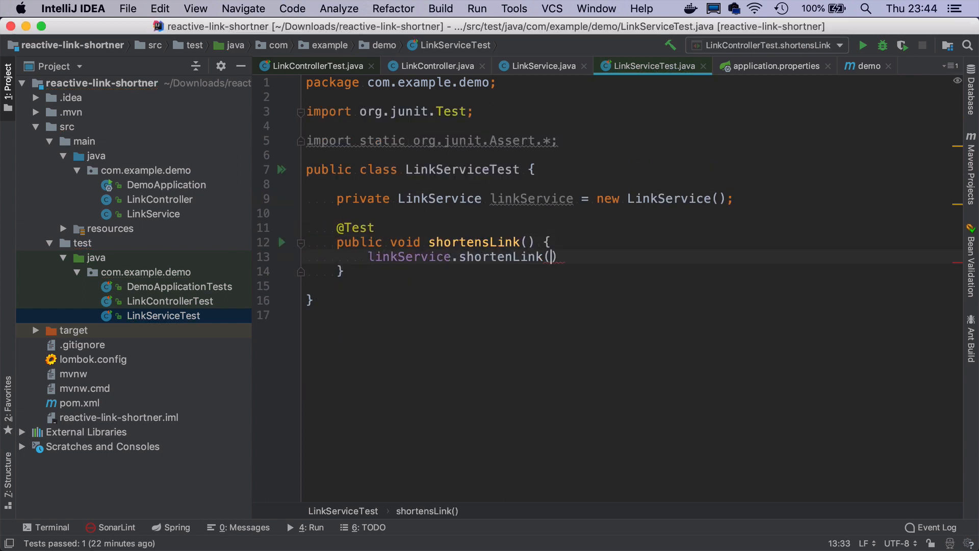
pyautogui.write('"http://sp')
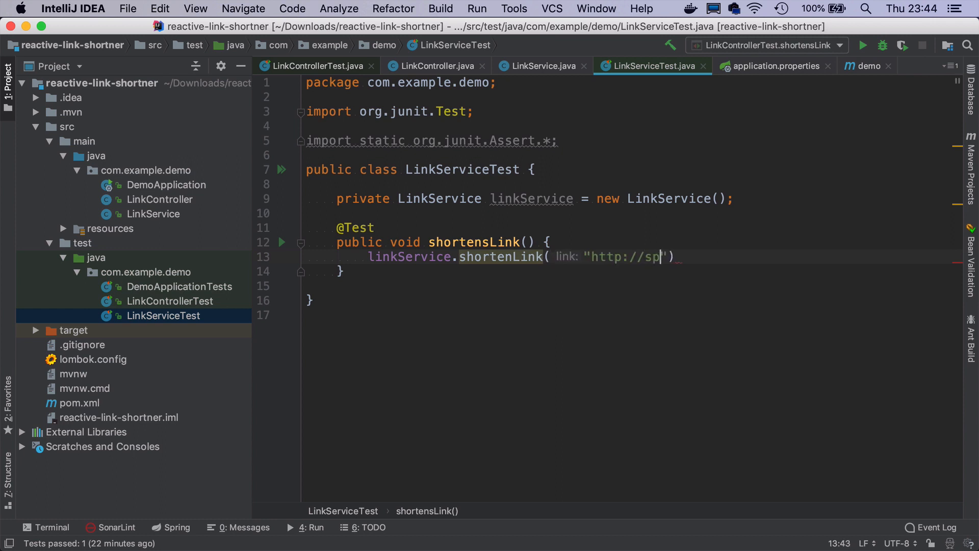
pyautogui.write('ring.io')
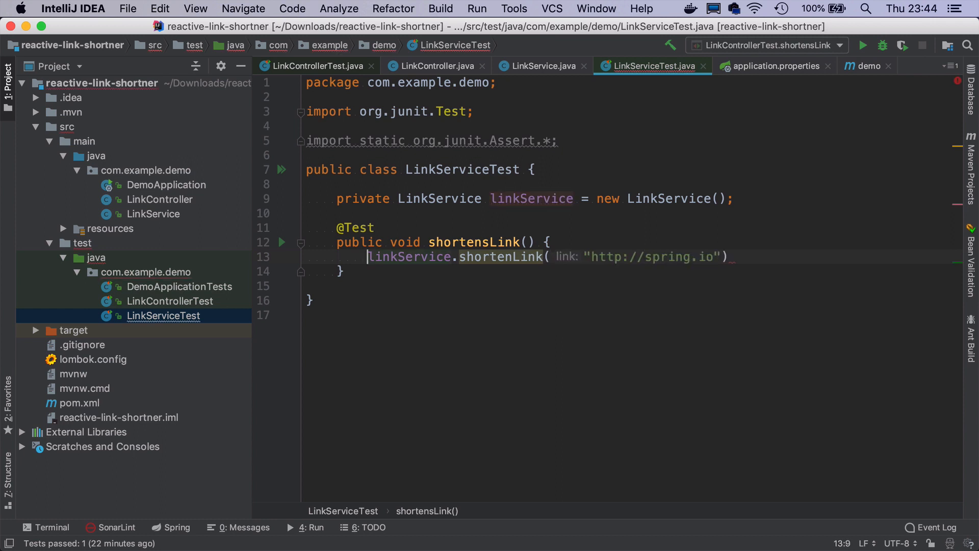
pyautogui.moveTo(499, 257)
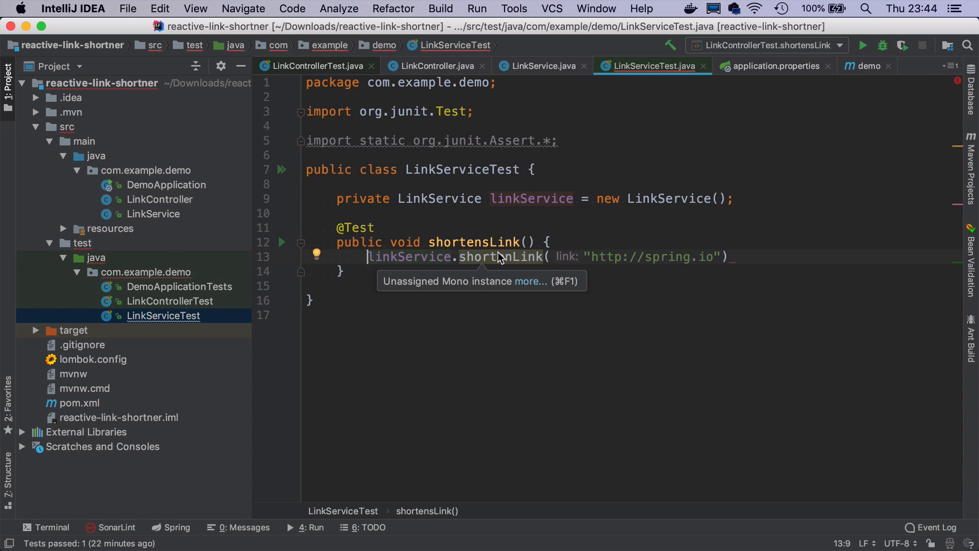
# Verify with StepVerifier that the result is non-null and non-empty, then expectComplete().verify()
pyautogui.write('StepVerifier.create(')
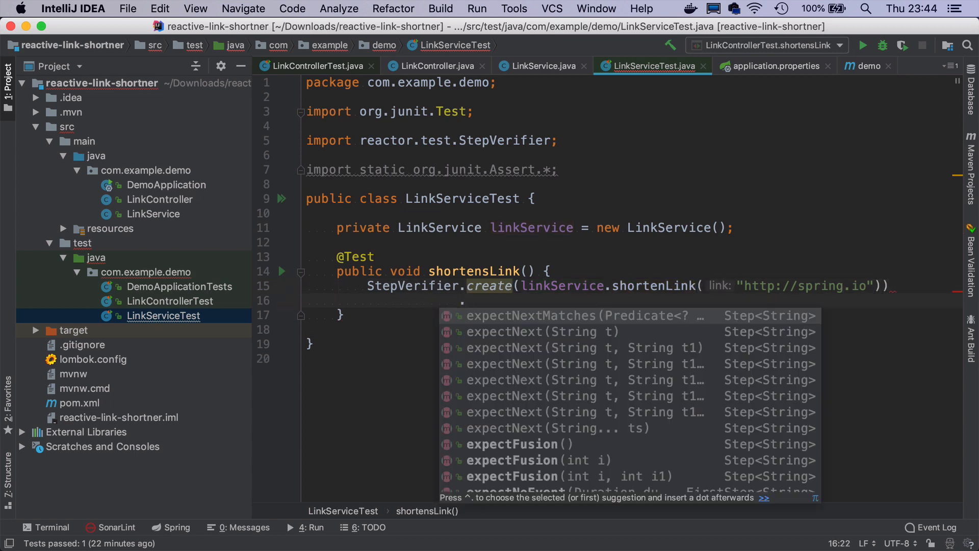
pyautogui.click(531, 315)
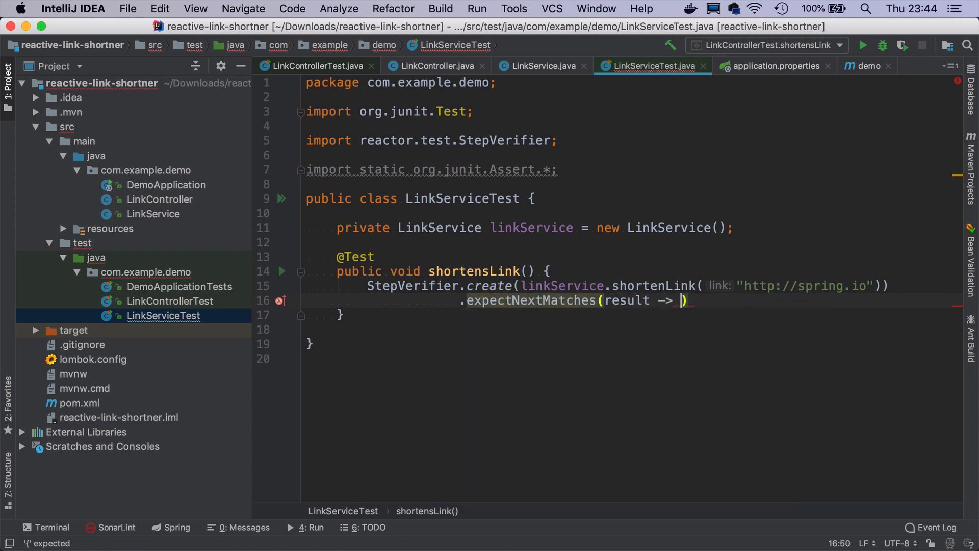
pyautogui.write('result !=')
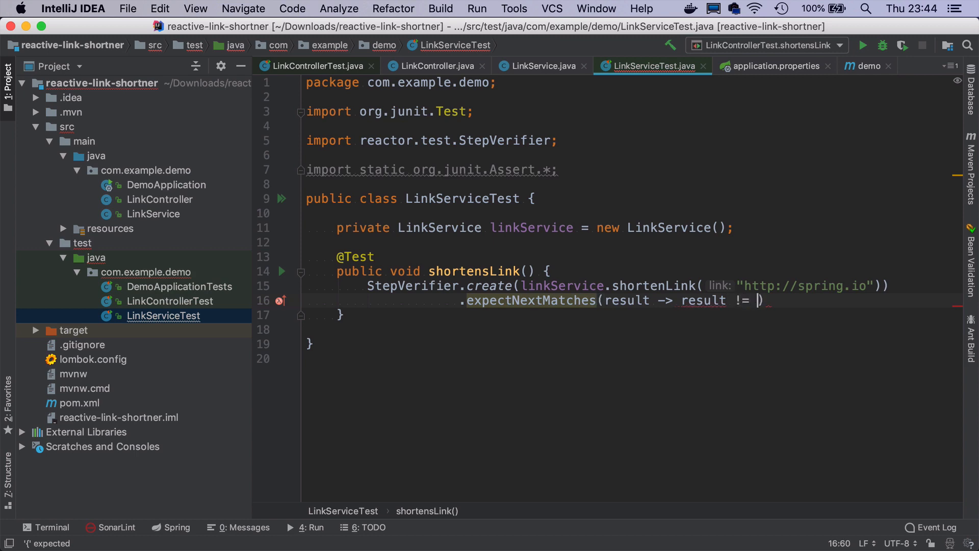
pyautogui.write('null & result')
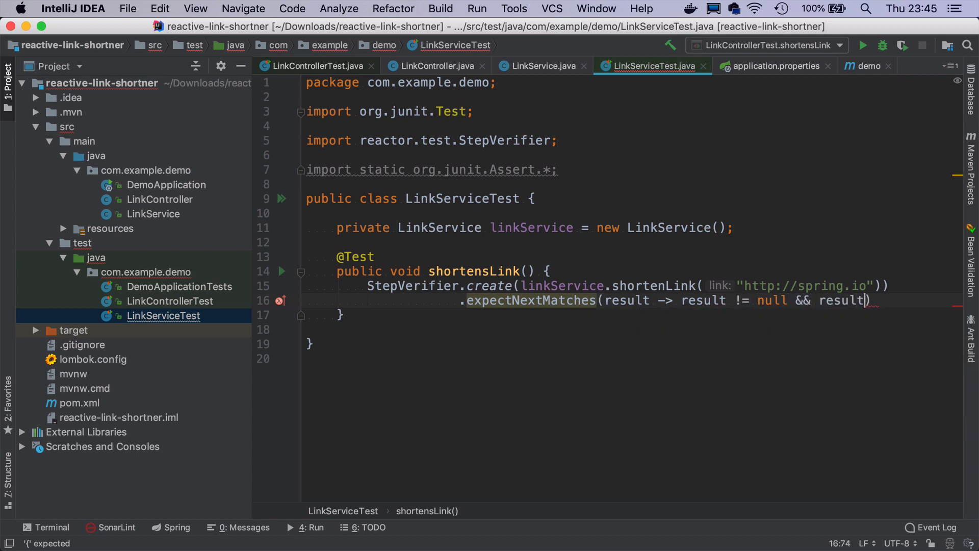
pyautogui.write('.length() > )')
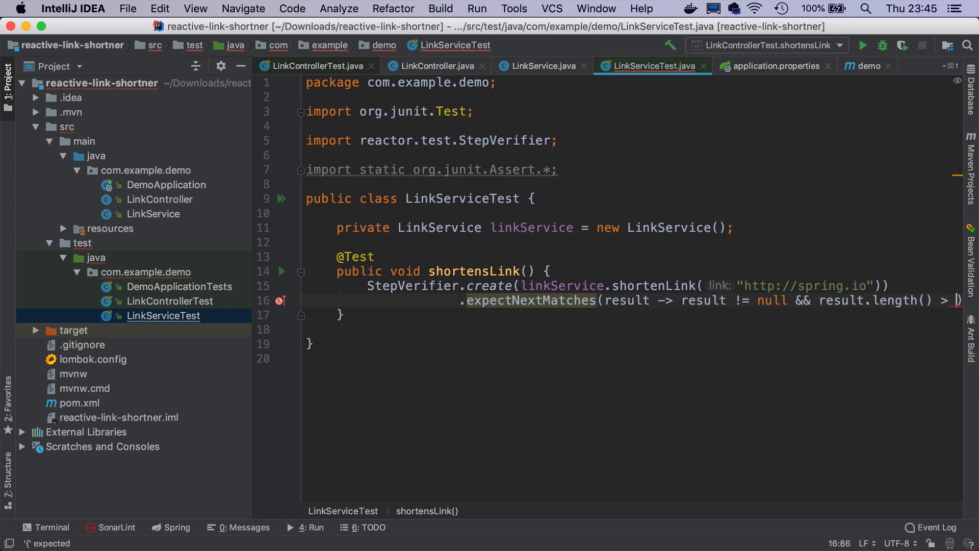
pyautogui.write('.expectComplete(')
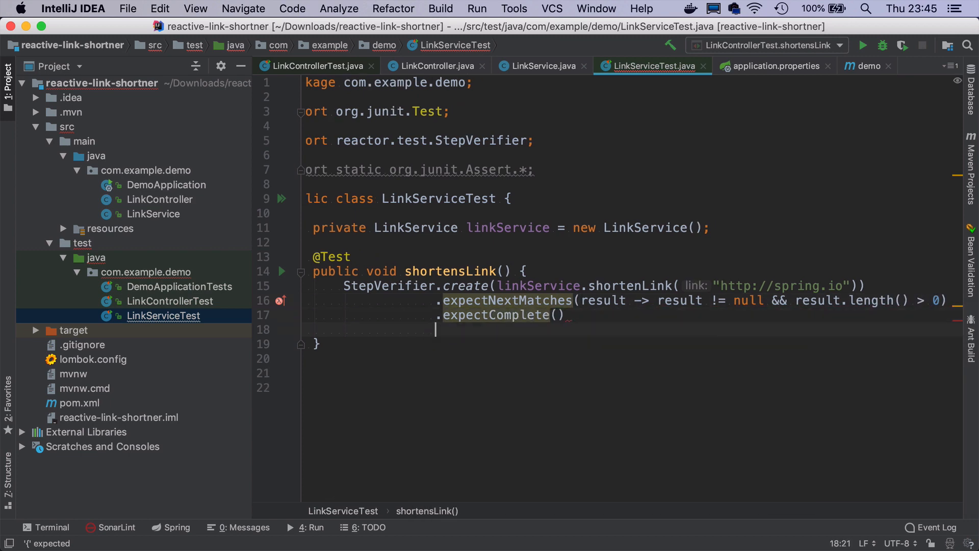
pyautogui.write('.verify();')
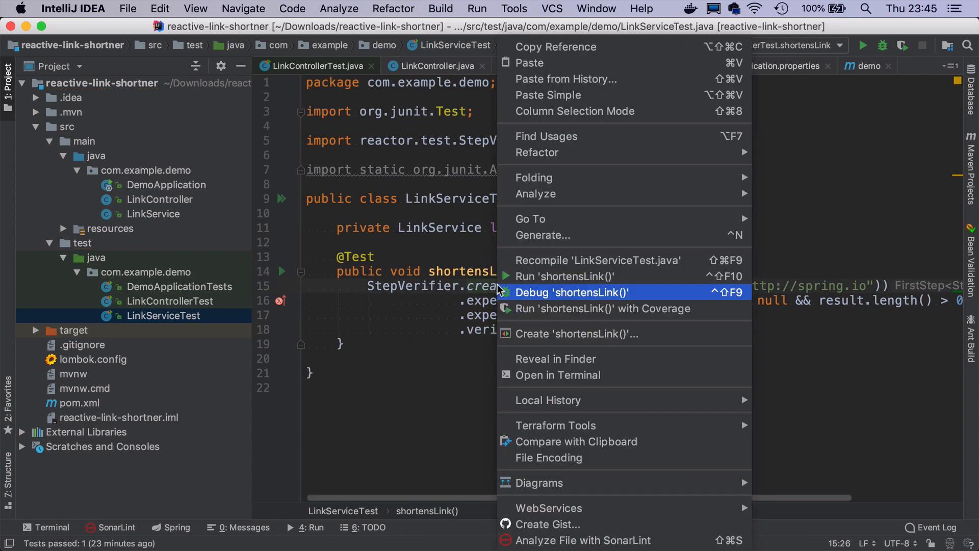
# Run the shortensLink test to a pass and review LinkService's randomKey and LinkController
pyautogui.click(508, 286)
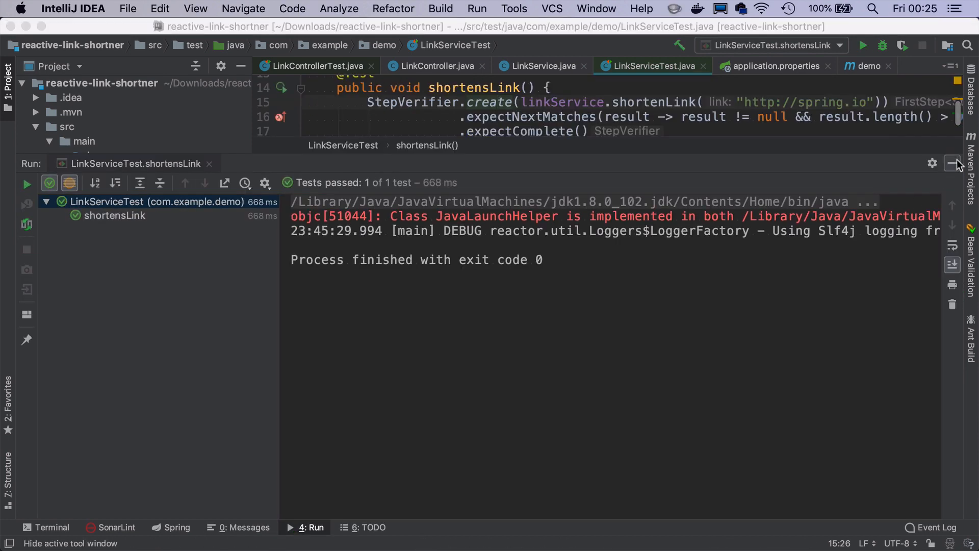
pyautogui.click(540, 66)
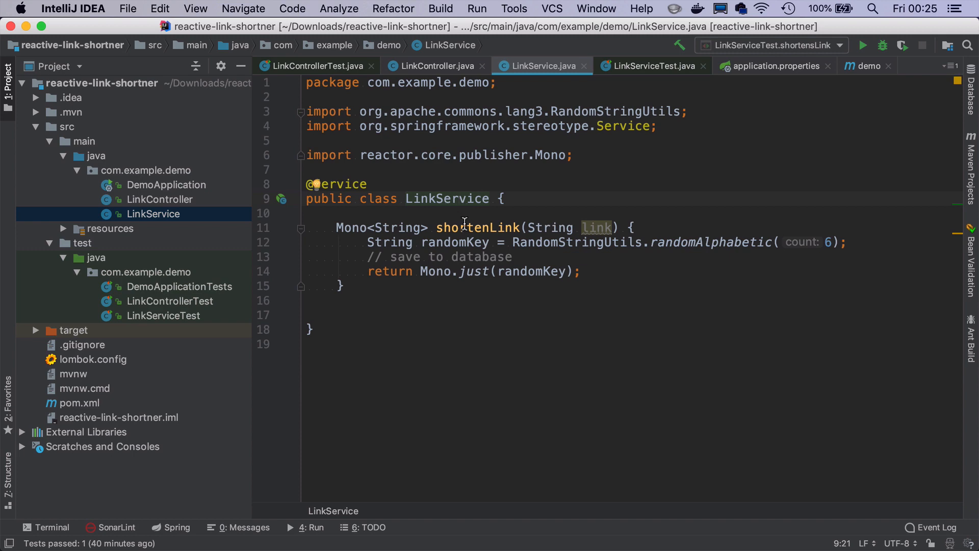
pyautogui.doubleClick(530, 272)
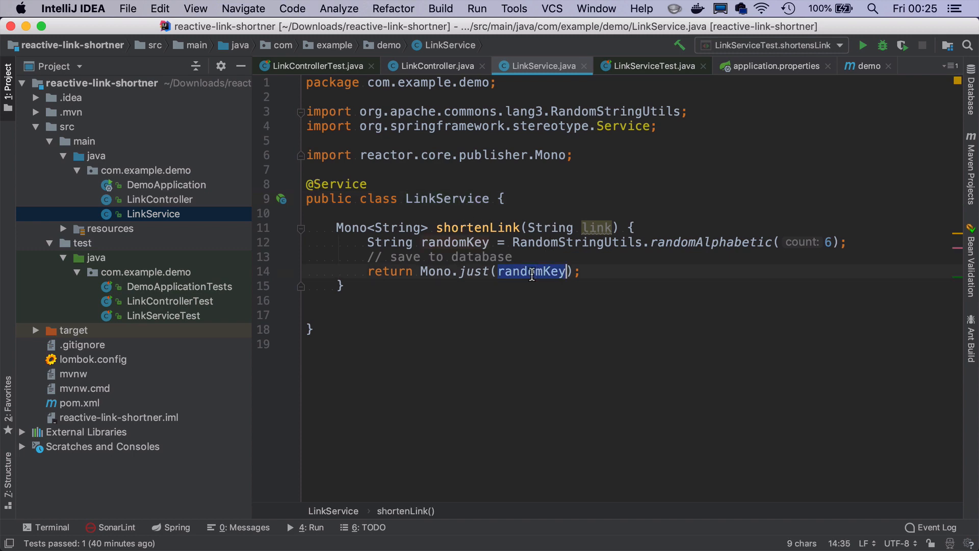
pyautogui.click(436, 66)
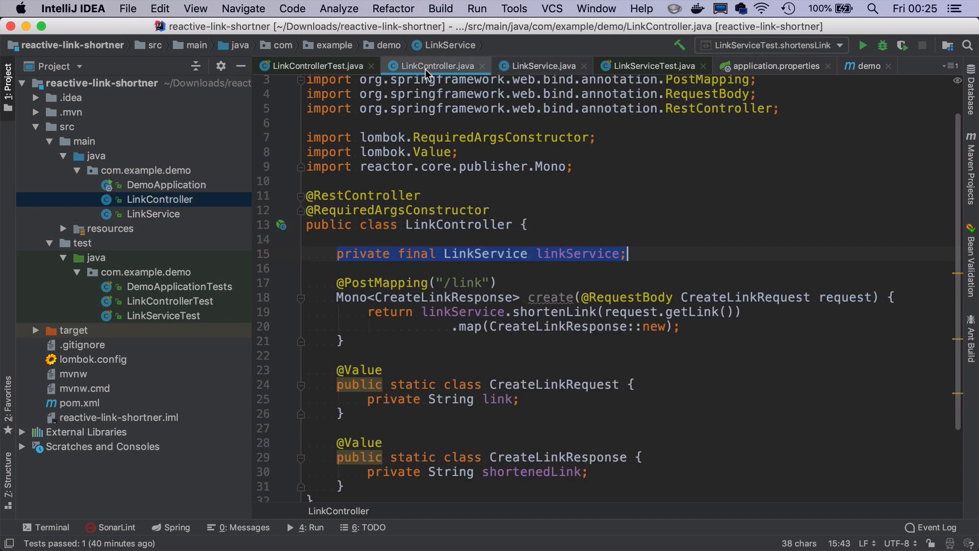
# Return to LinkControllerTest and select its expected localhost shortened URL
pyautogui.click(316, 66)
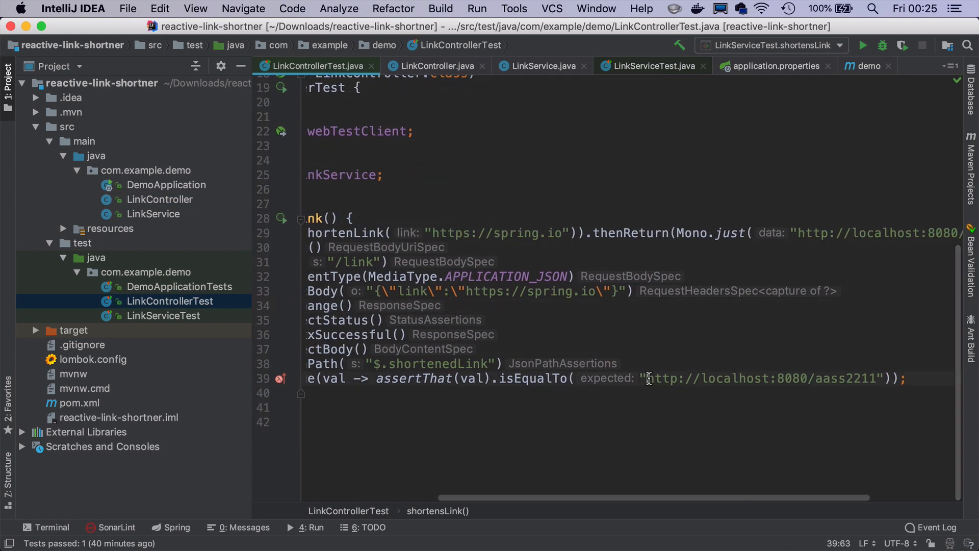
pyautogui.click(807, 379)
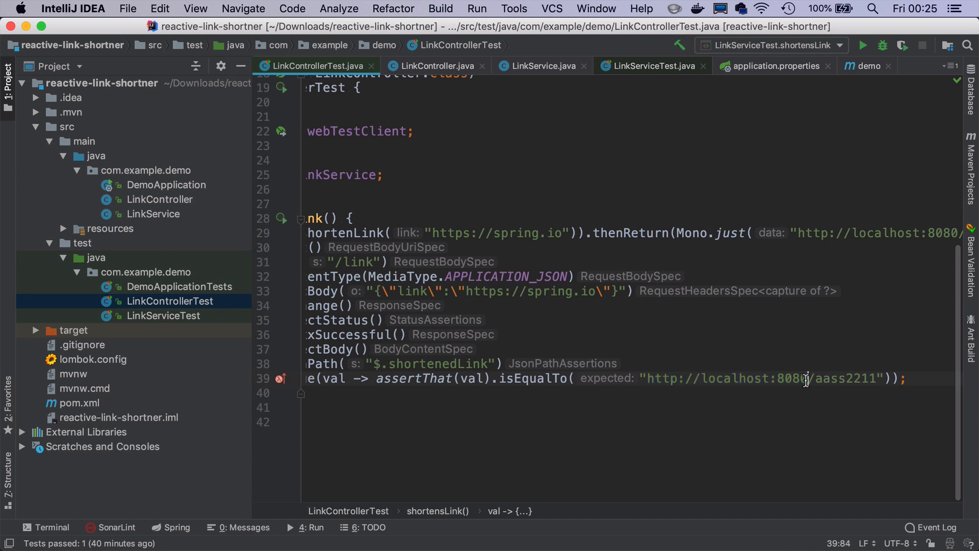
pyautogui.moveTo(646, 378); pyautogui.dragTo(810, 378)
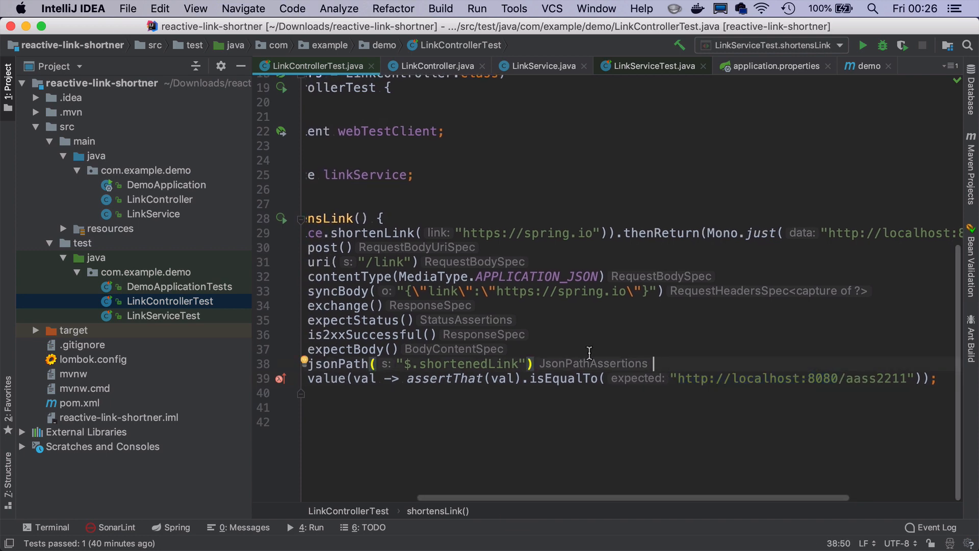
pyautogui.moveTo(510, 280)
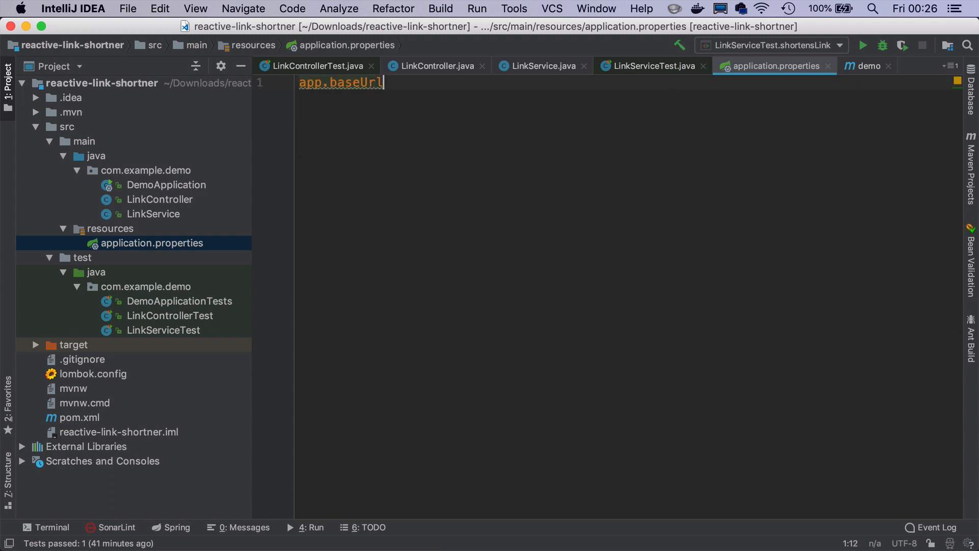
pyautogui.write('=http://localh')
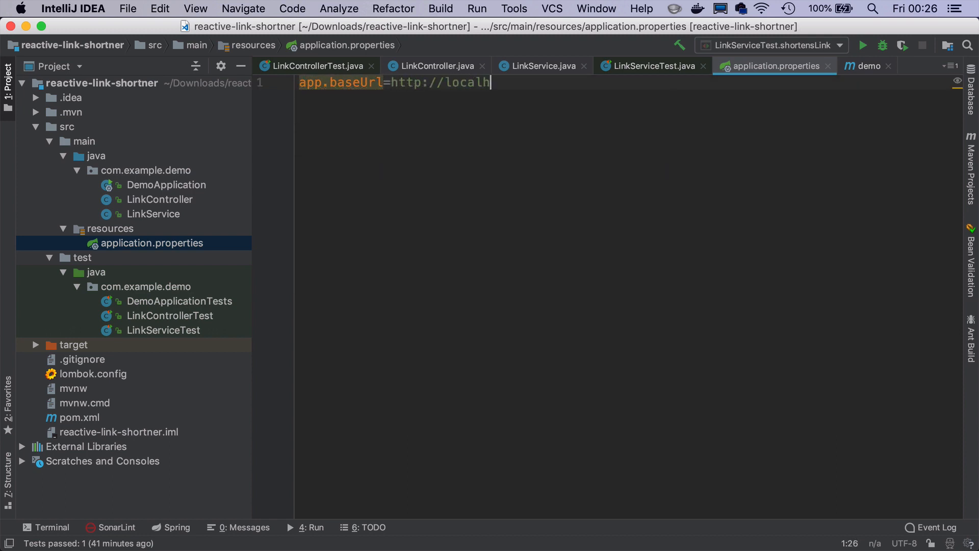
pyautogui.write('ost:8080/')
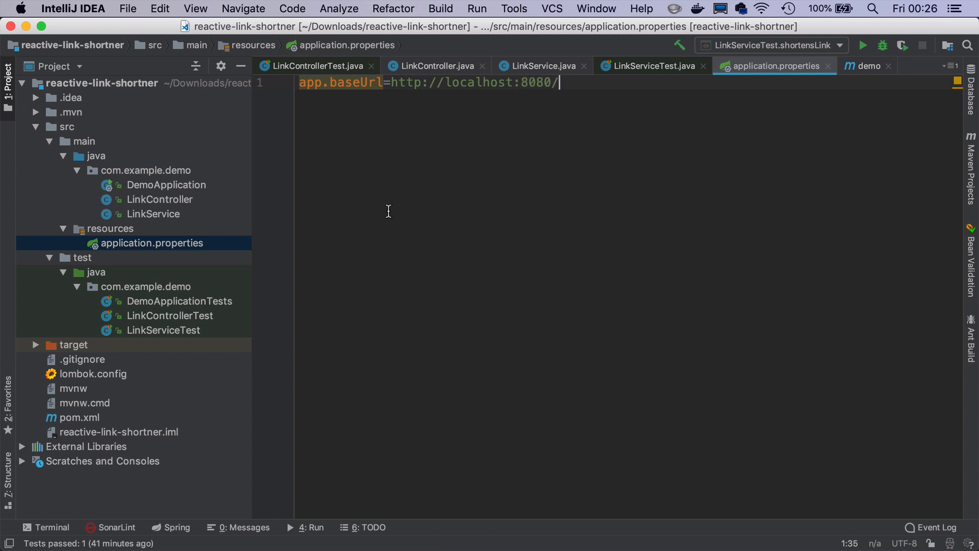
pyautogui.click(543, 65)
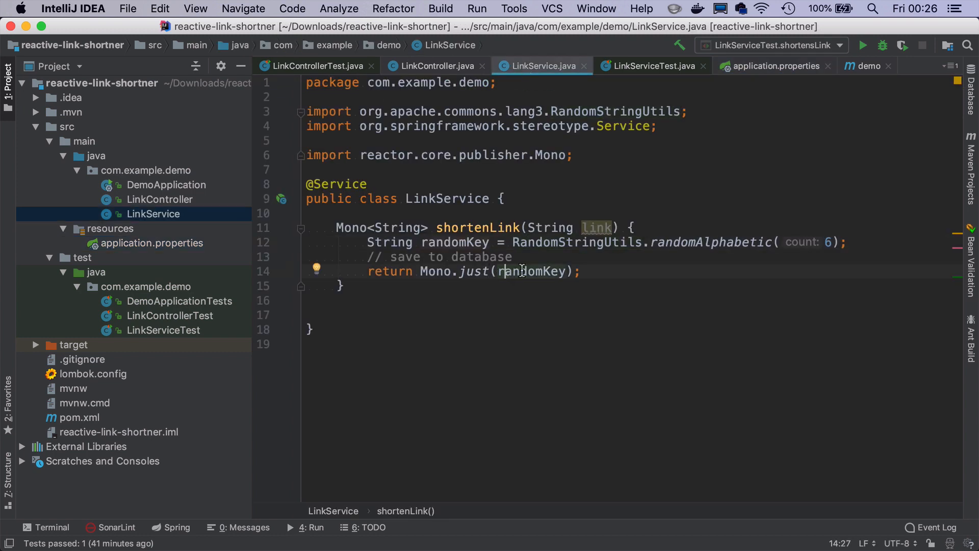
pyautogui.press('Cmd+E')
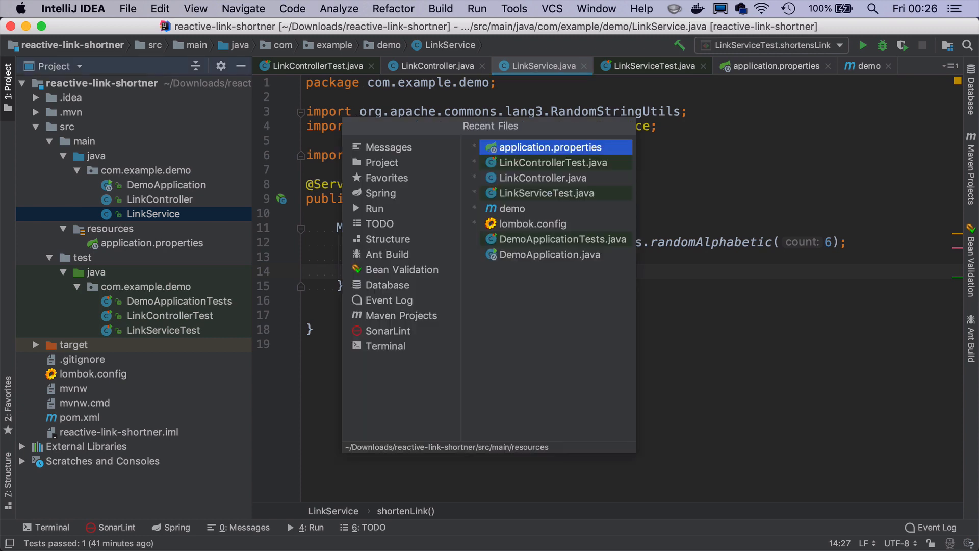
pyautogui.click(547, 193)
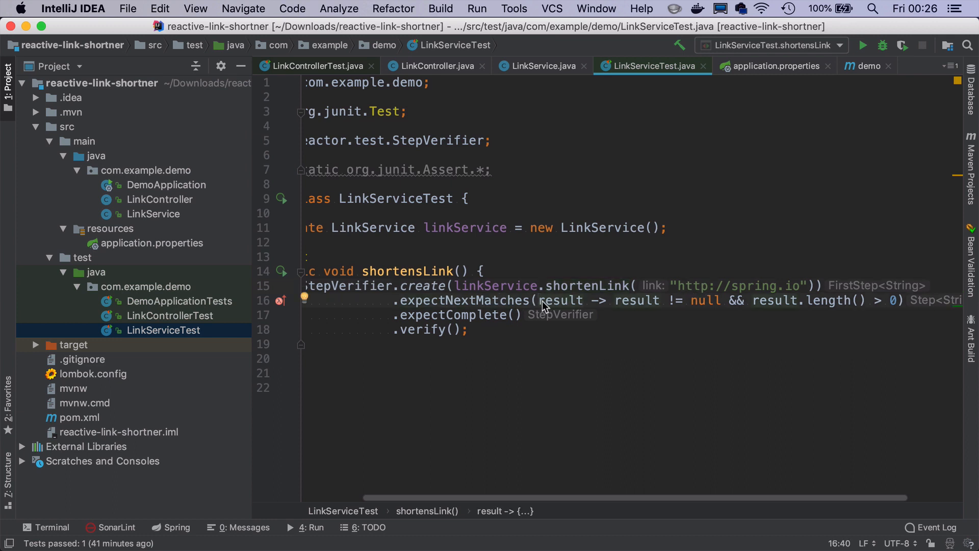
pyautogui.moveTo(539, 300); pyautogui.dragTo(898, 300)
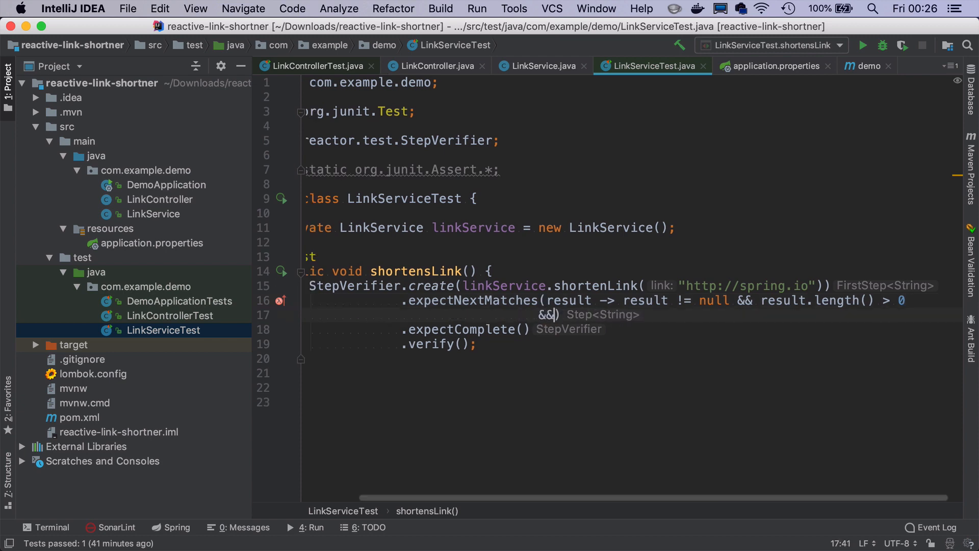
pyautogui.write('result')
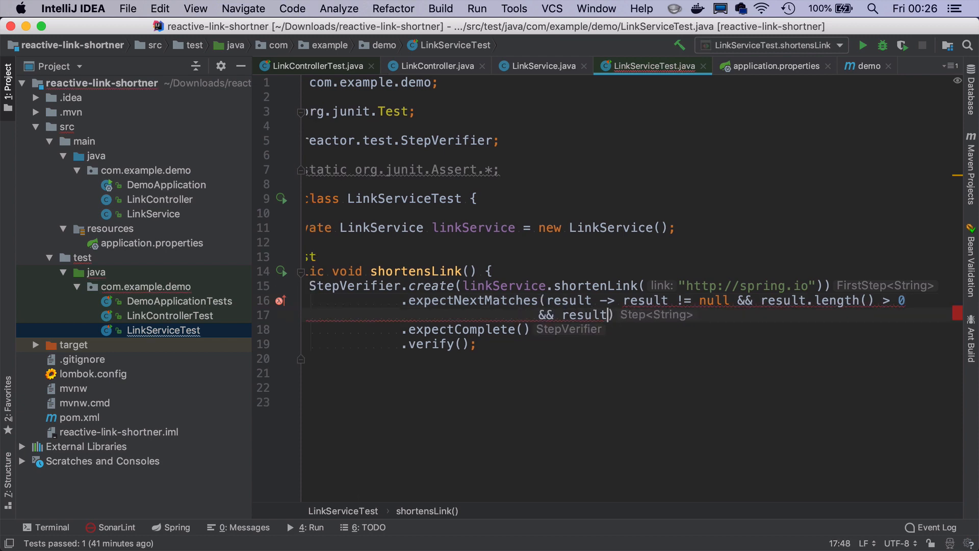
pyautogui.write('.startsWith("hp')
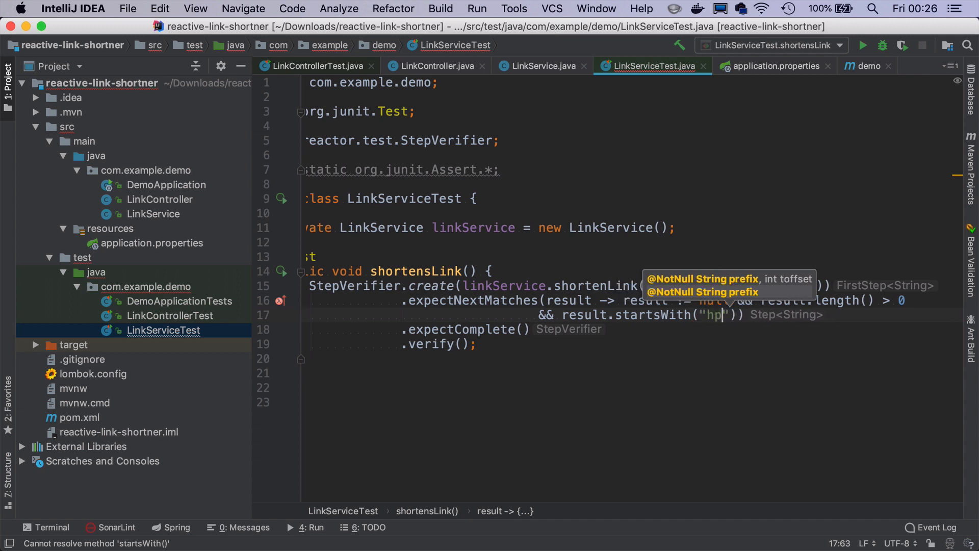
pyautogui.write('ttp://')
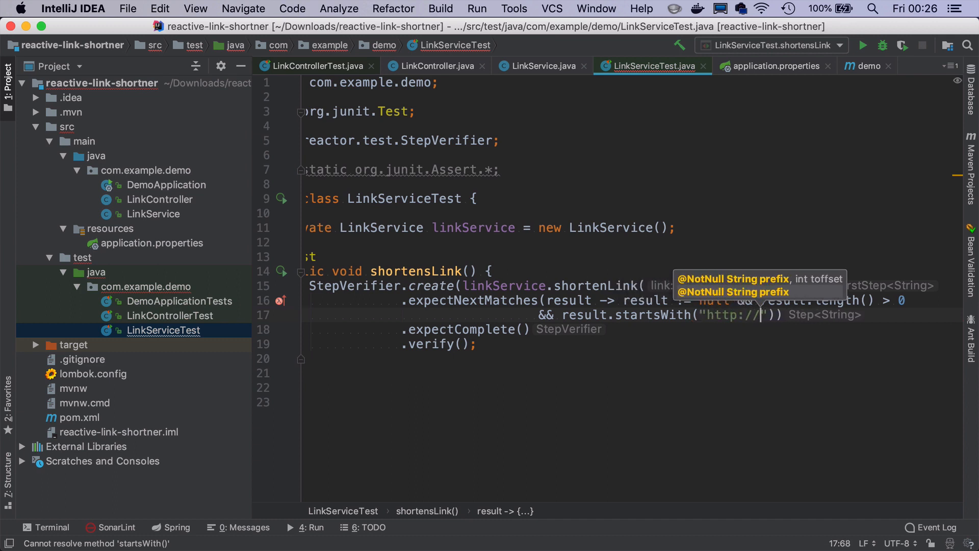
pyautogui.write('some-domain.com/')
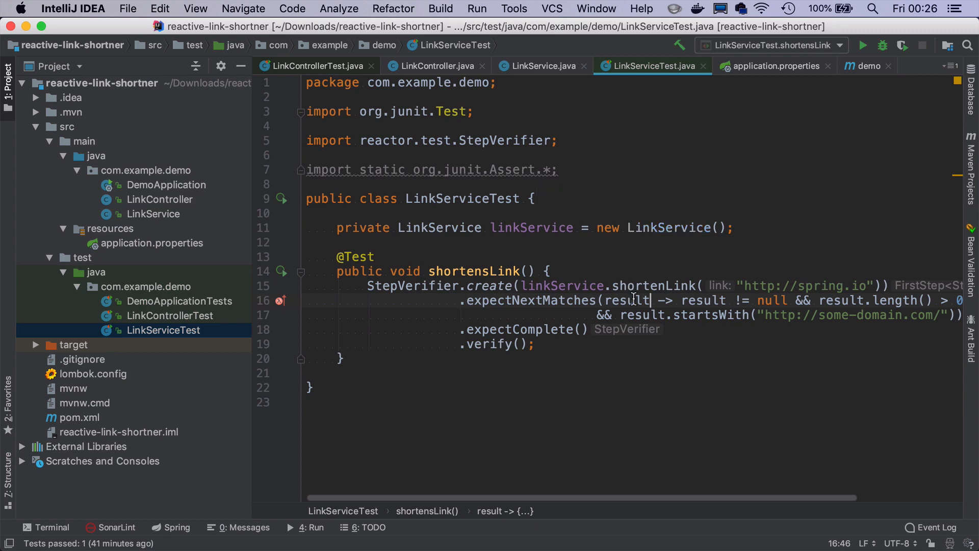
pyautogui.click(542, 66)
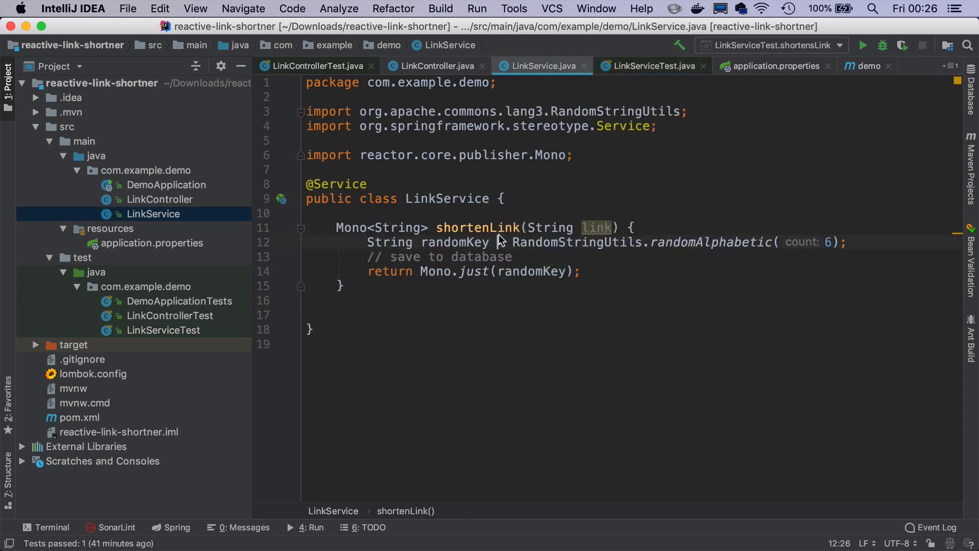
# Add a private final String baseUrl field to LinkService set via a new constructor parameter
pyautogui.write('pri')
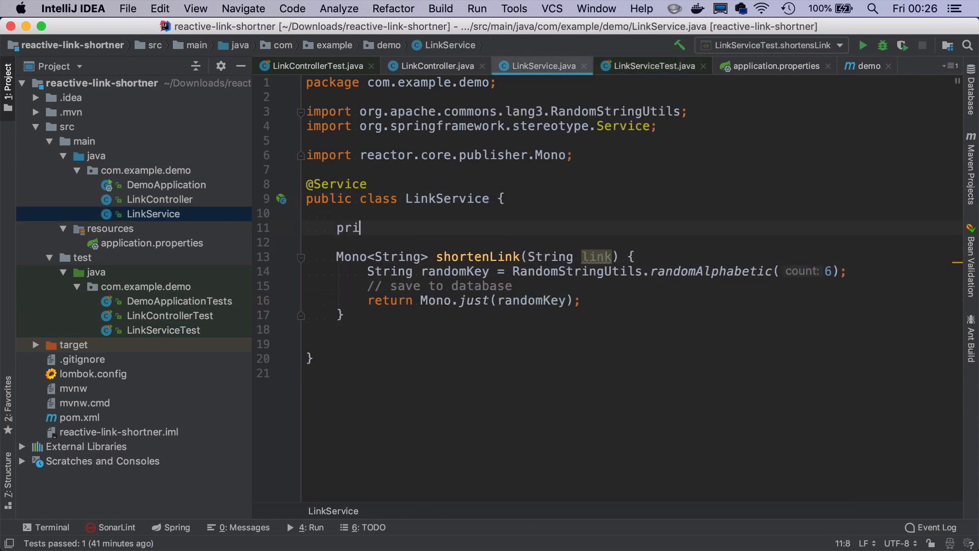
pyautogui.write('vate final St')
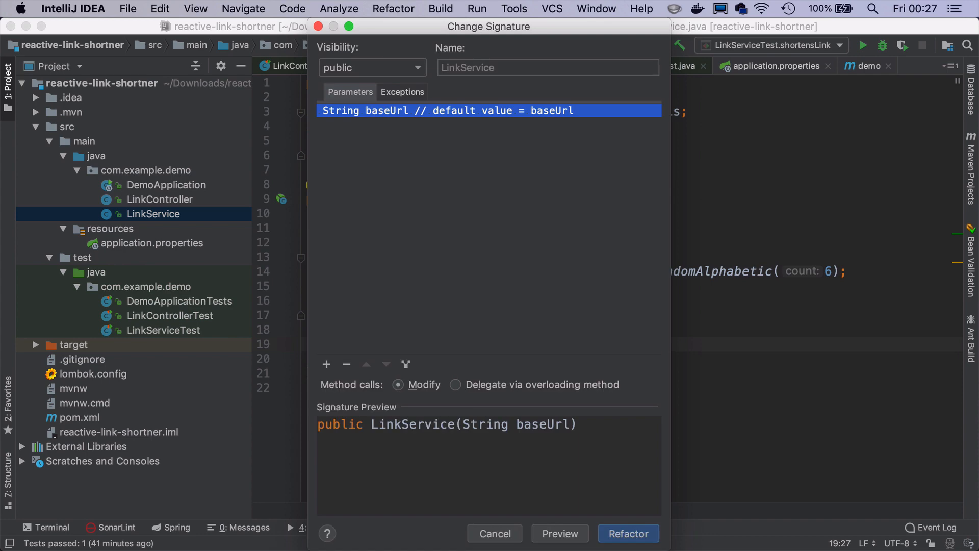
pyautogui.click(629, 533)
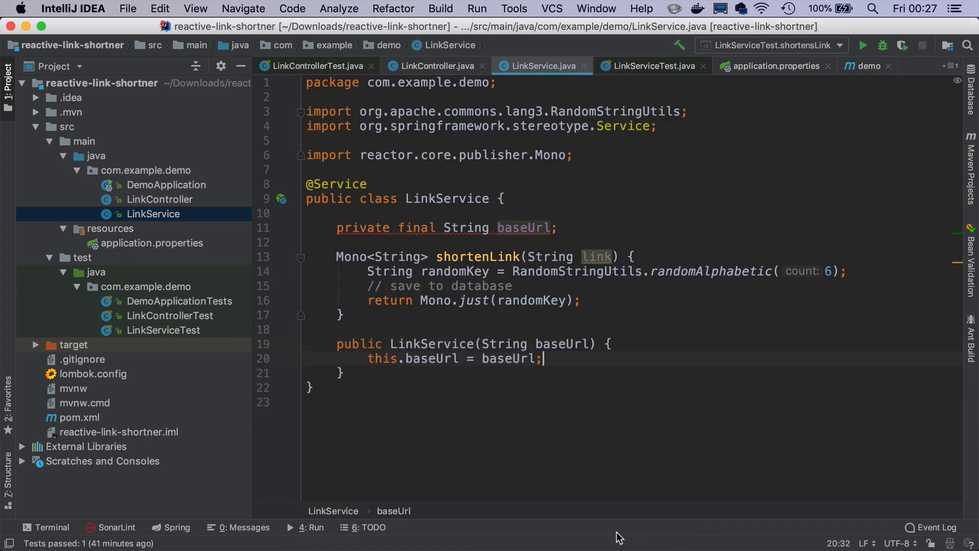
pyautogui.write('@Value(')
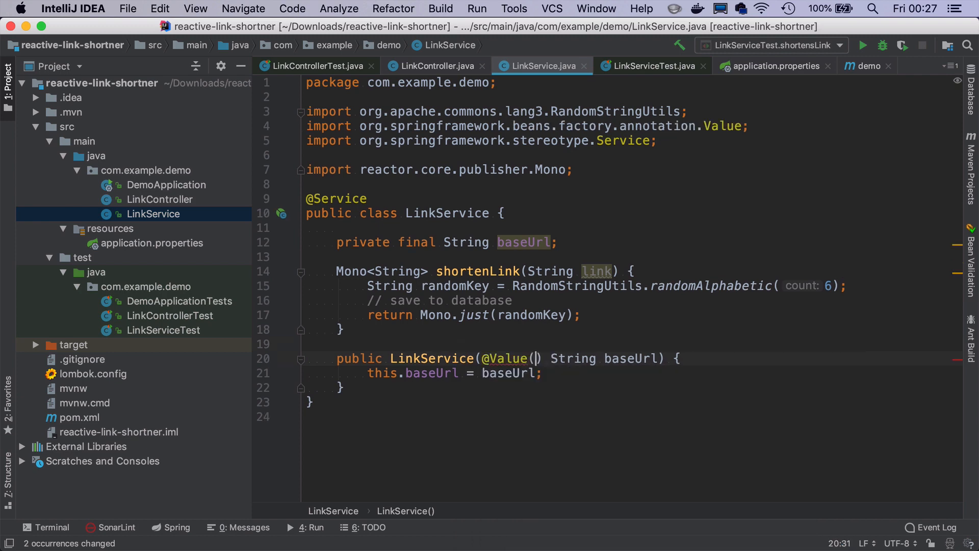
pyautogui.write('"${app.')
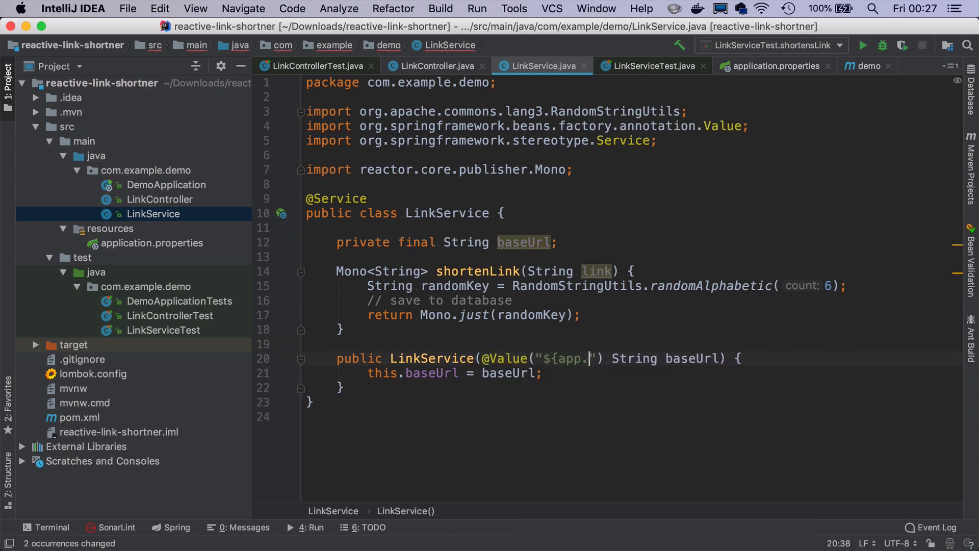
pyautogui.write('baseUrl}')
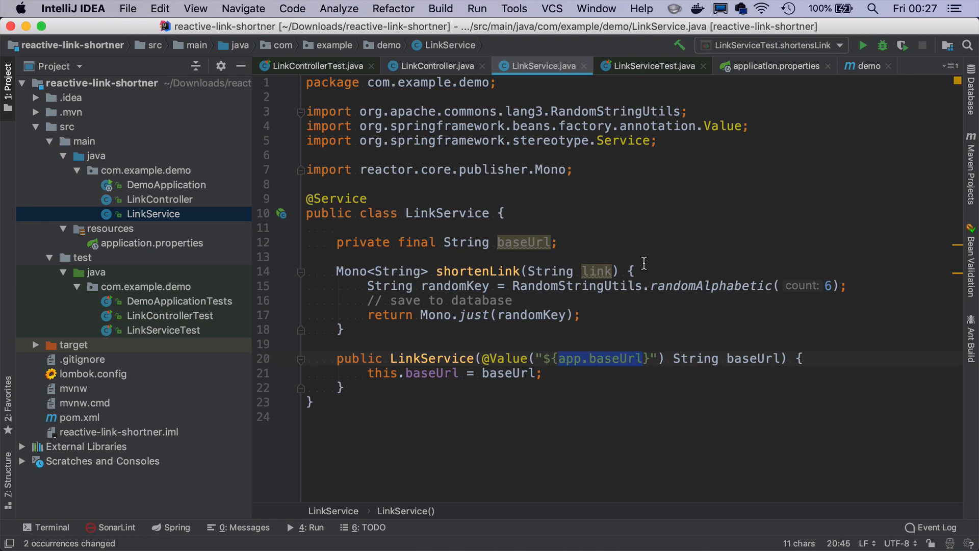
pyautogui.click(774, 66)
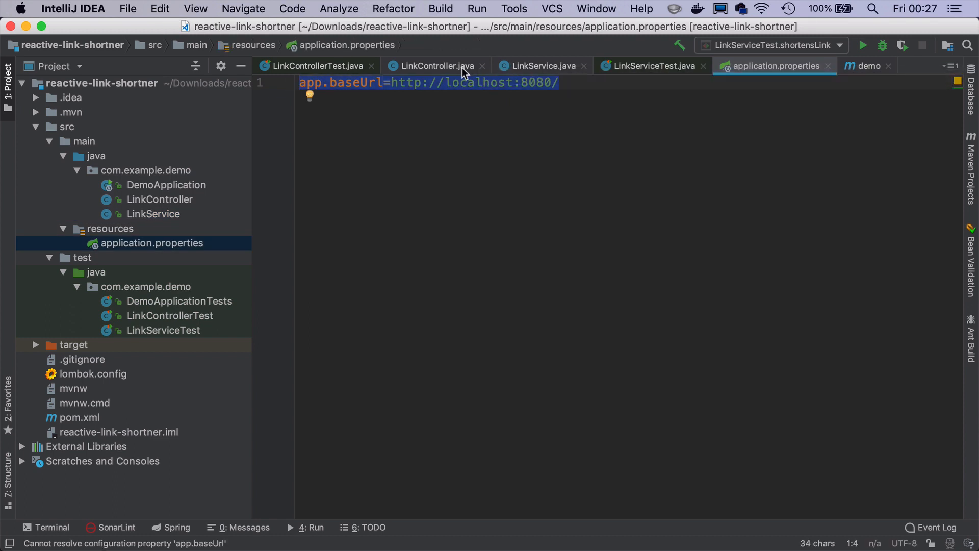
pyautogui.click(543, 65)
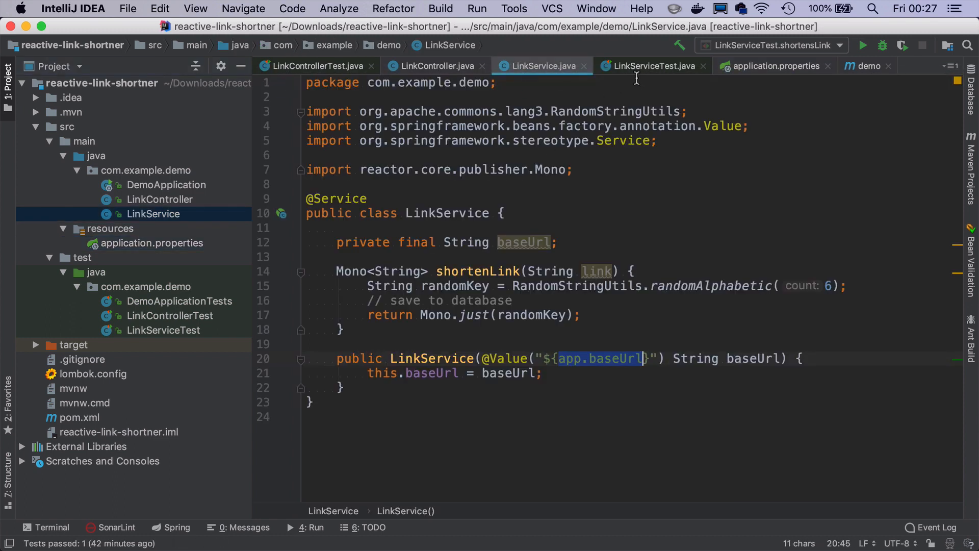
pyautogui.click(653, 65)
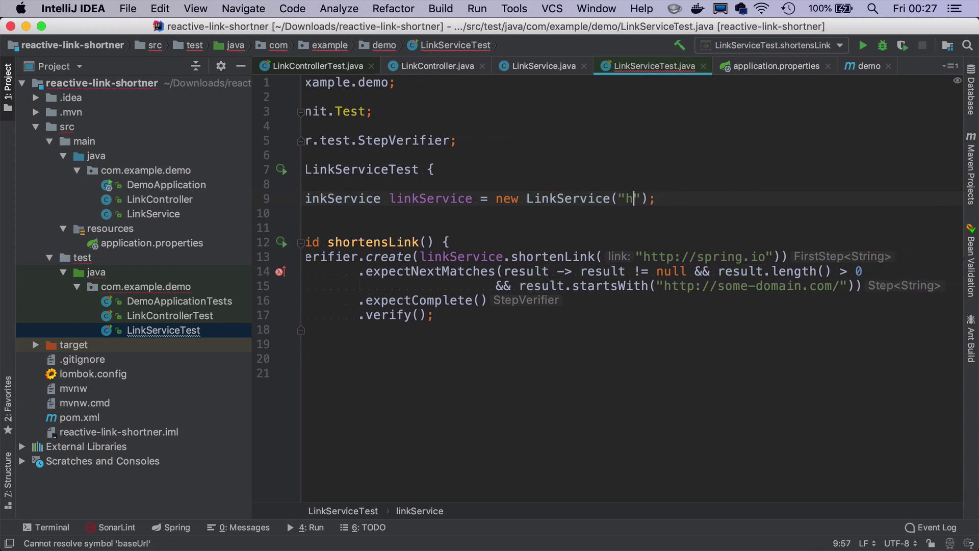
pyautogui.write('ttp://some')
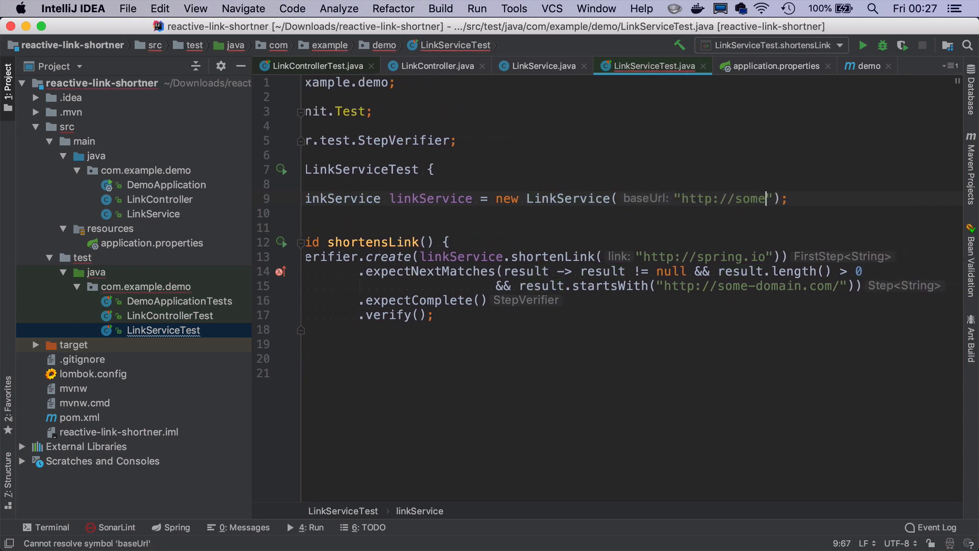
pyautogui.write('-domain')
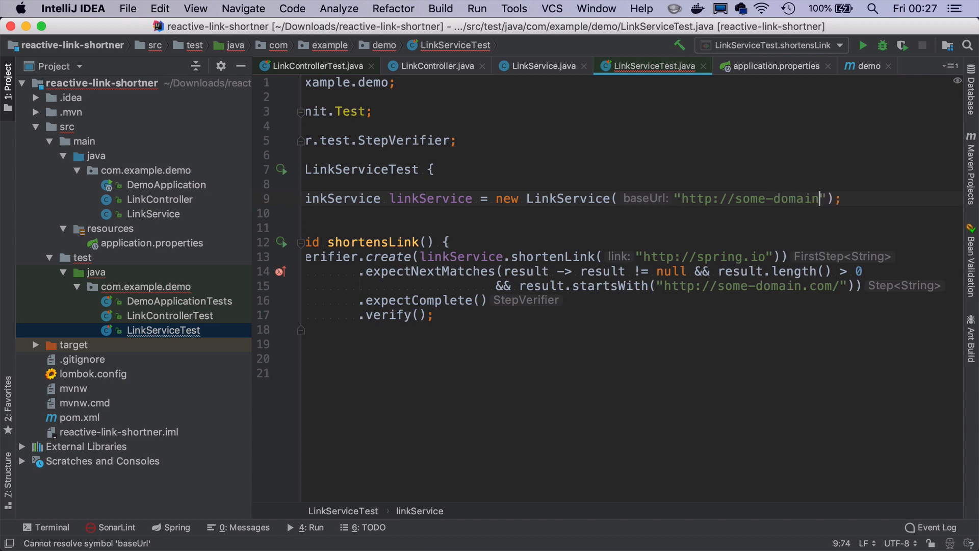
pyautogui.click(540, 65)
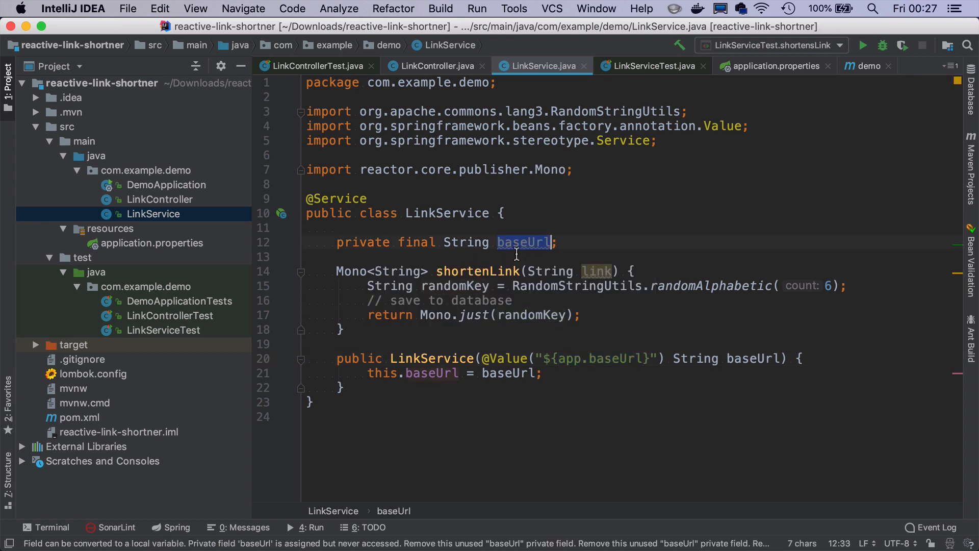
# Return Mono.just(baseUrl + randomKey) from shortenLink and run the shortensLink test
pyautogui.write('baseUrl +')
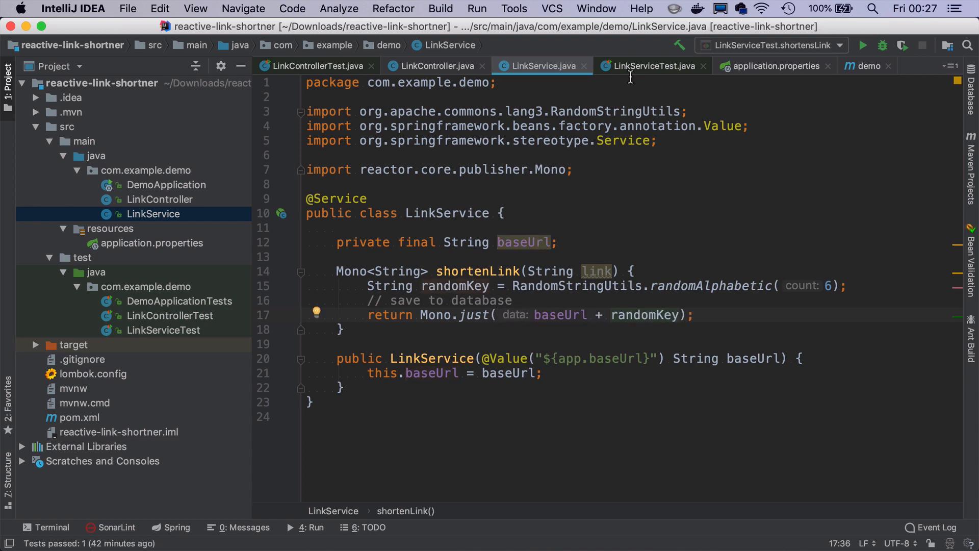
pyautogui.click(777, 66)
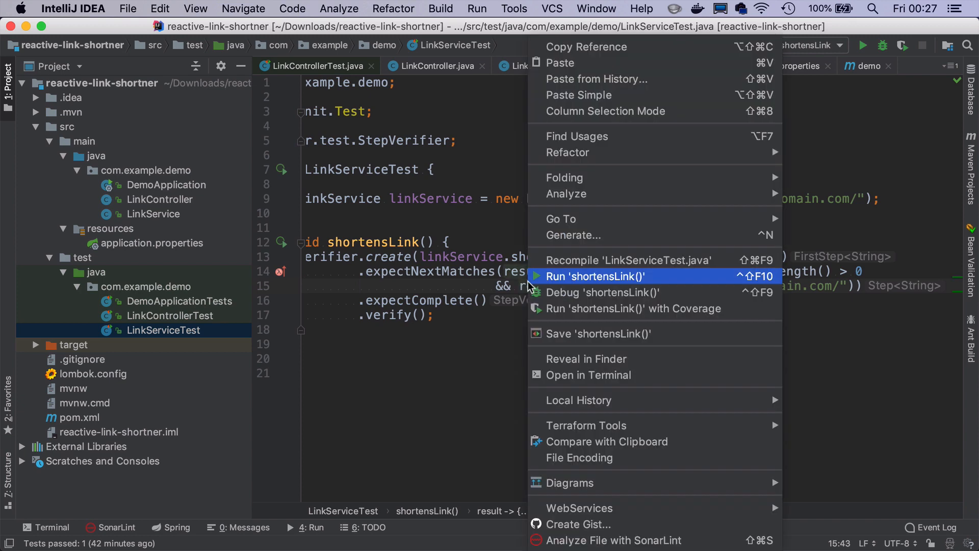
pyautogui.click(595, 277)
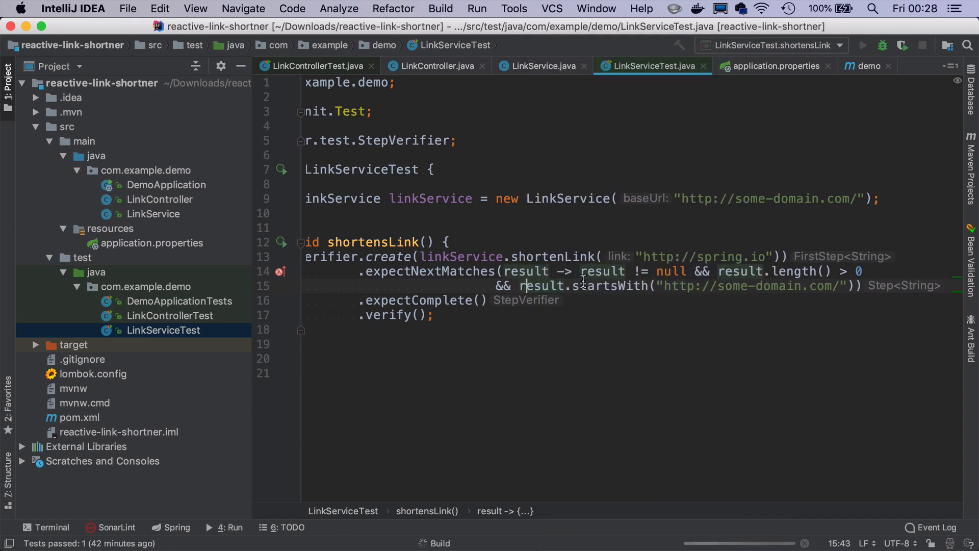